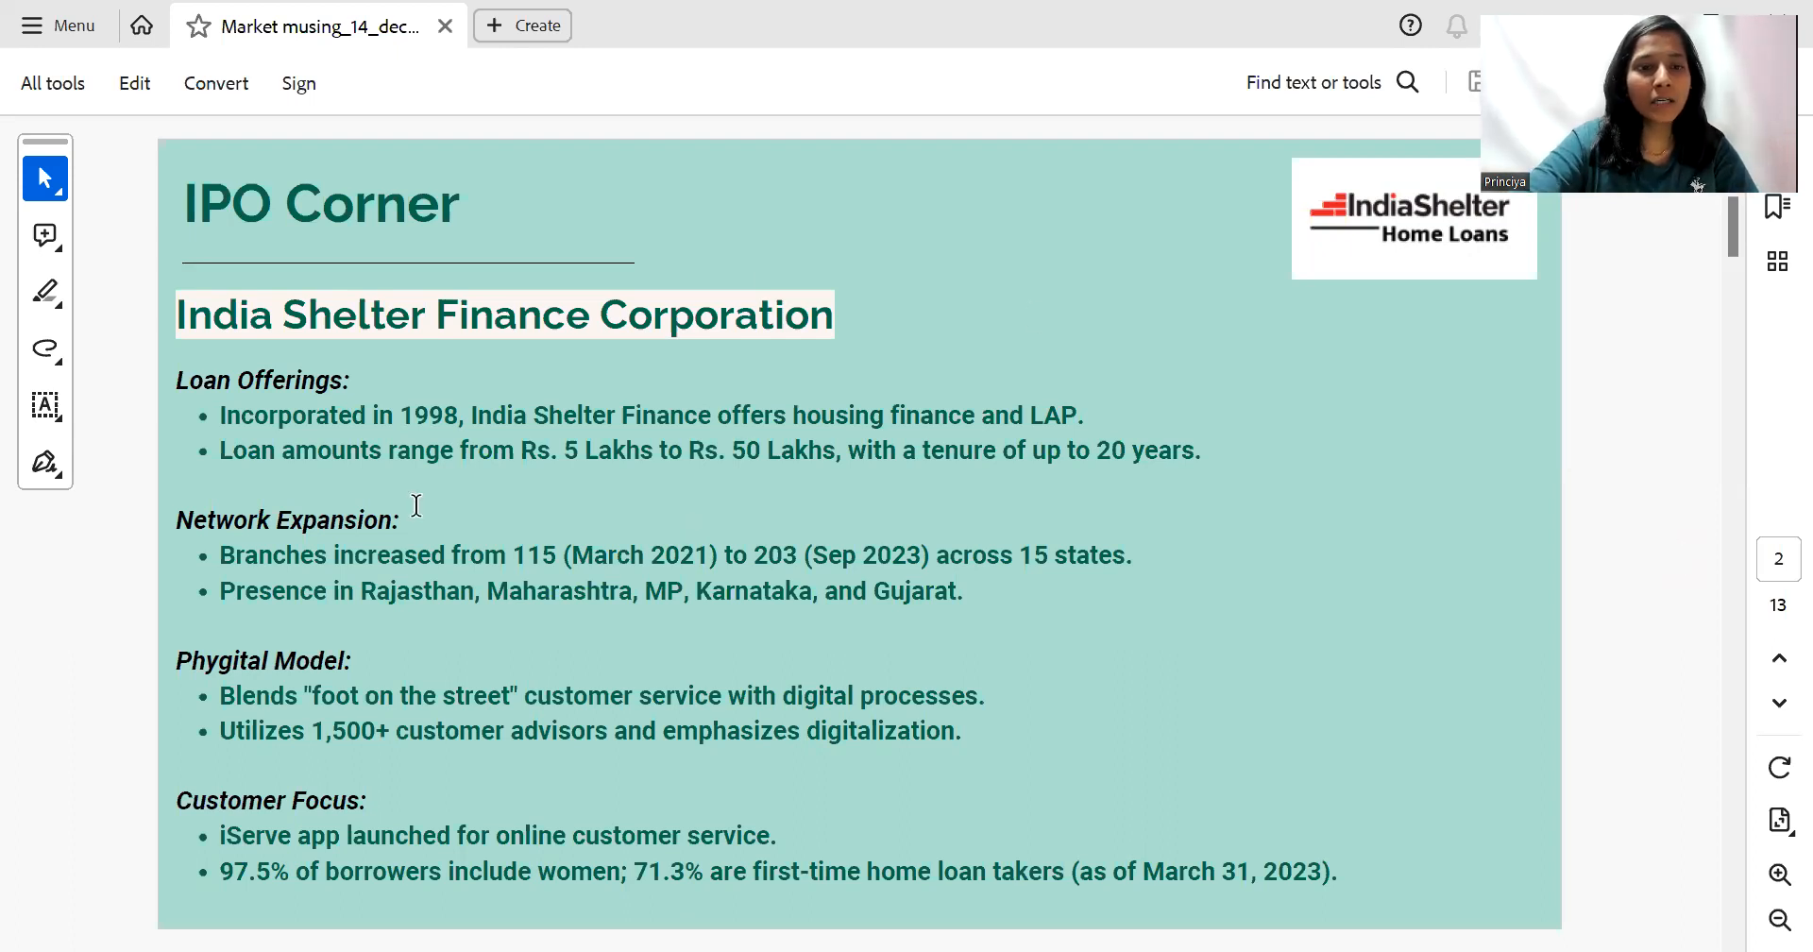
{"action": "mouse_move", "coordinate": [593, 598]}
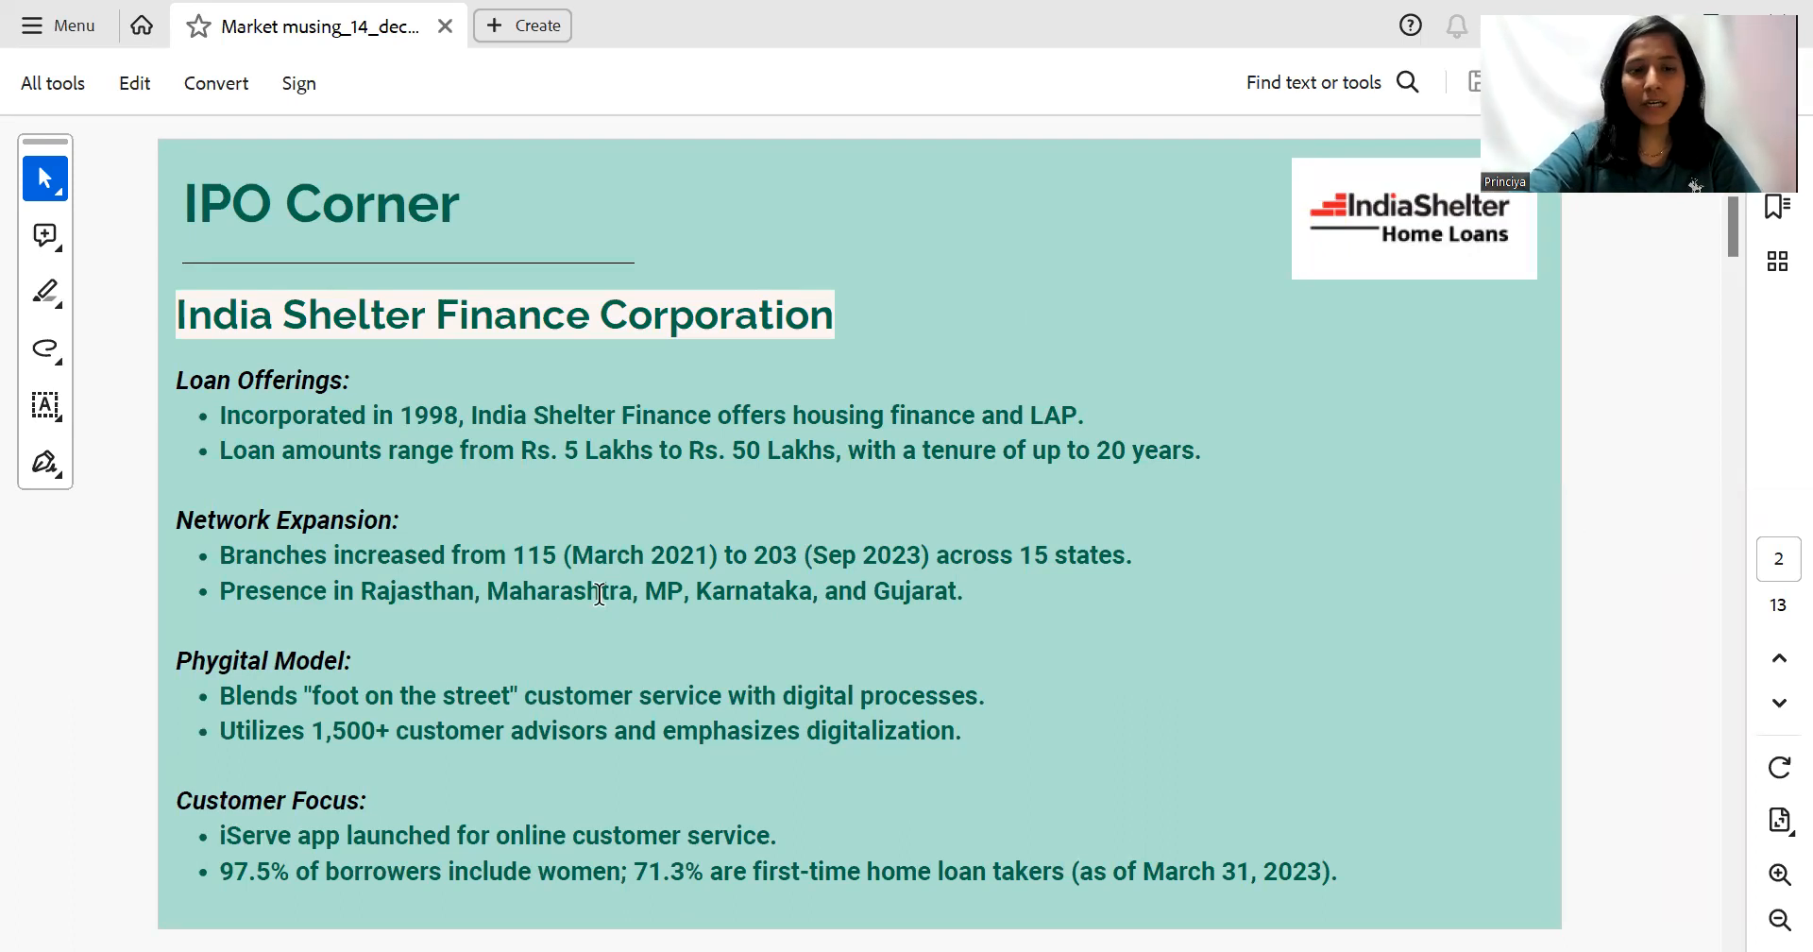
{"action": "mouse_move", "coordinate": [697, 529]}
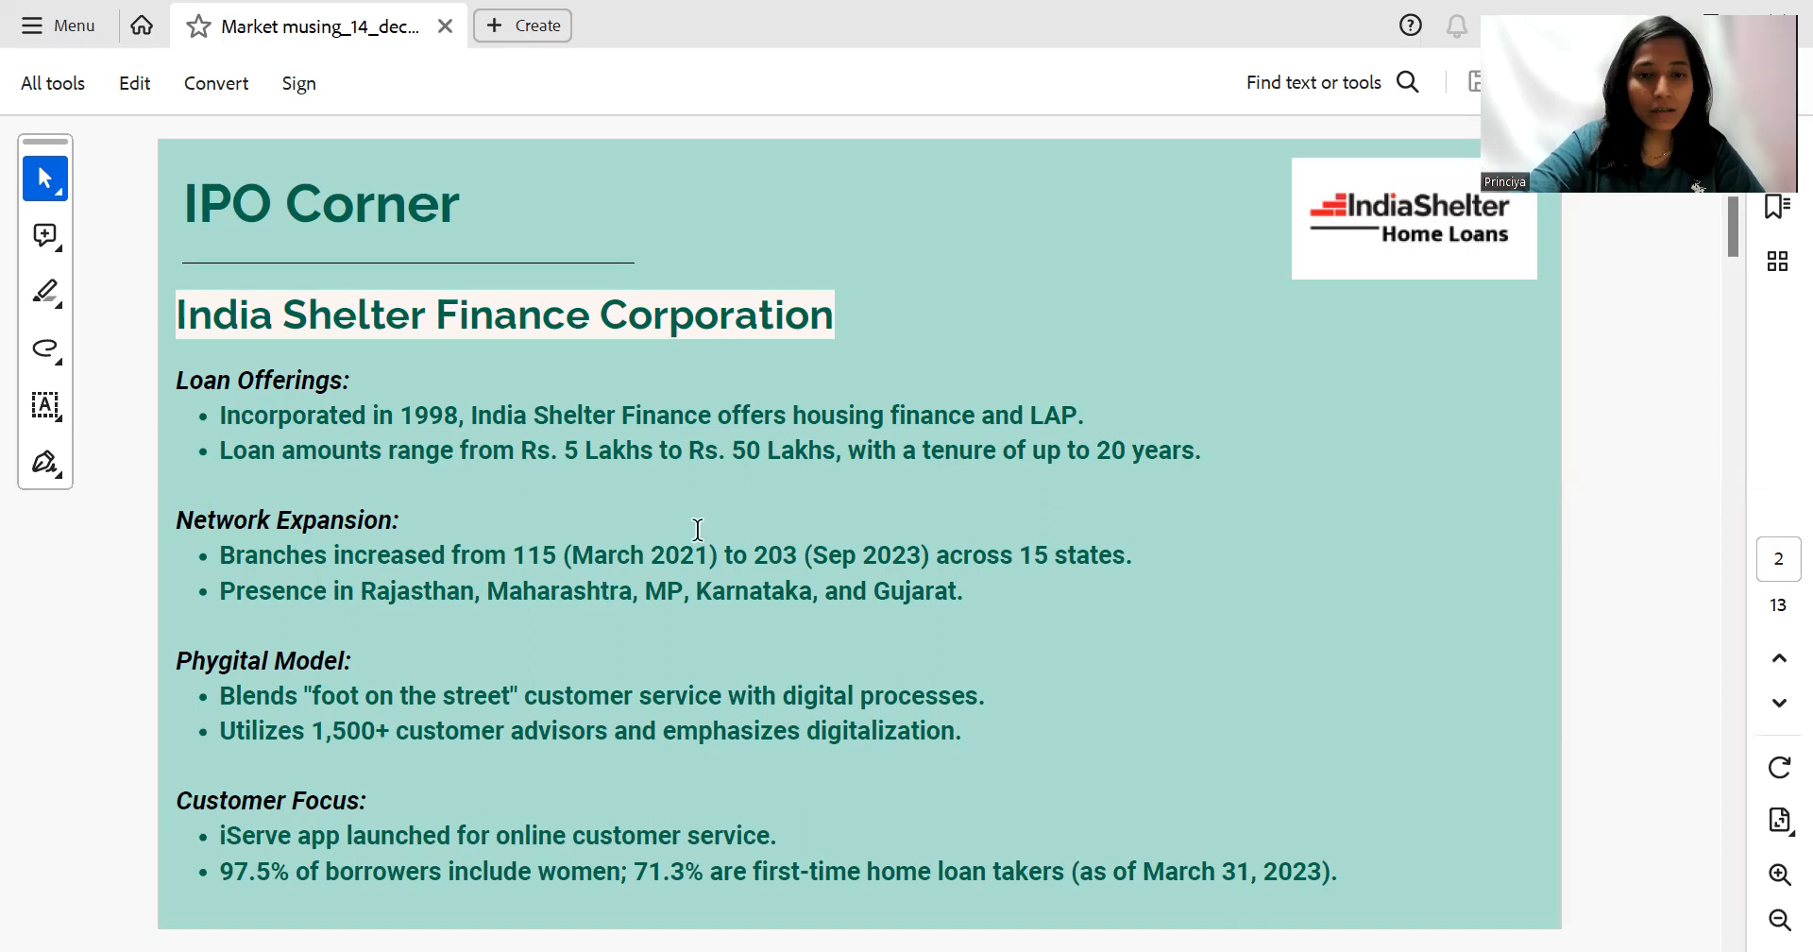
{"action": "mouse_move", "coordinate": [836, 551]}
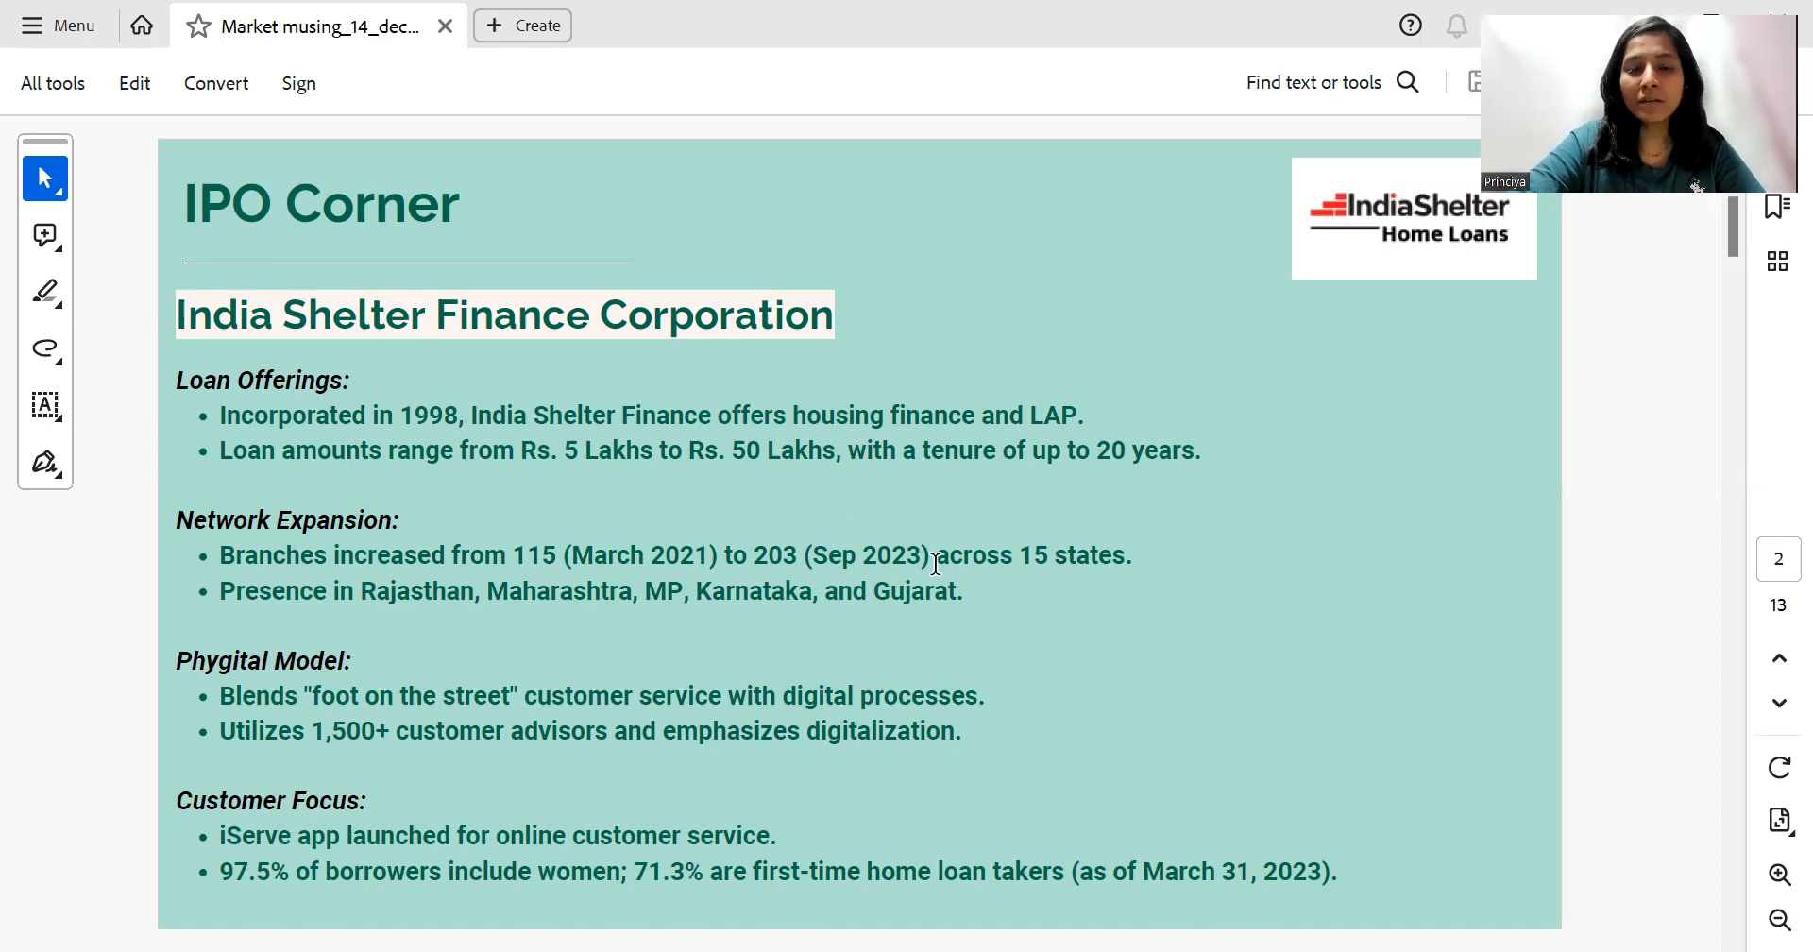
{"action": "mouse_move", "coordinate": [1356, 565]}
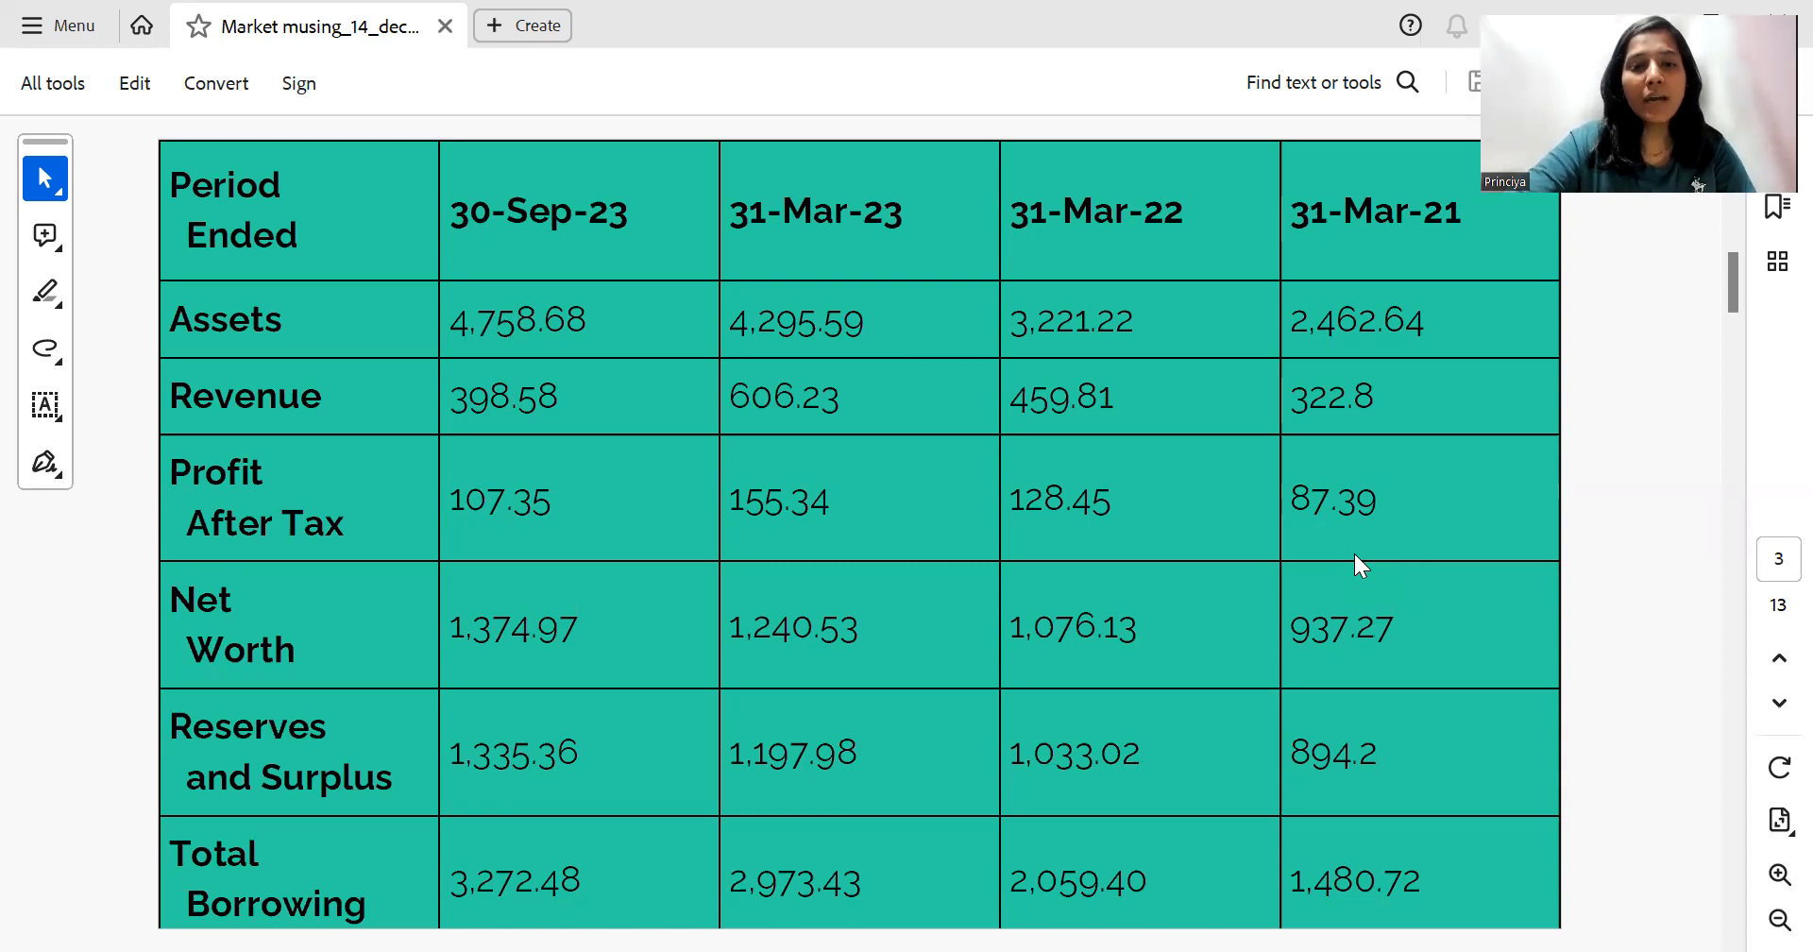
{"action": "mouse_move", "coordinate": [884, 393]}
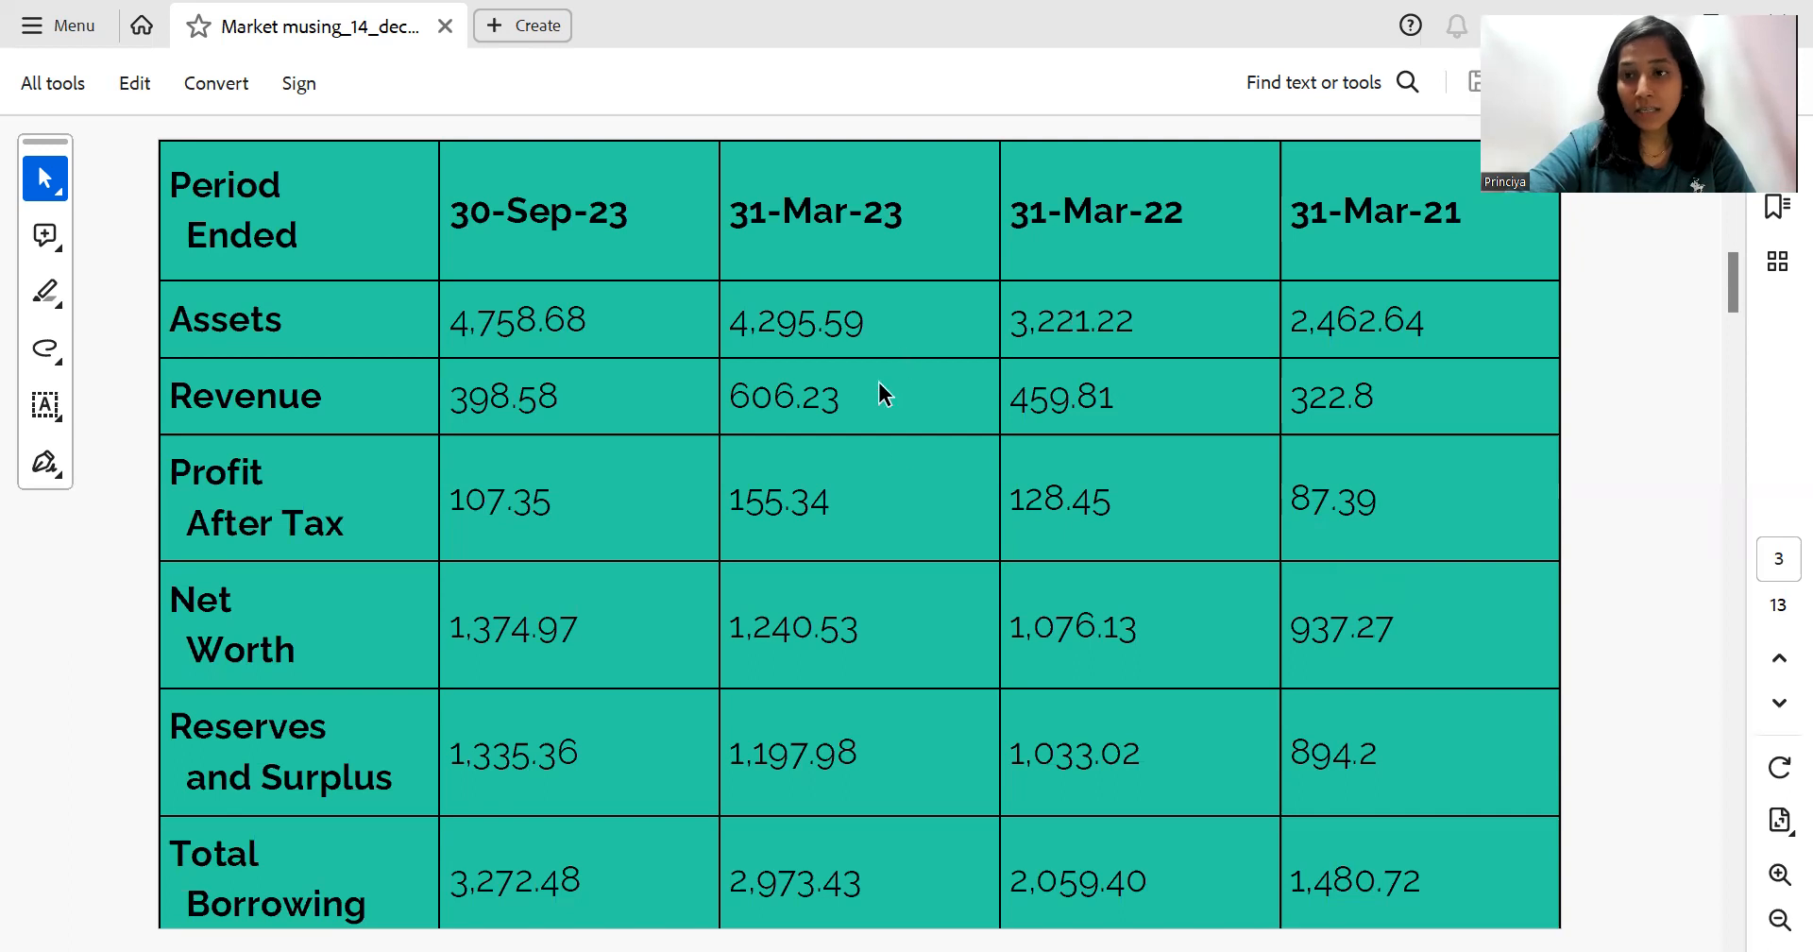
{"action": "mouse_move", "coordinate": [995, 347]}
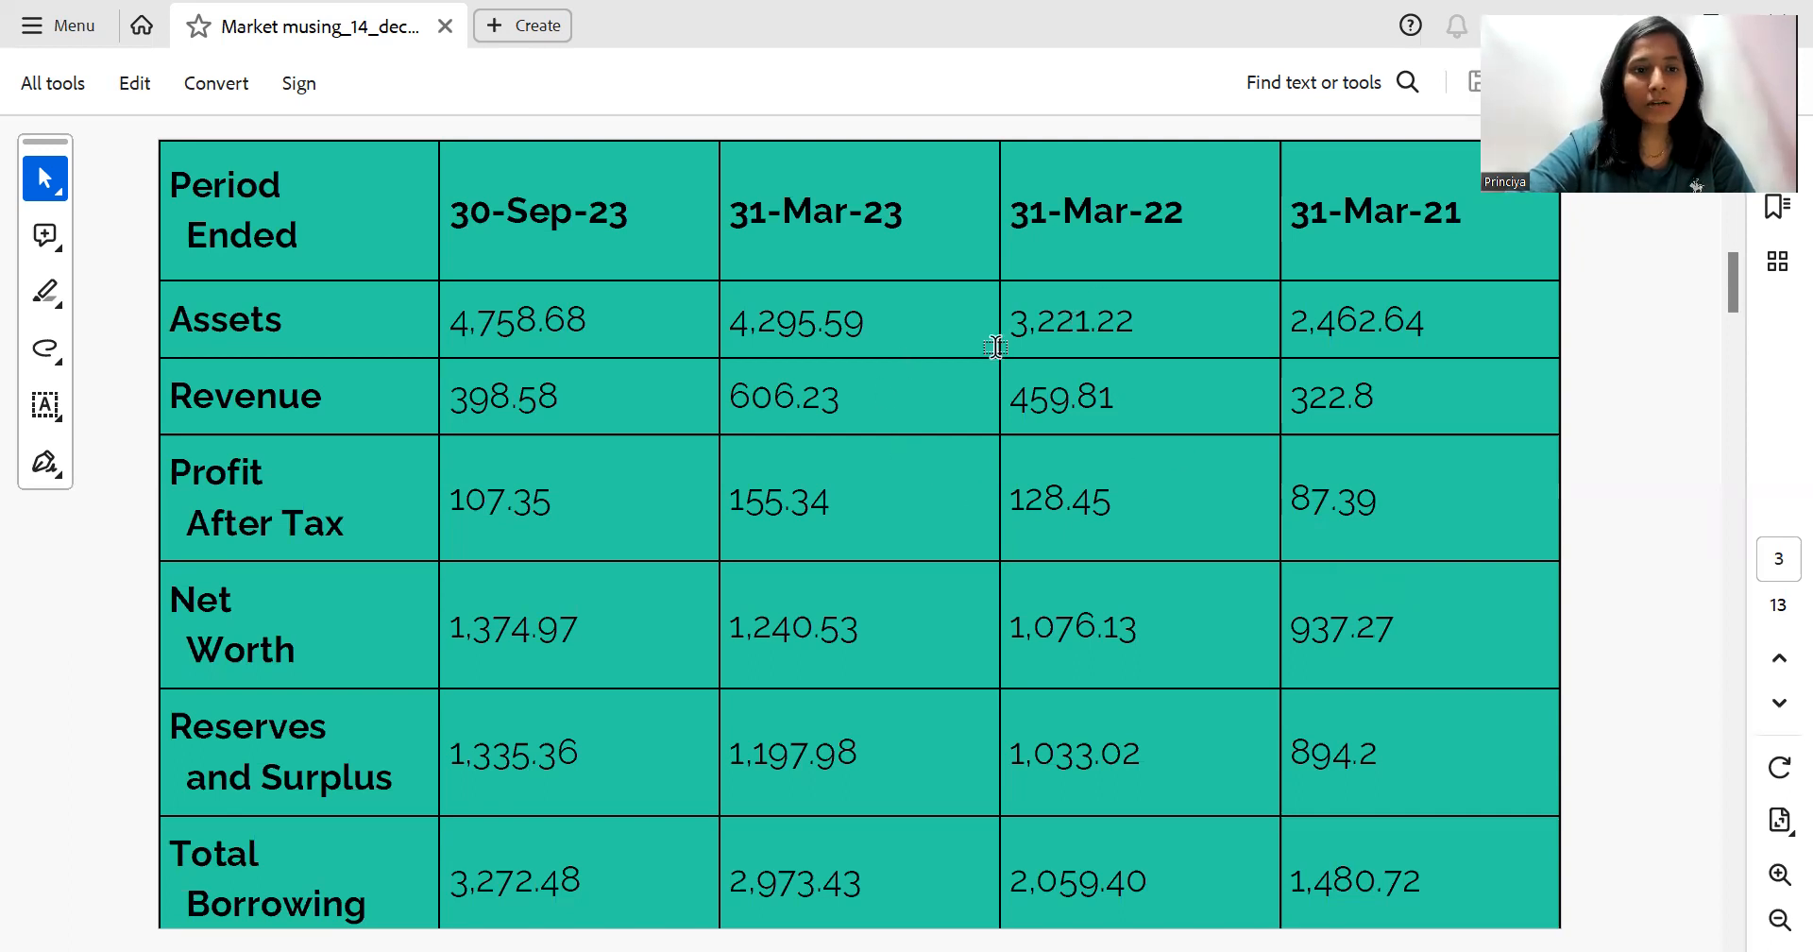
{"action": "mouse_move", "coordinate": [1001, 357]}
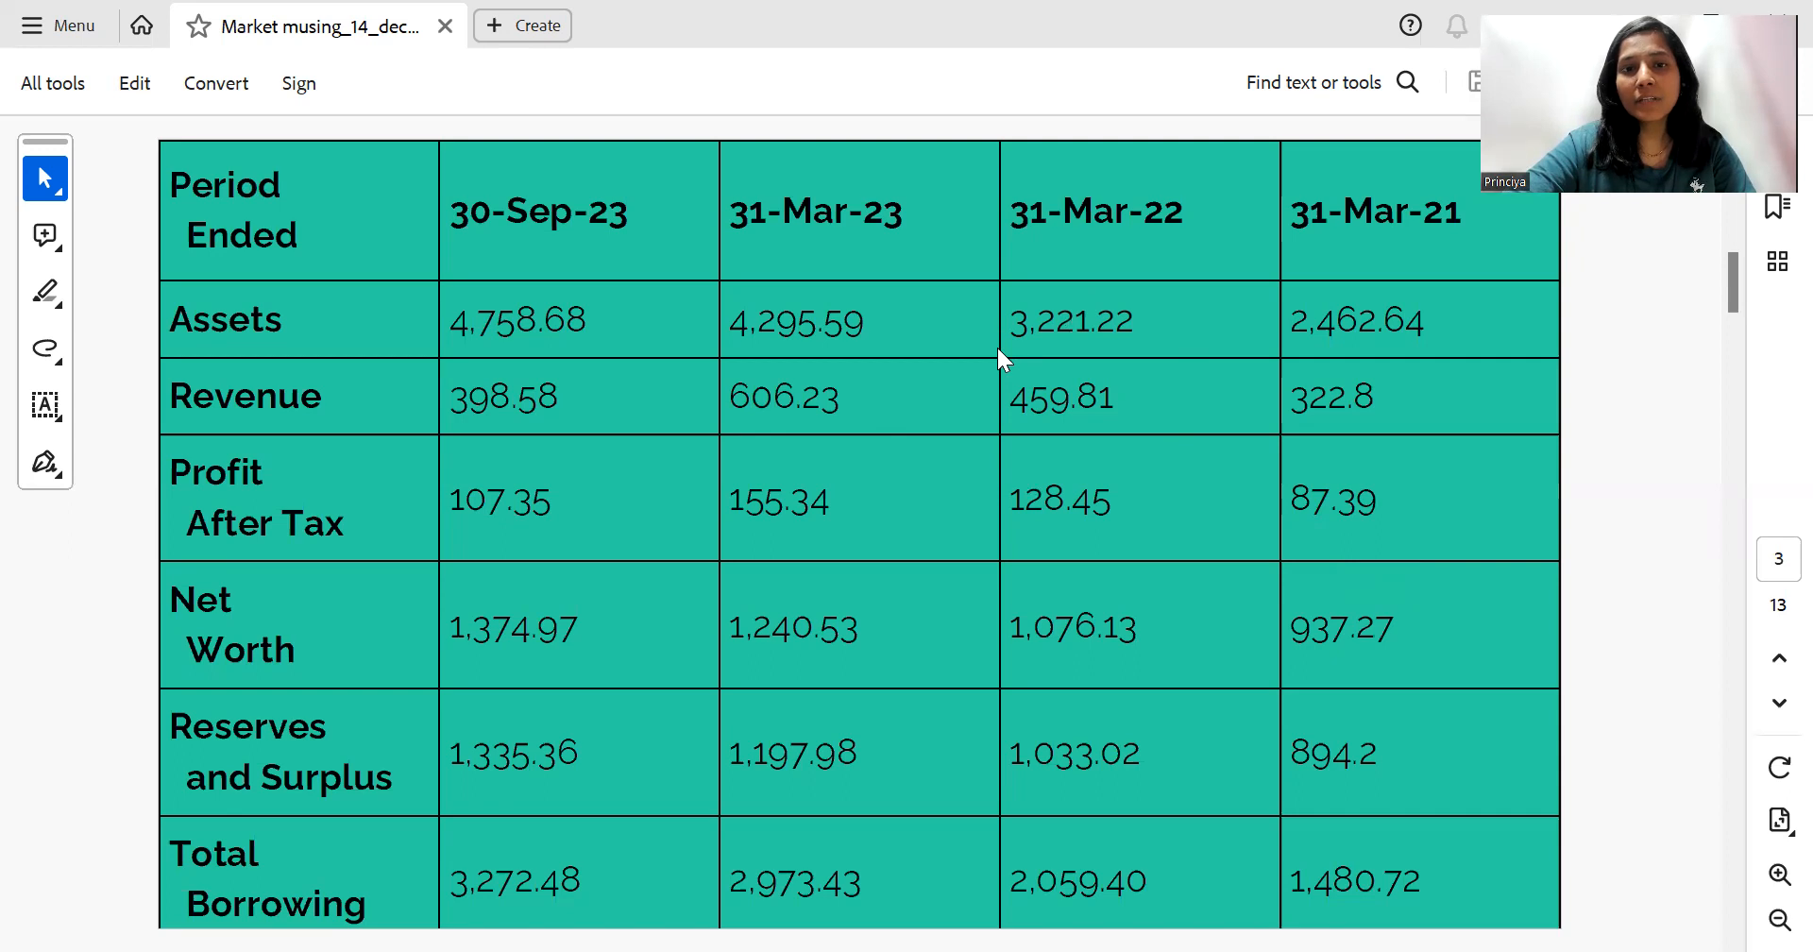
{"action": "mouse_move", "coordinate": [1345, 493]}
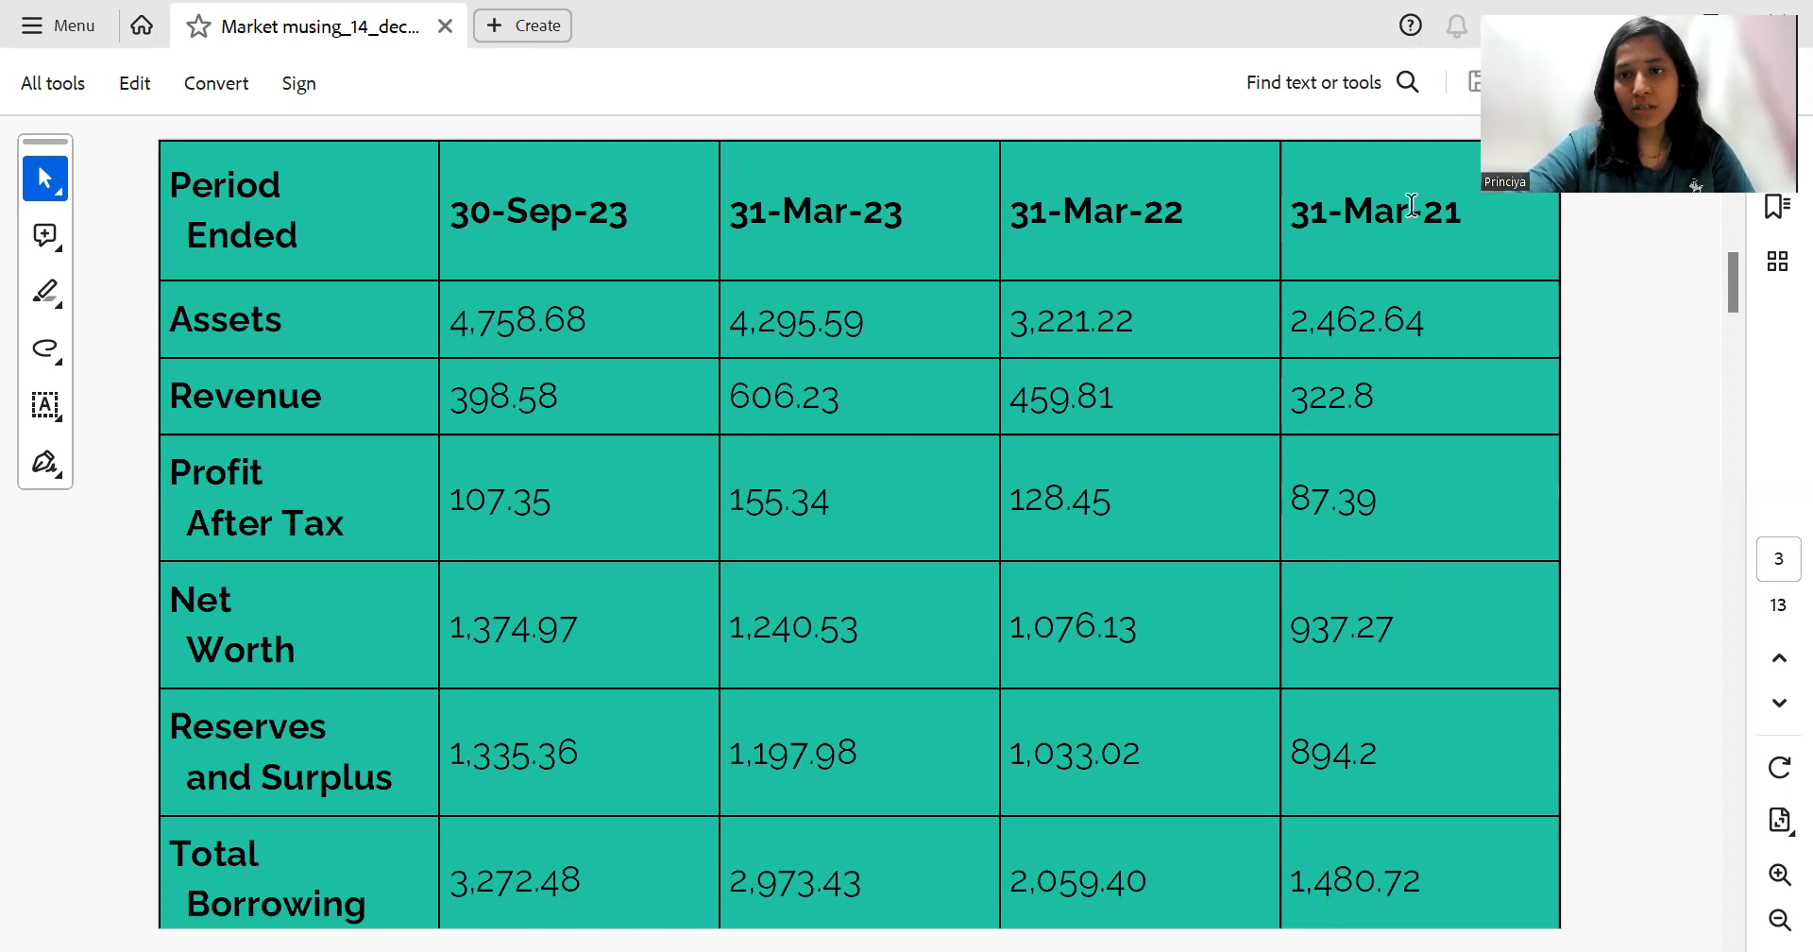
{"action": "mouse_move", "coordinate": [867, 506]}
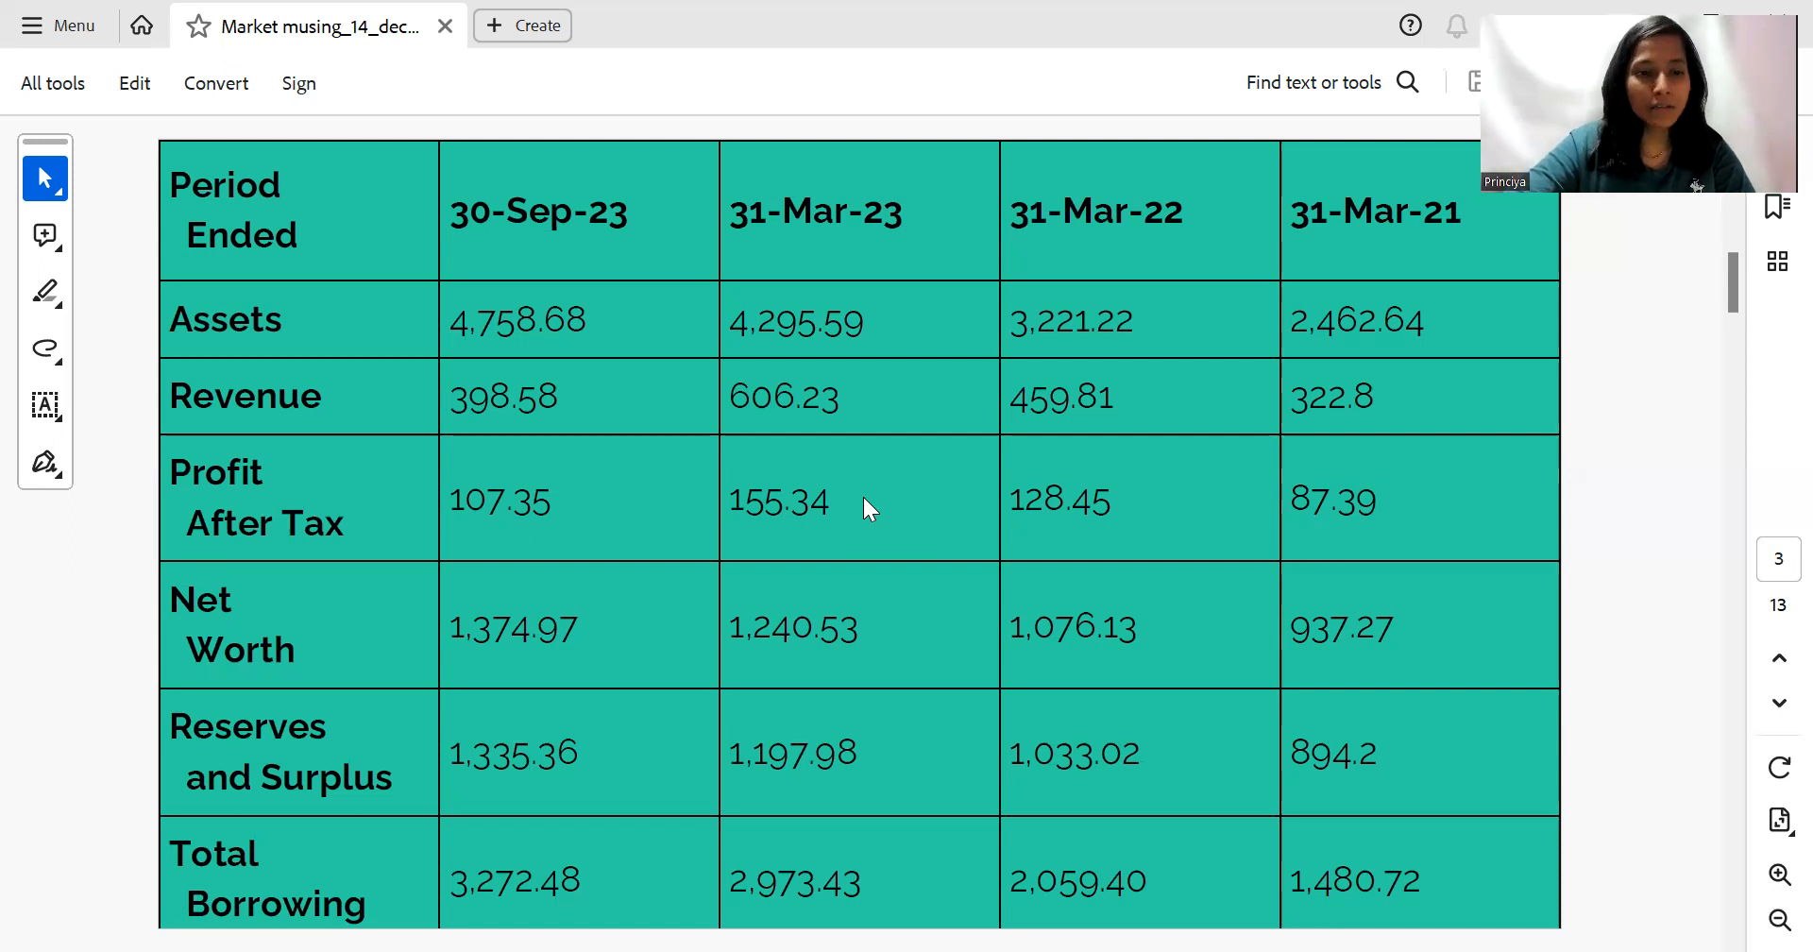
{"action": "mouse_move", "coordinate": [499, 735]}
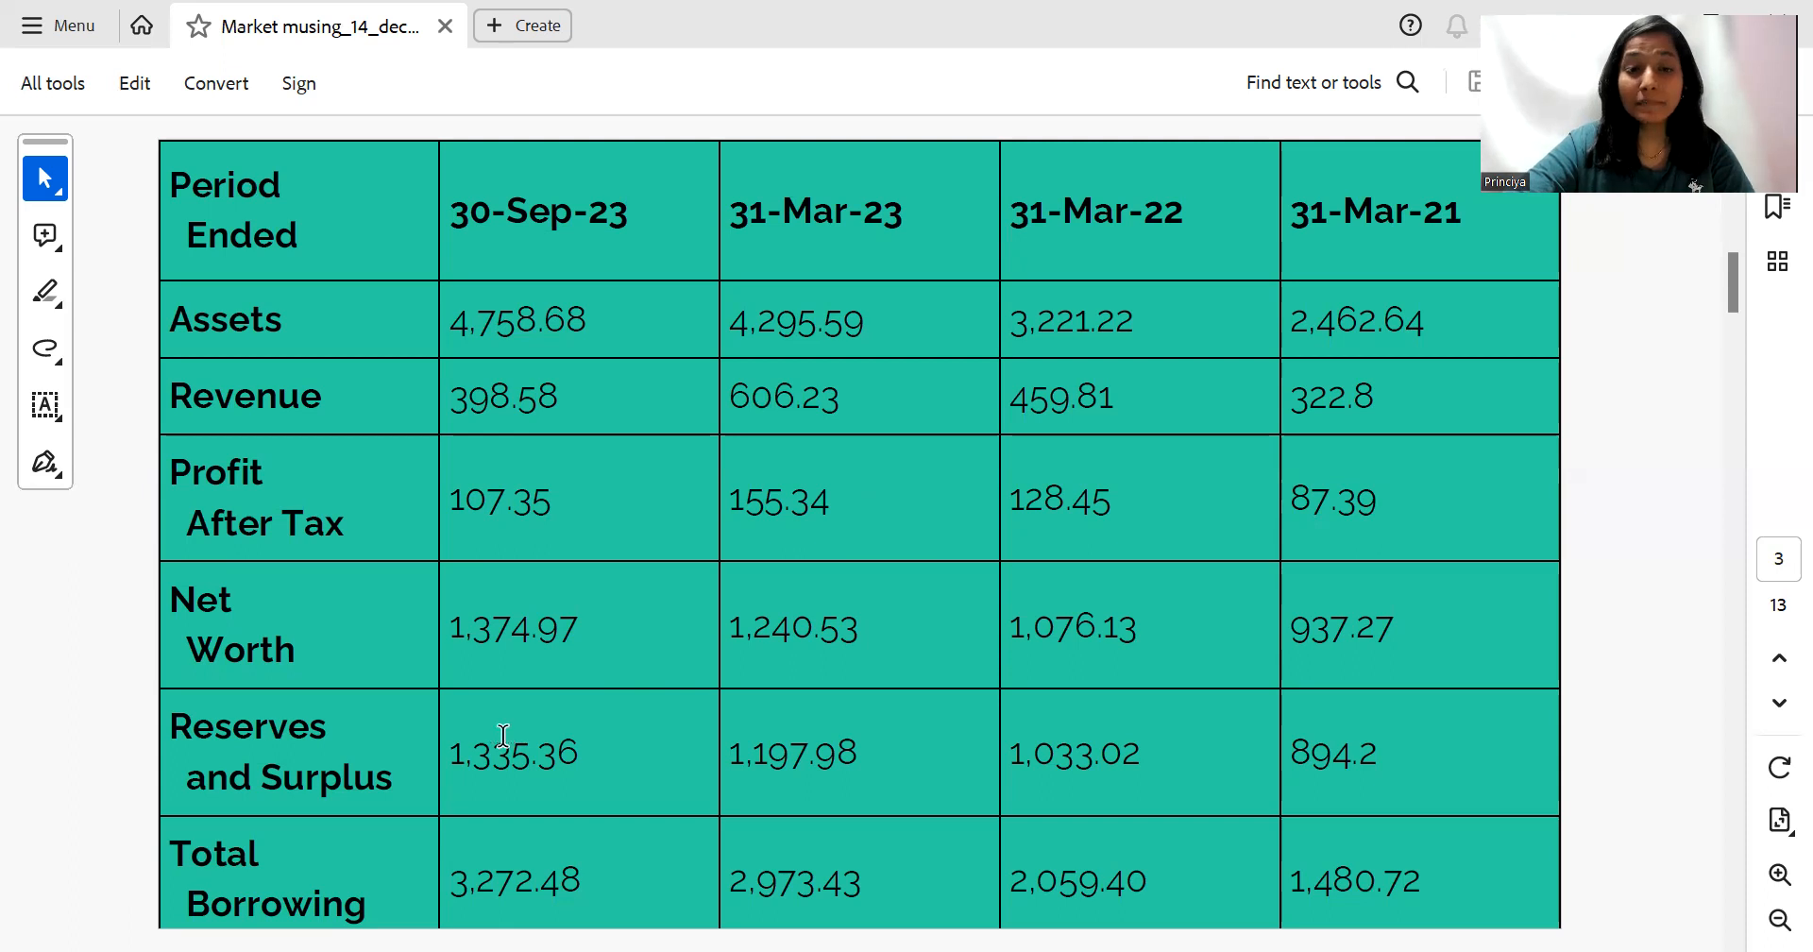
{"action": "mouse_move", "coordinate": [503, 746]}
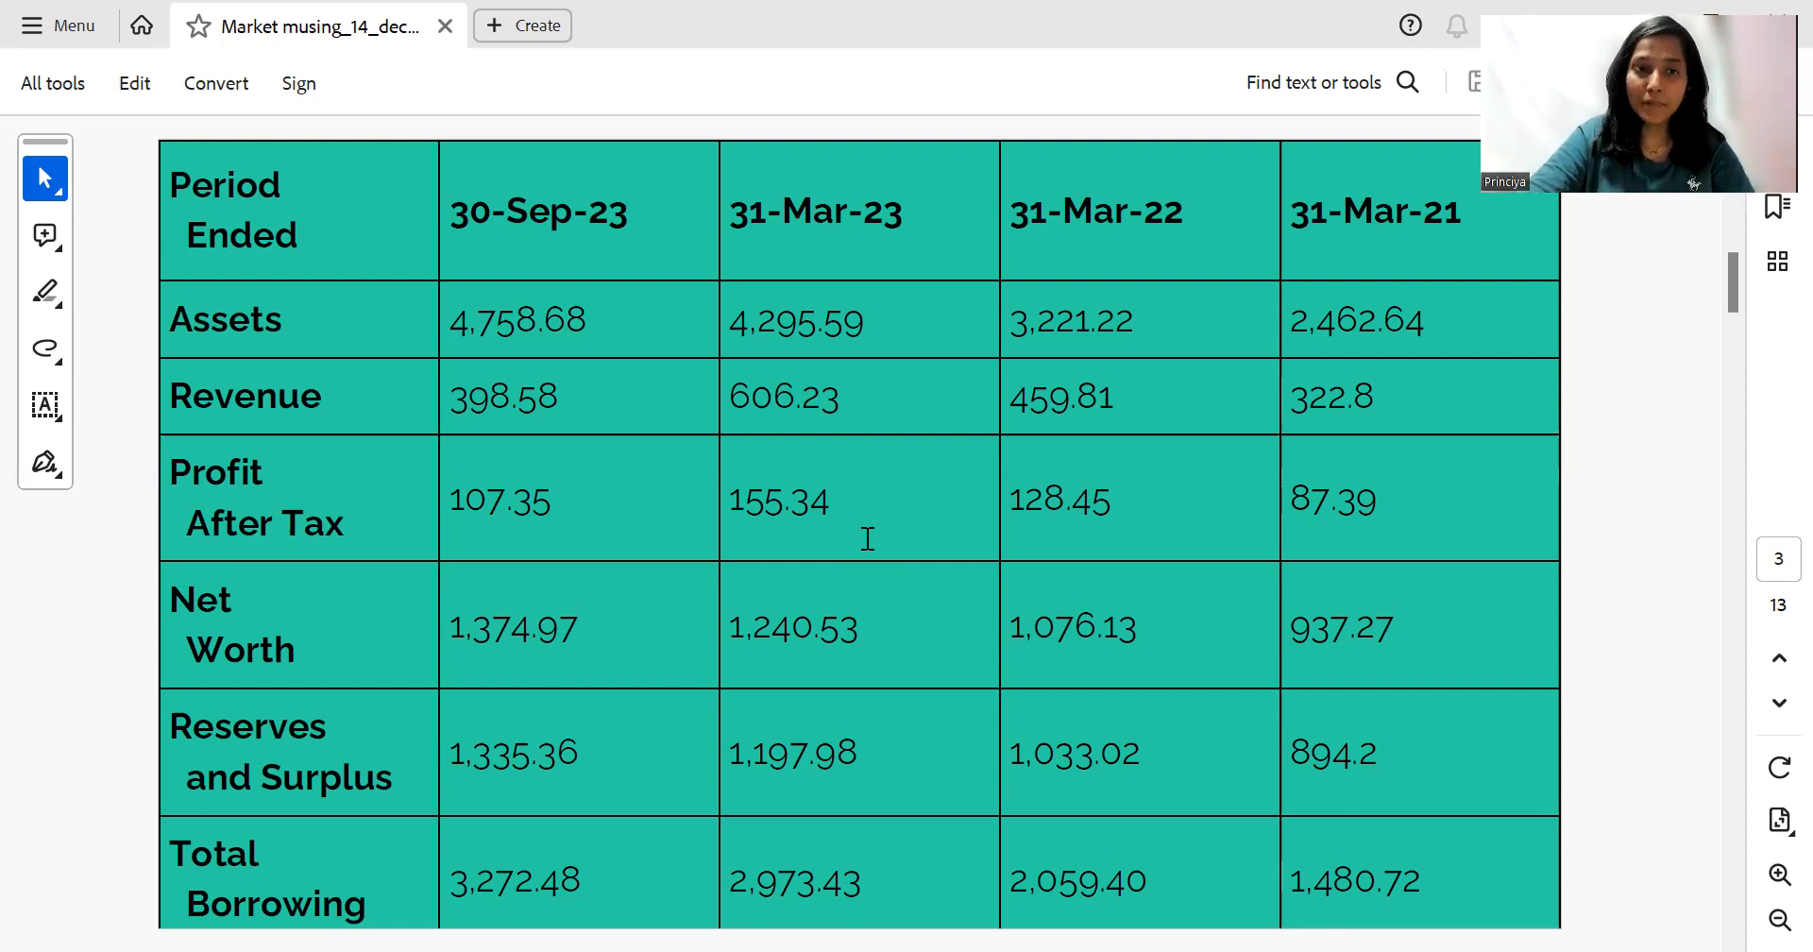
Scroll to page 4's IPO Corner for India Shelter (Dec 13–15, 2023, ₹469–₹493 band)
{"action": "scroll", "scroll_direction": "down", "scroll_amount": 3}
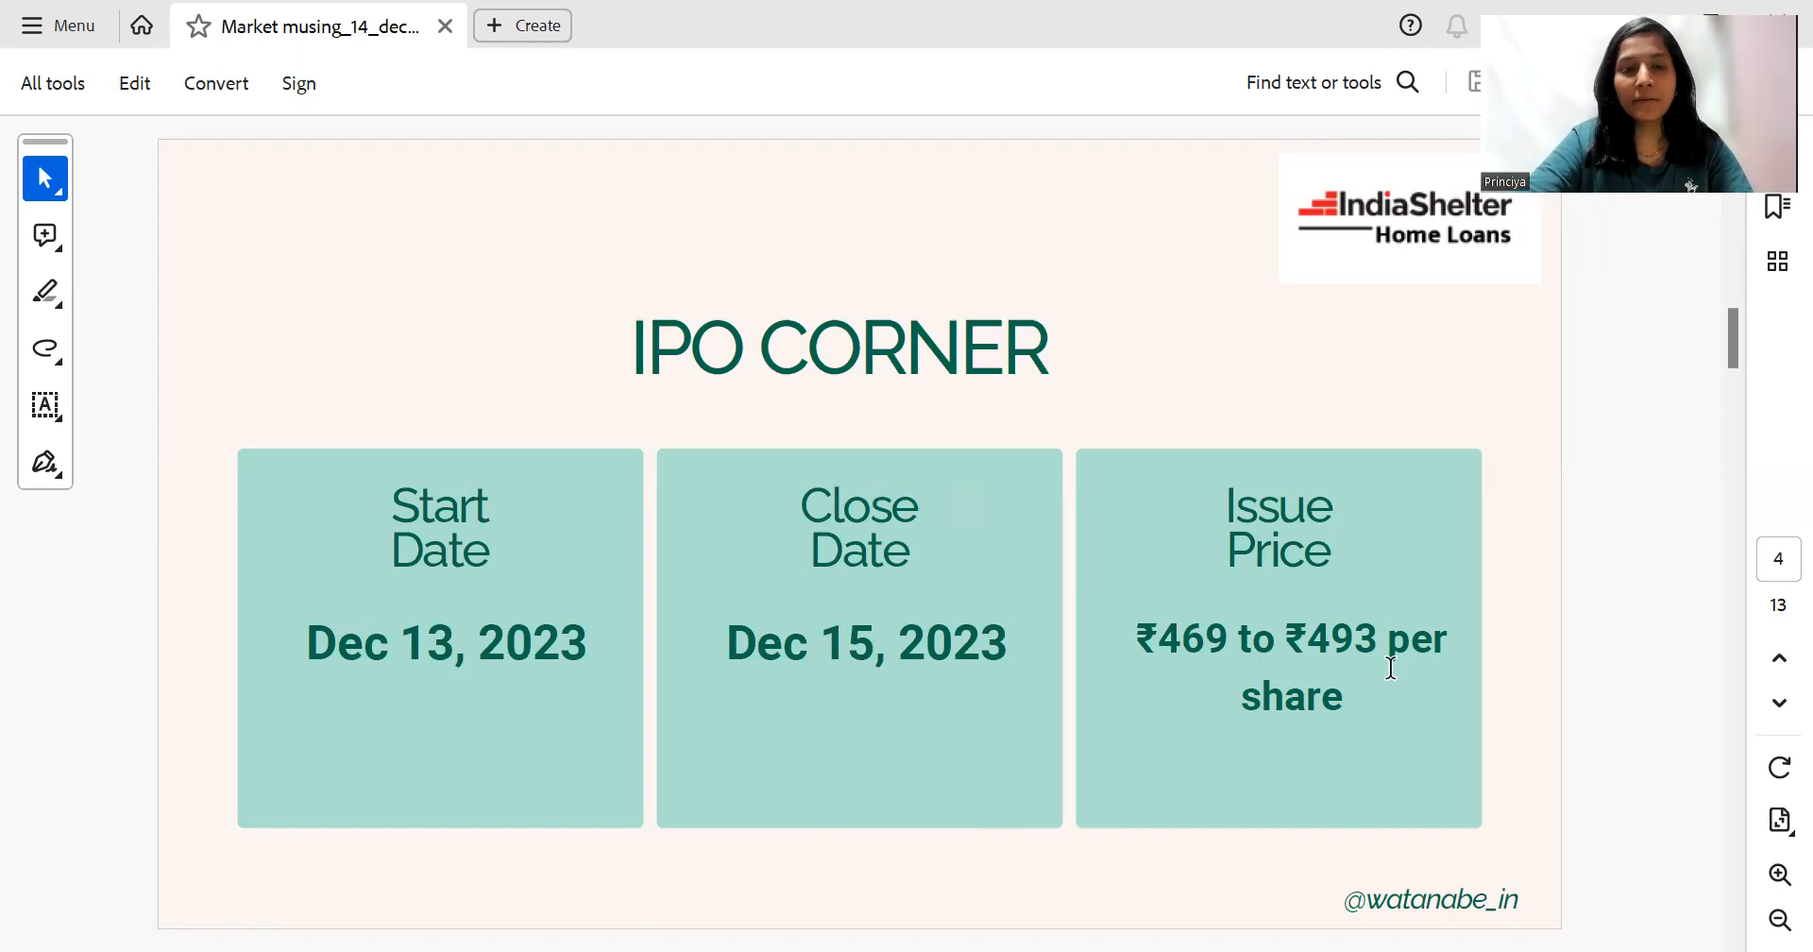
{"action": "mouse_move", "coordinate": [1398, 680]}
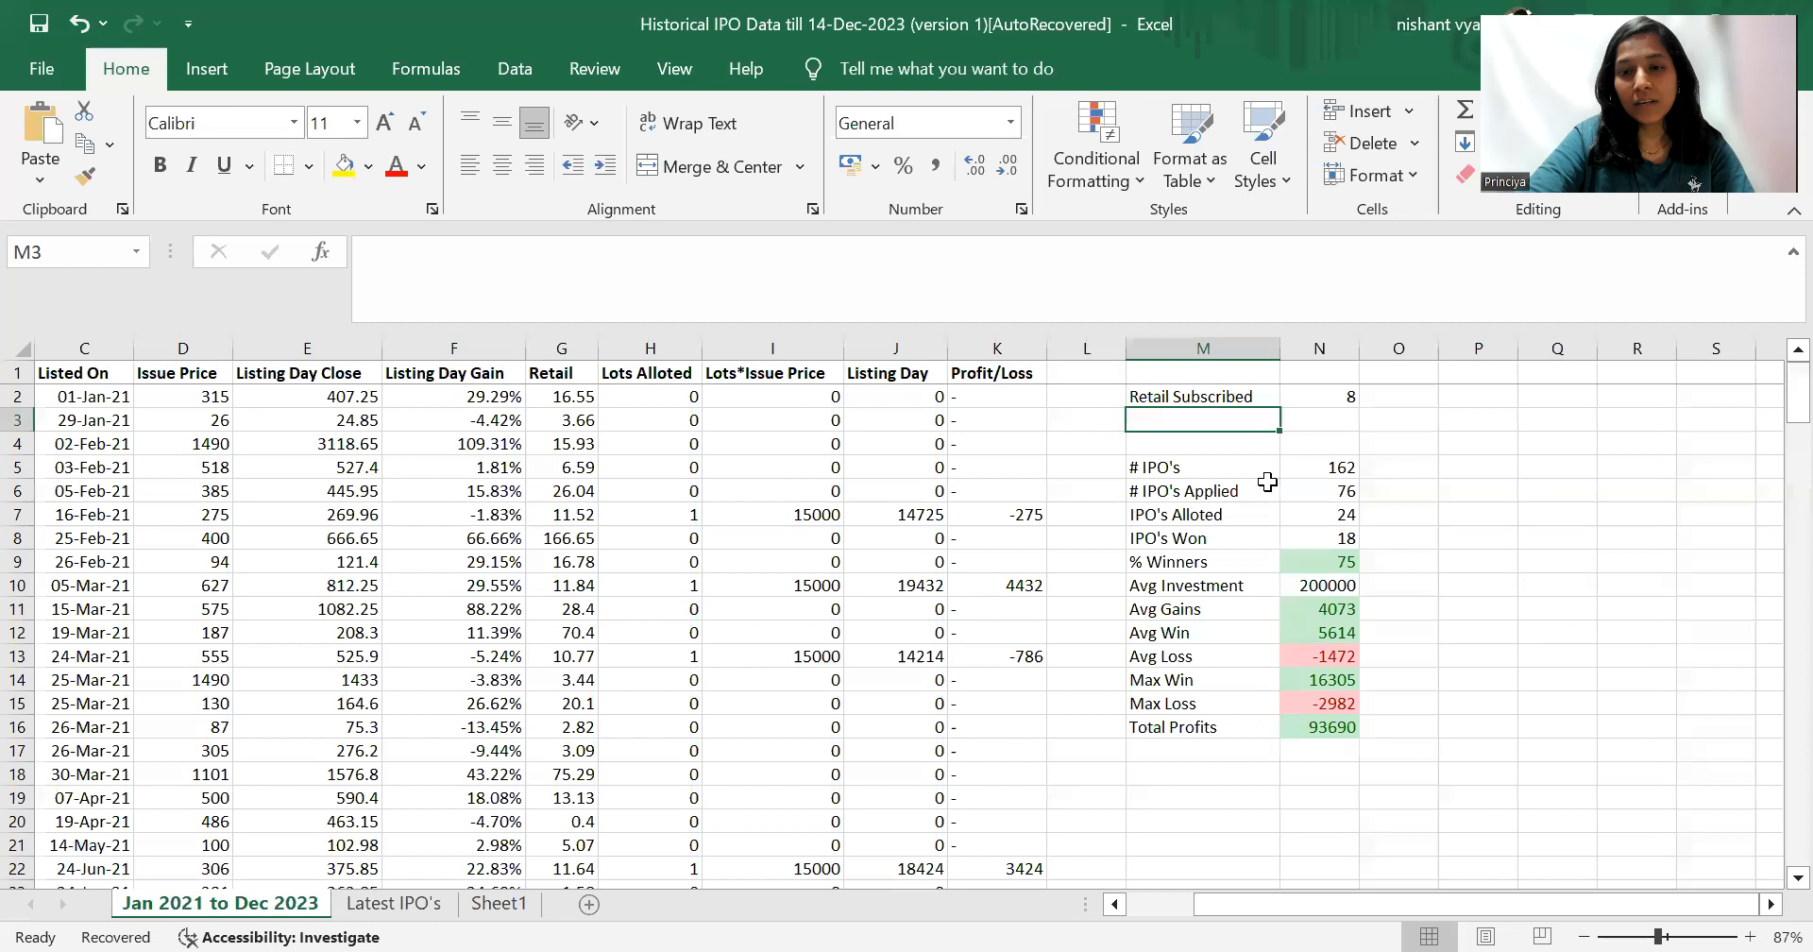
{"action": "left_click", "coordinate": [1319, 395]}
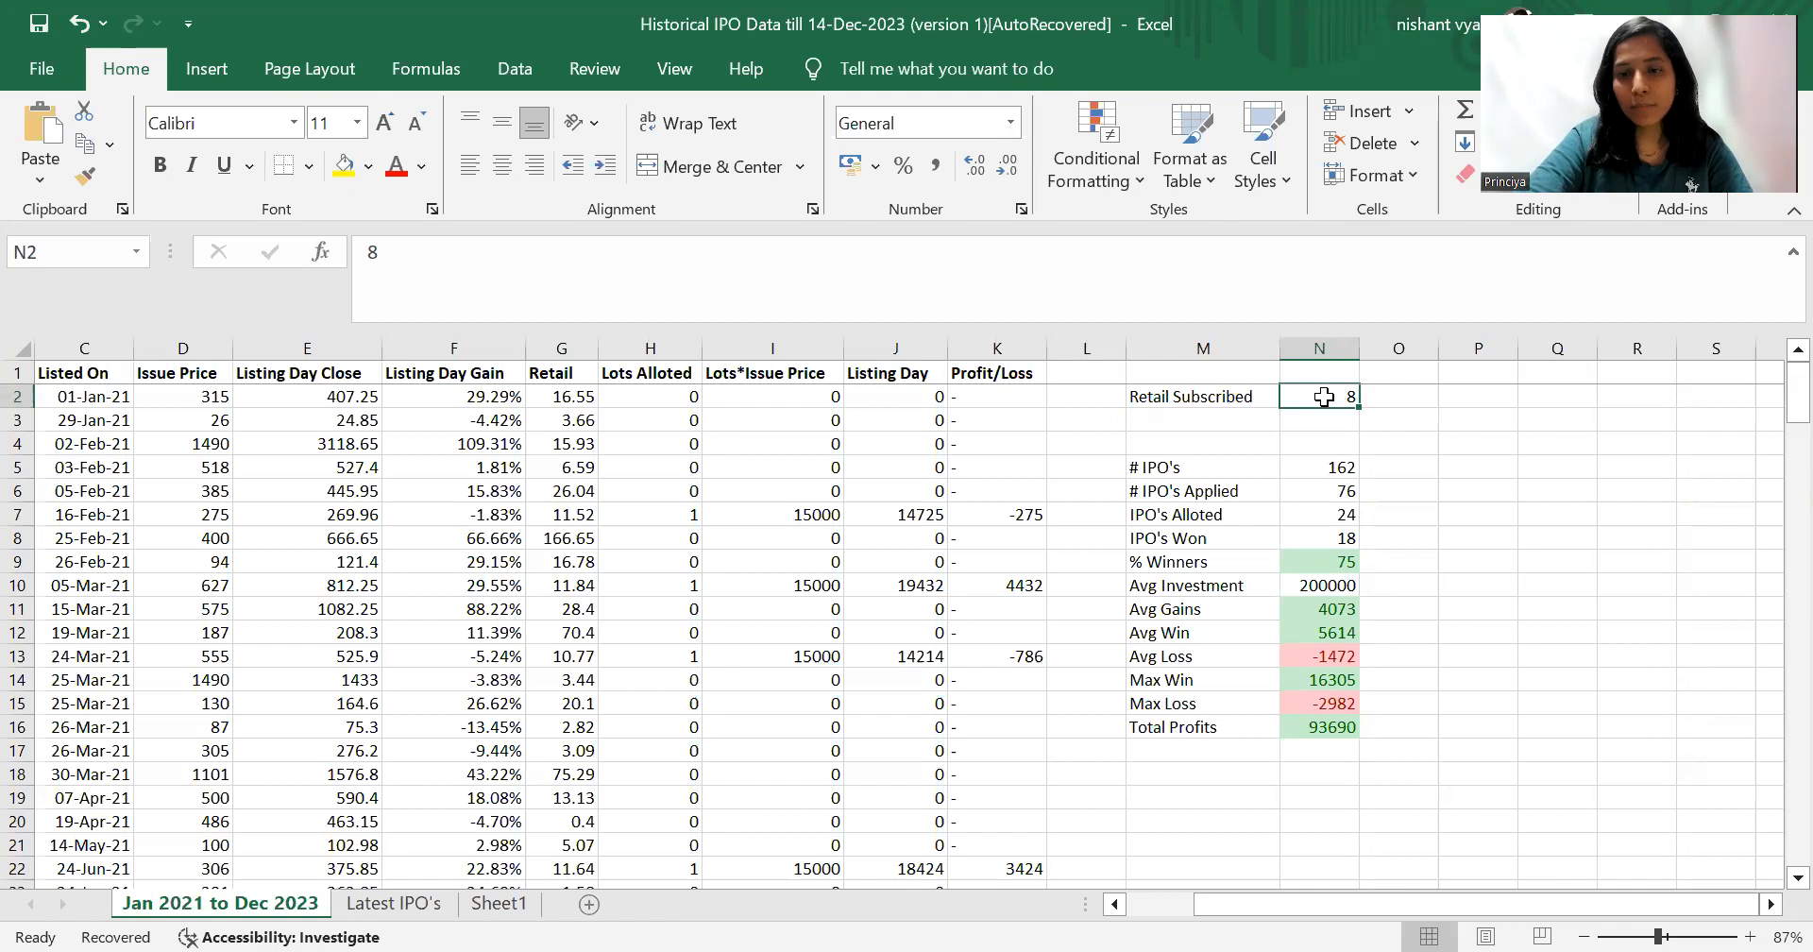
{"action": "double_click", "coordinate": [1347, 395]}
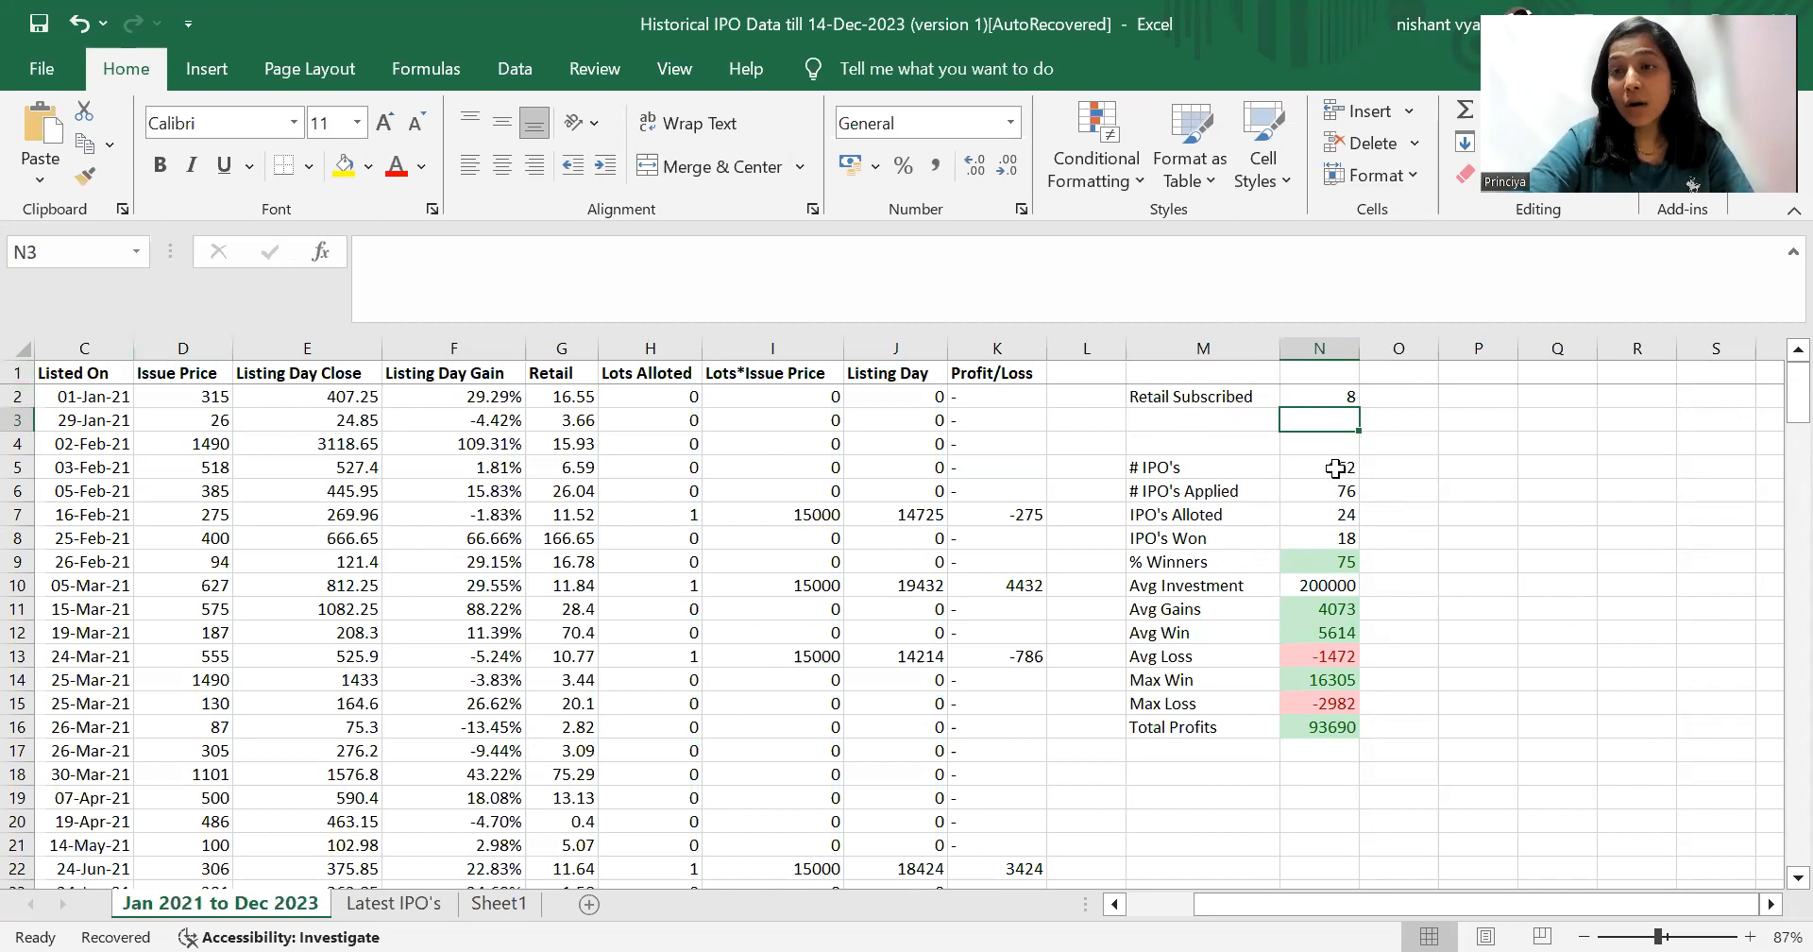
{"action": "left_click", "coordinate": [1319, 466]}
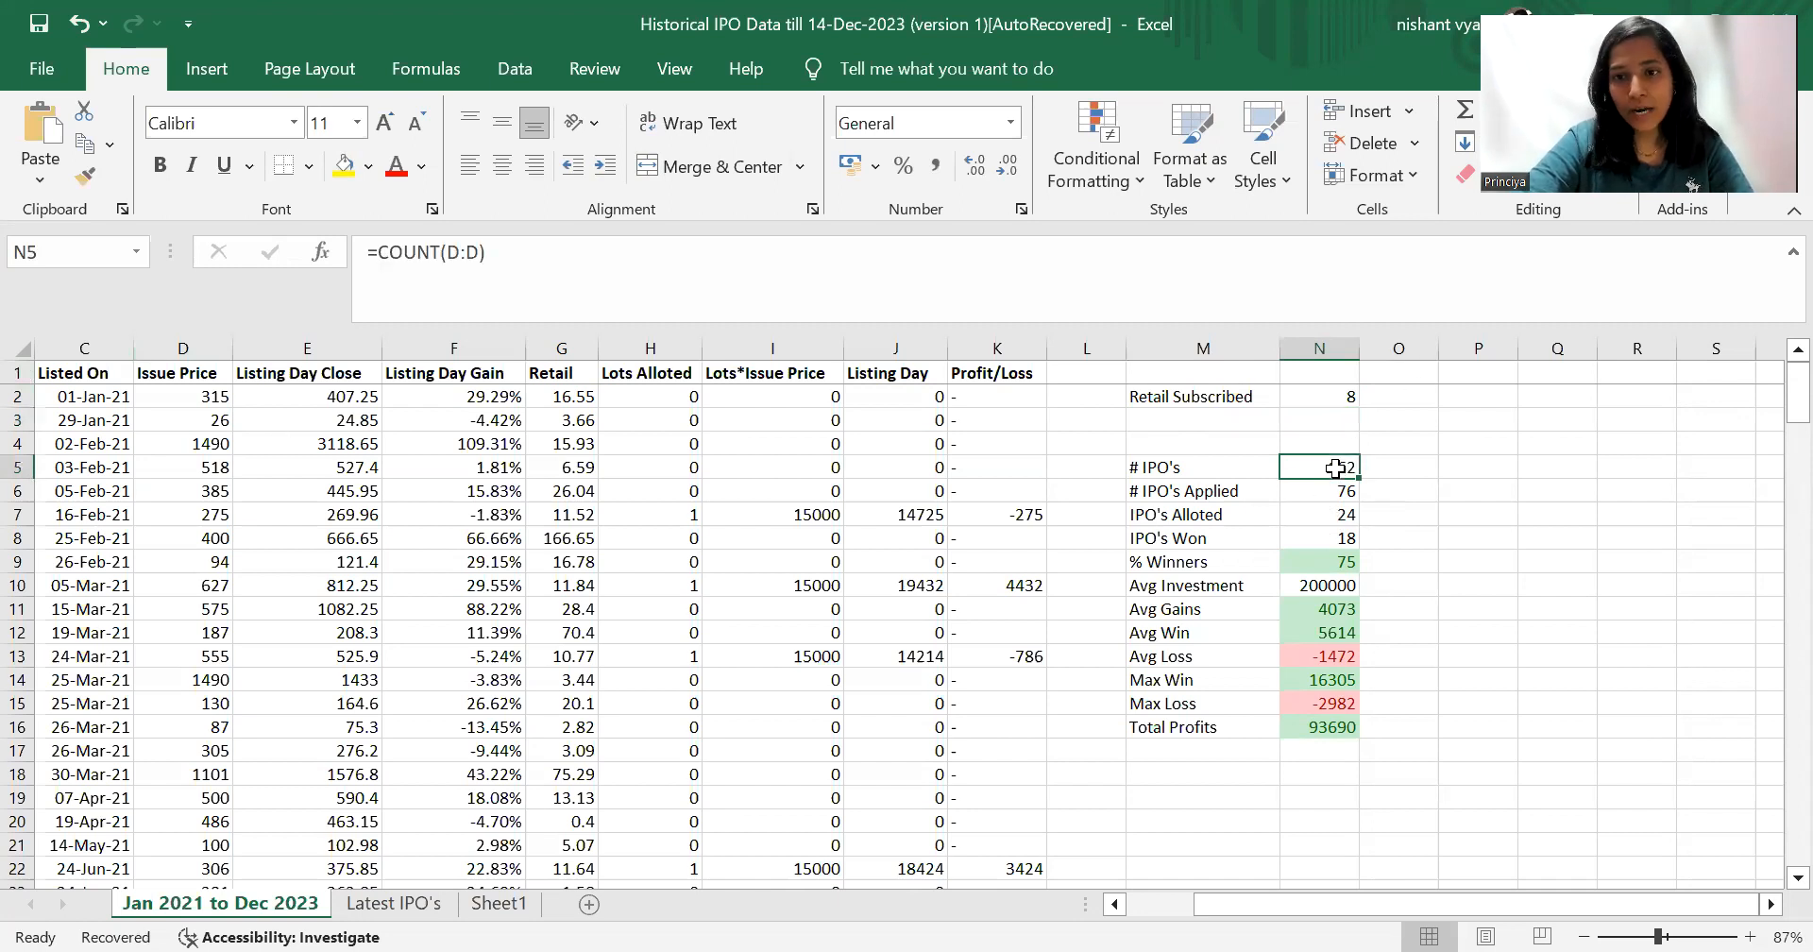
{"action": "left_click", "coordinate": [1319, 491]}
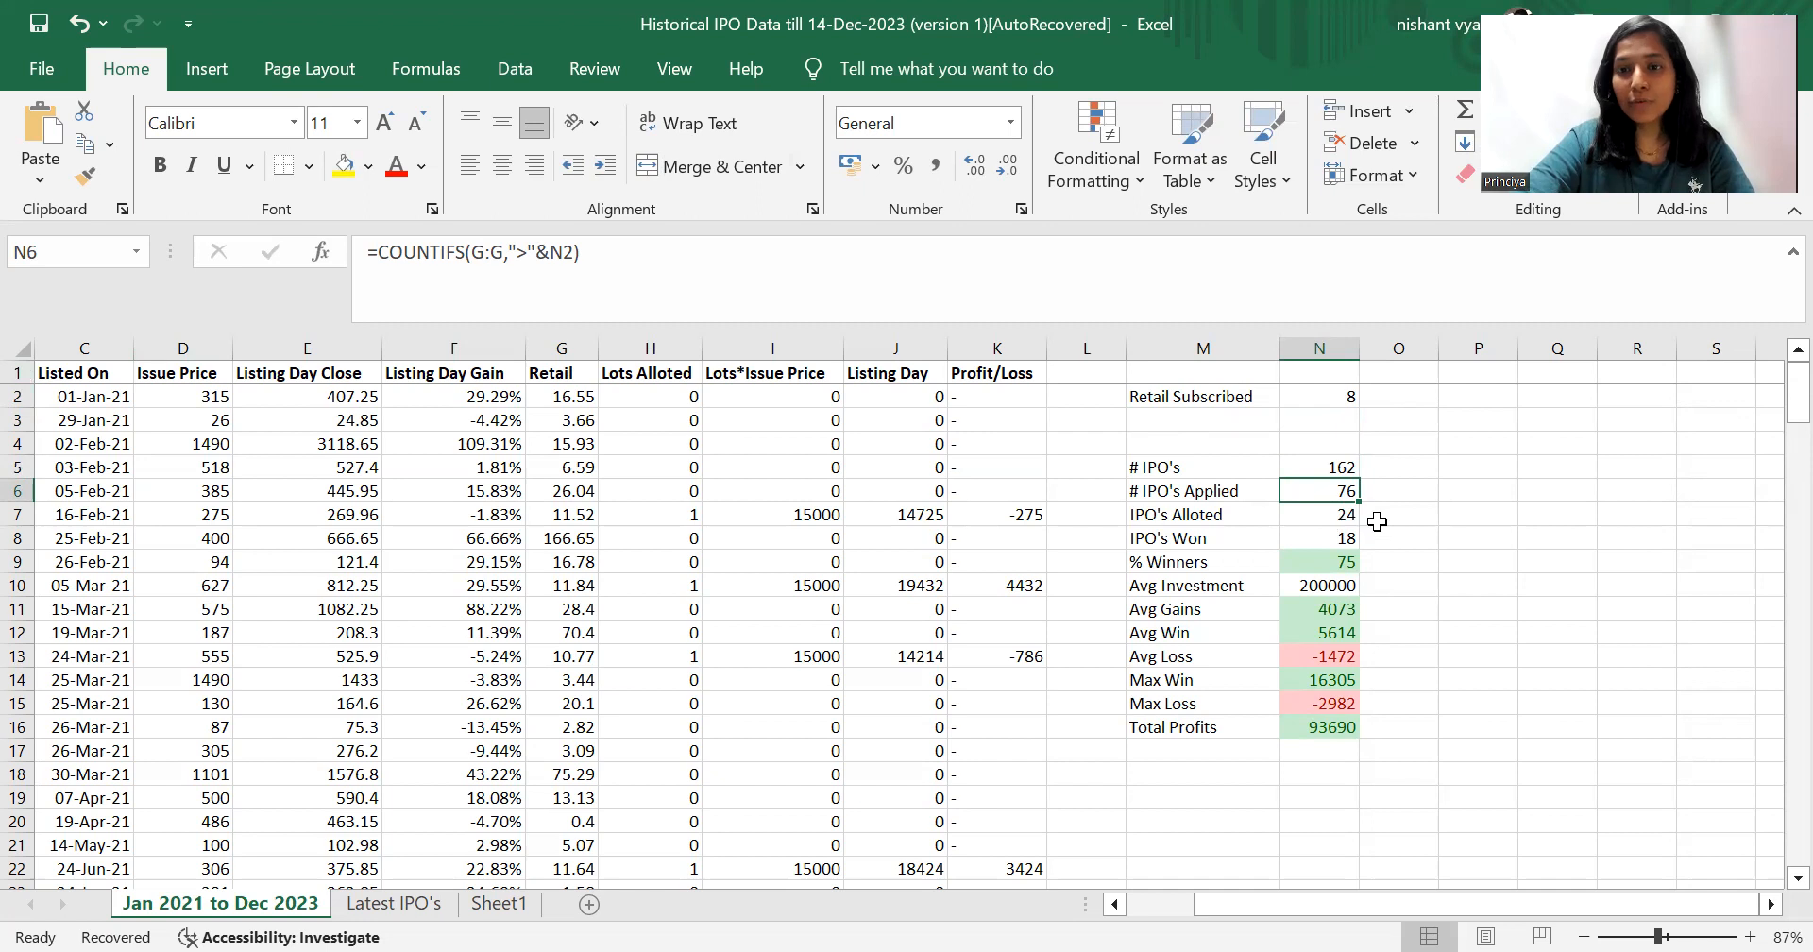
{"action": "left_click", "coordinate": [1319, 538]}
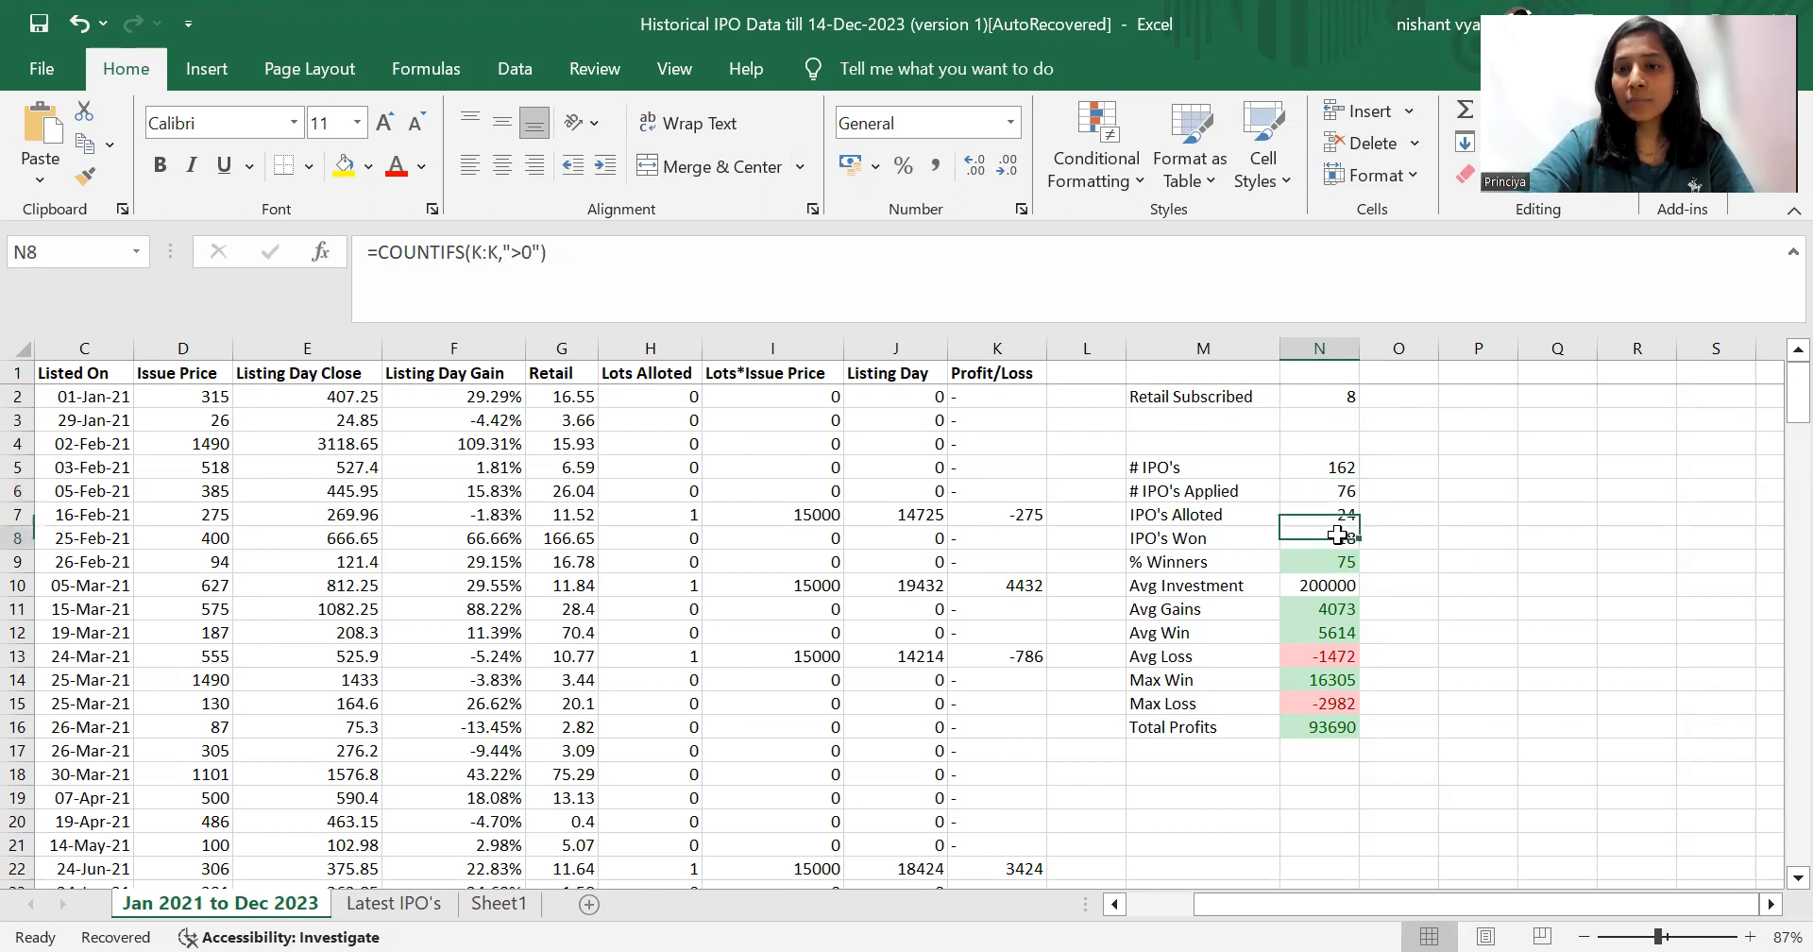
{"action": "left_click", "coordinate": [1318, 539]}
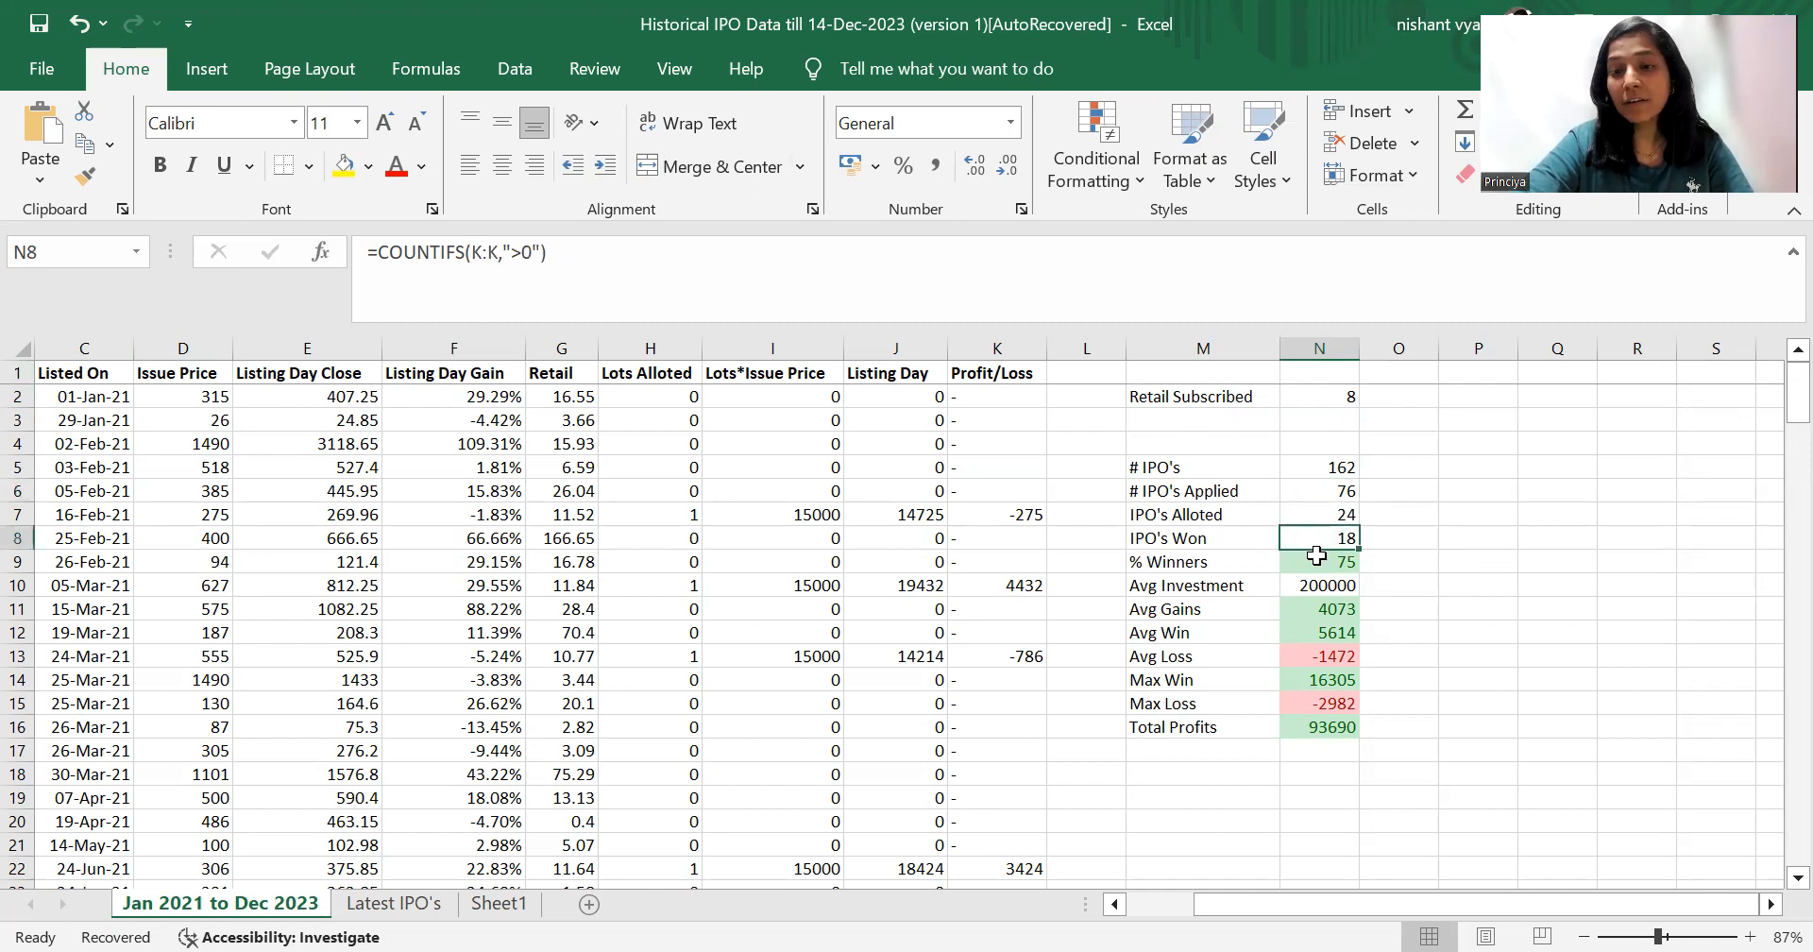
{"action": "left_click", "coordinate": [1320, 561]}
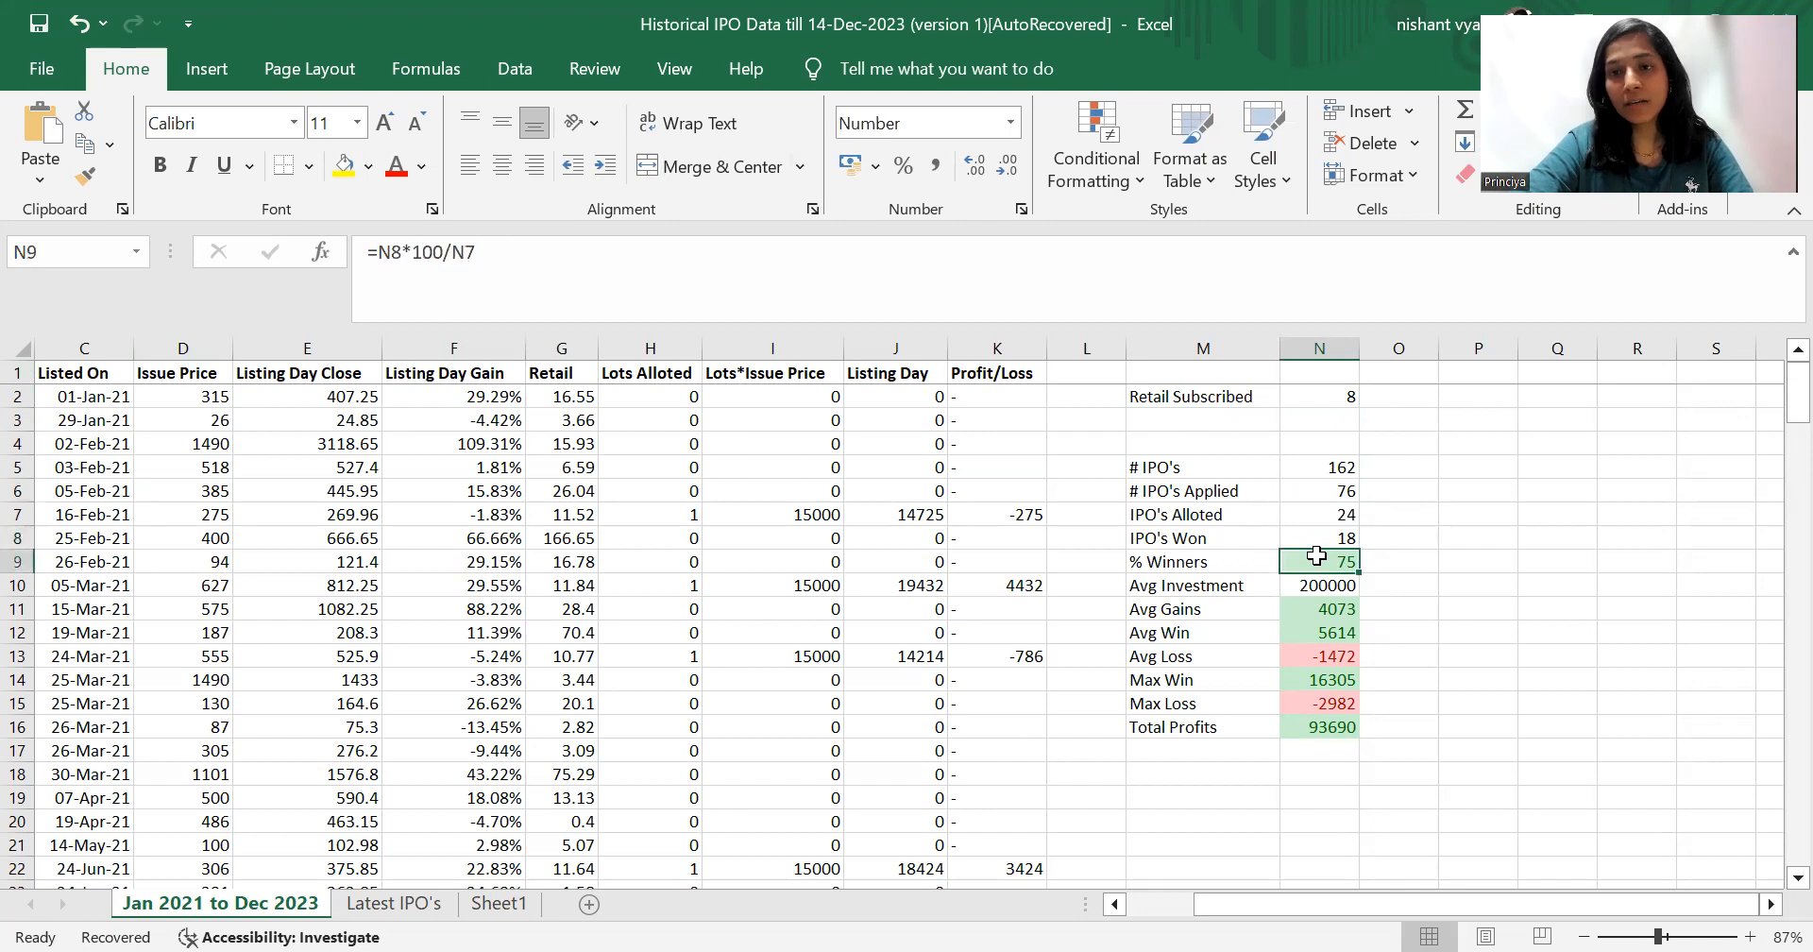
{"action": "left_click", "coordinate": [1318, 538]}
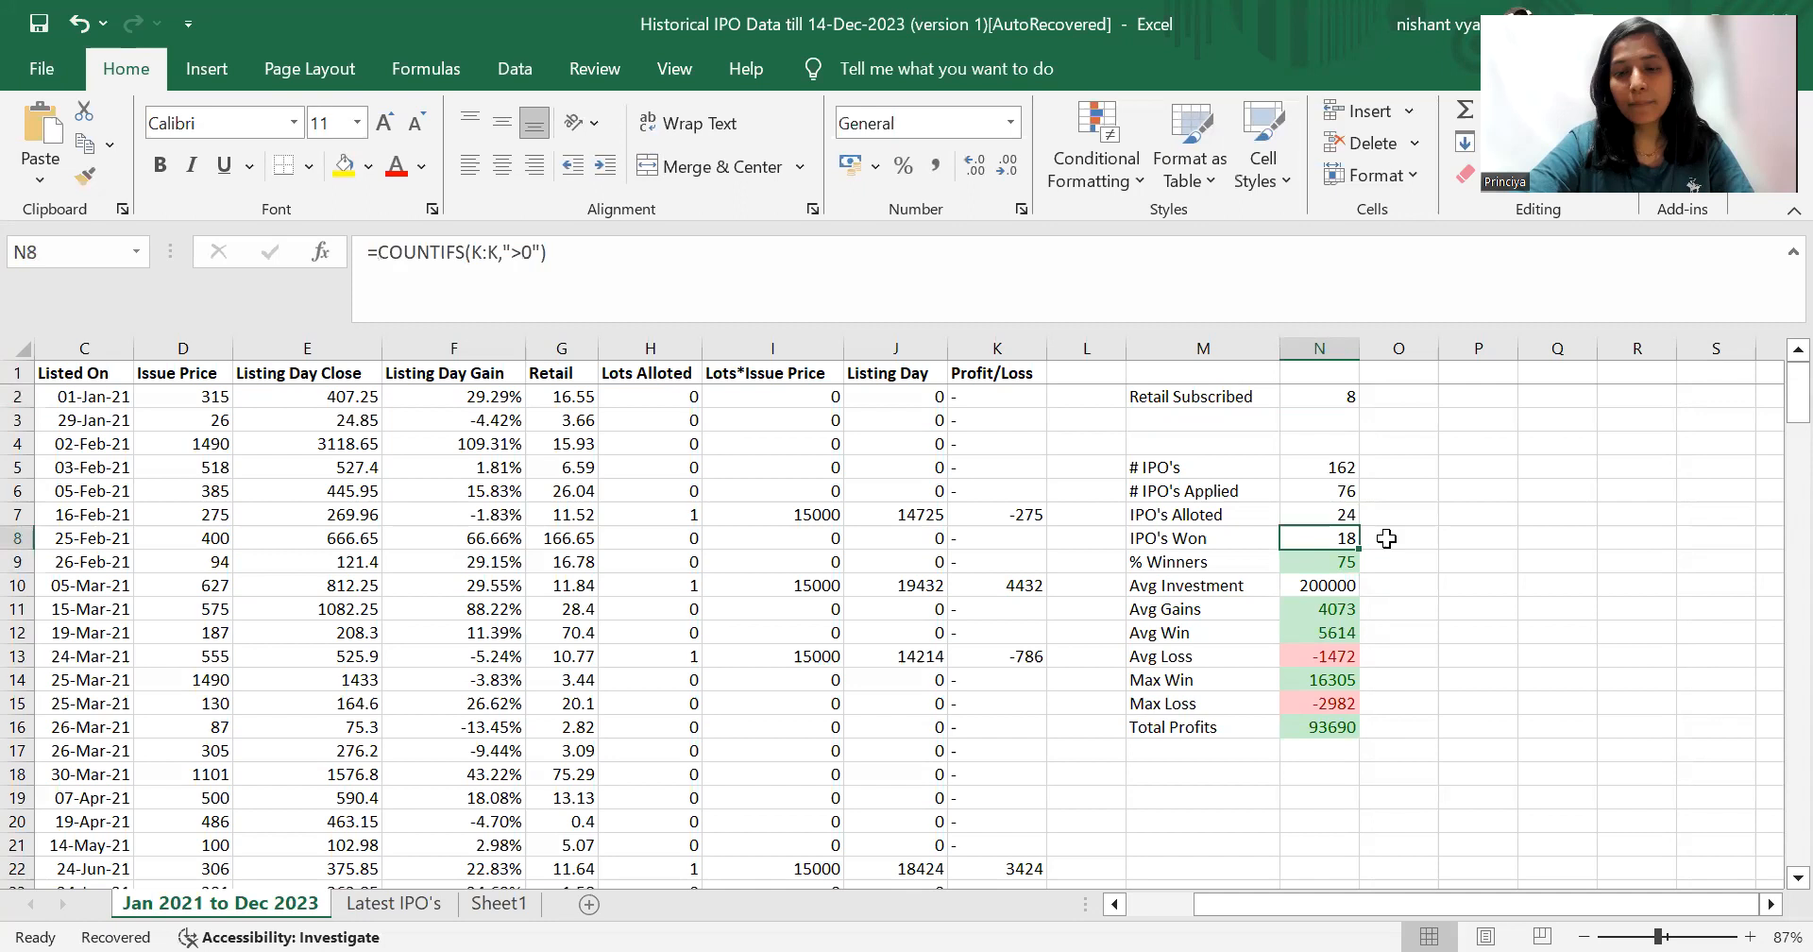
{"action": "left_click", "coordinate": [1318, 561]}
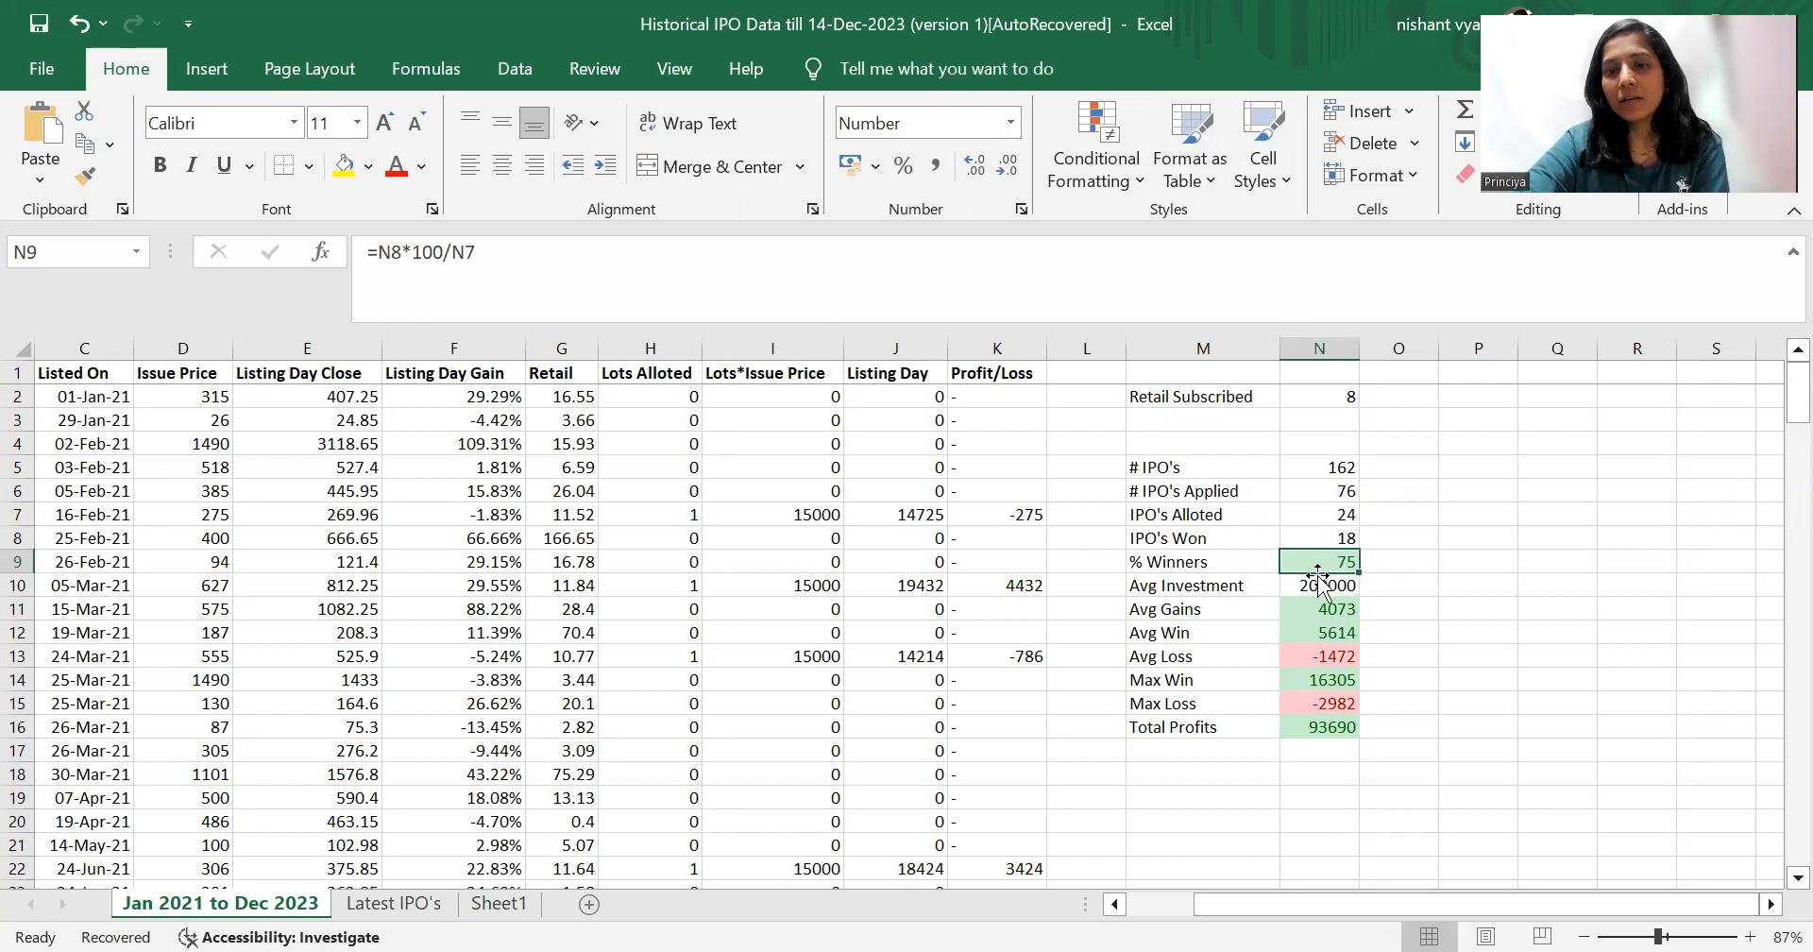
{"action": "left_click", "coordinate": [1318, 585]}
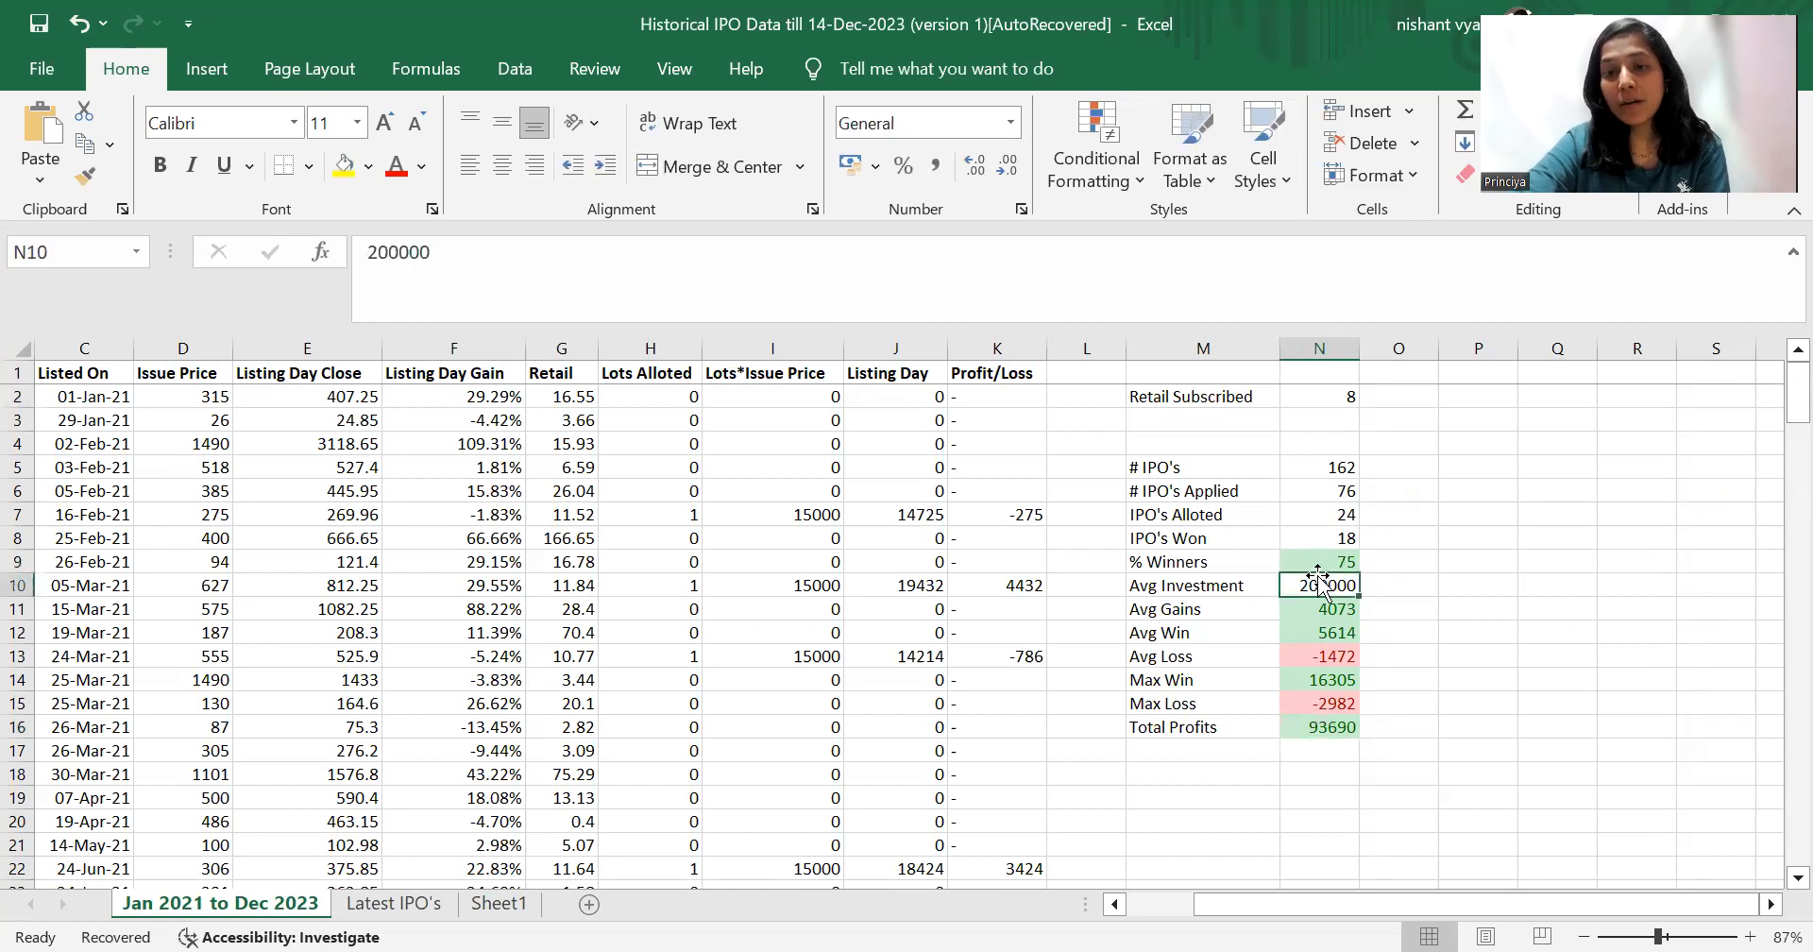
{"action": "mouse_move", "coordinate": [1397, 593]}
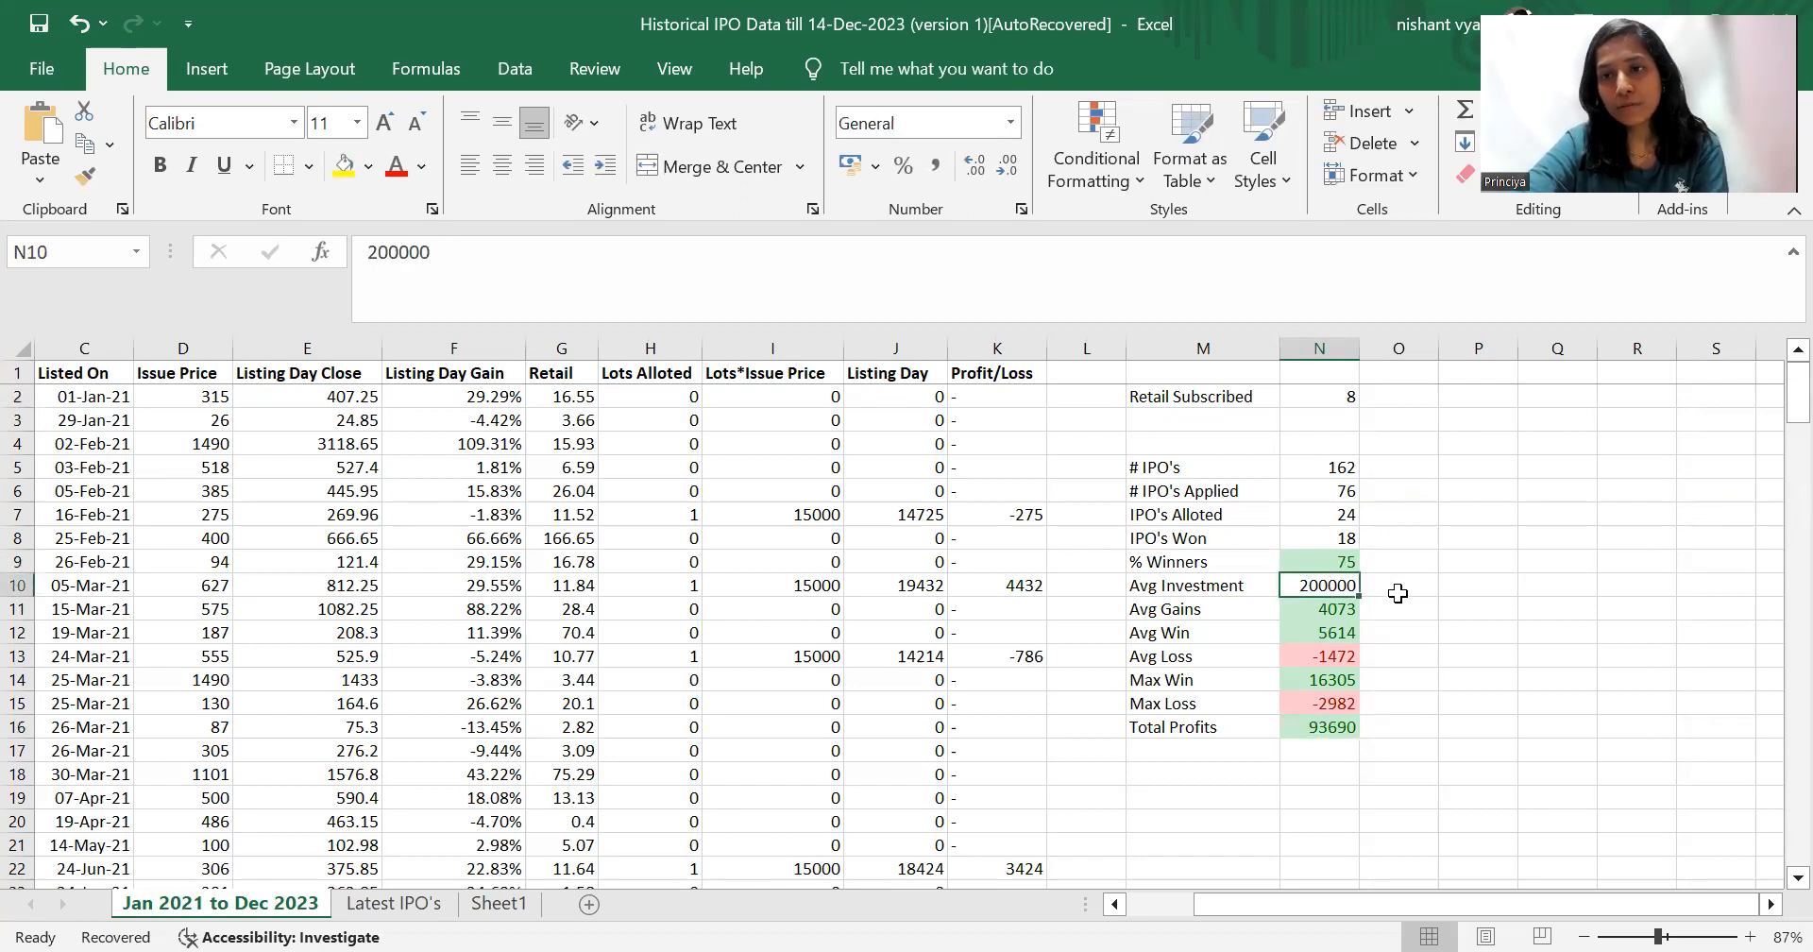
{"action": "left_click", "coordinate": [1318, 727]}
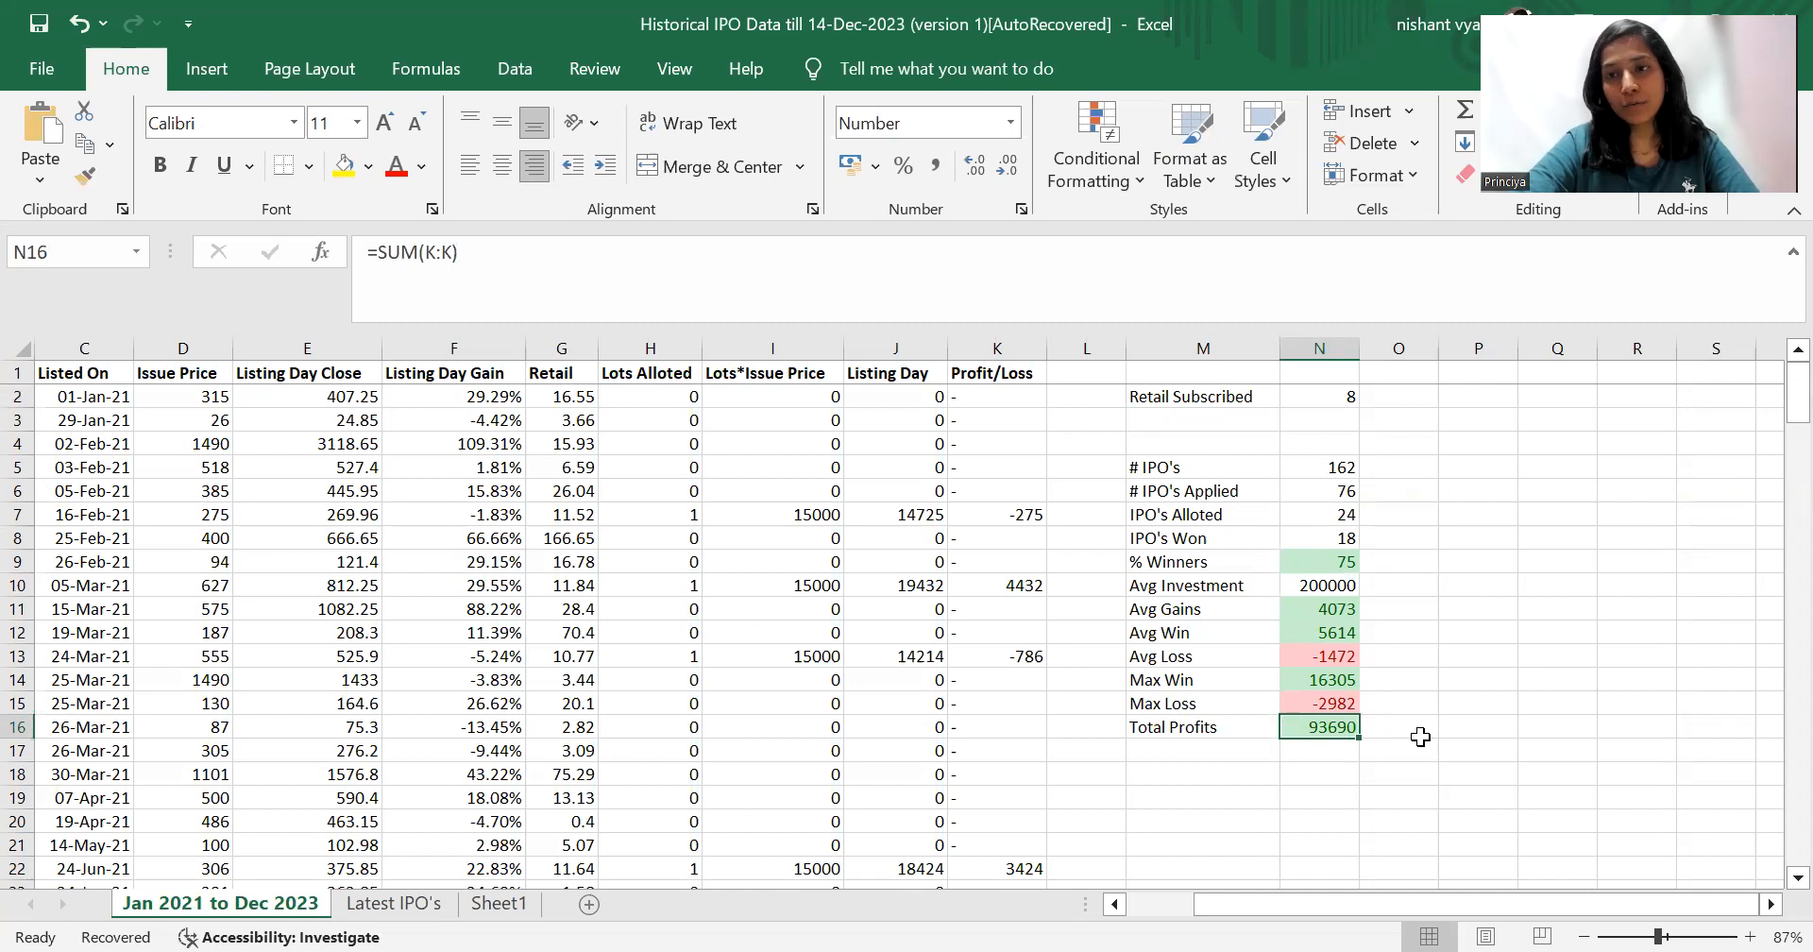
{"action": "left_click", "coordinate": [1318, 678]}
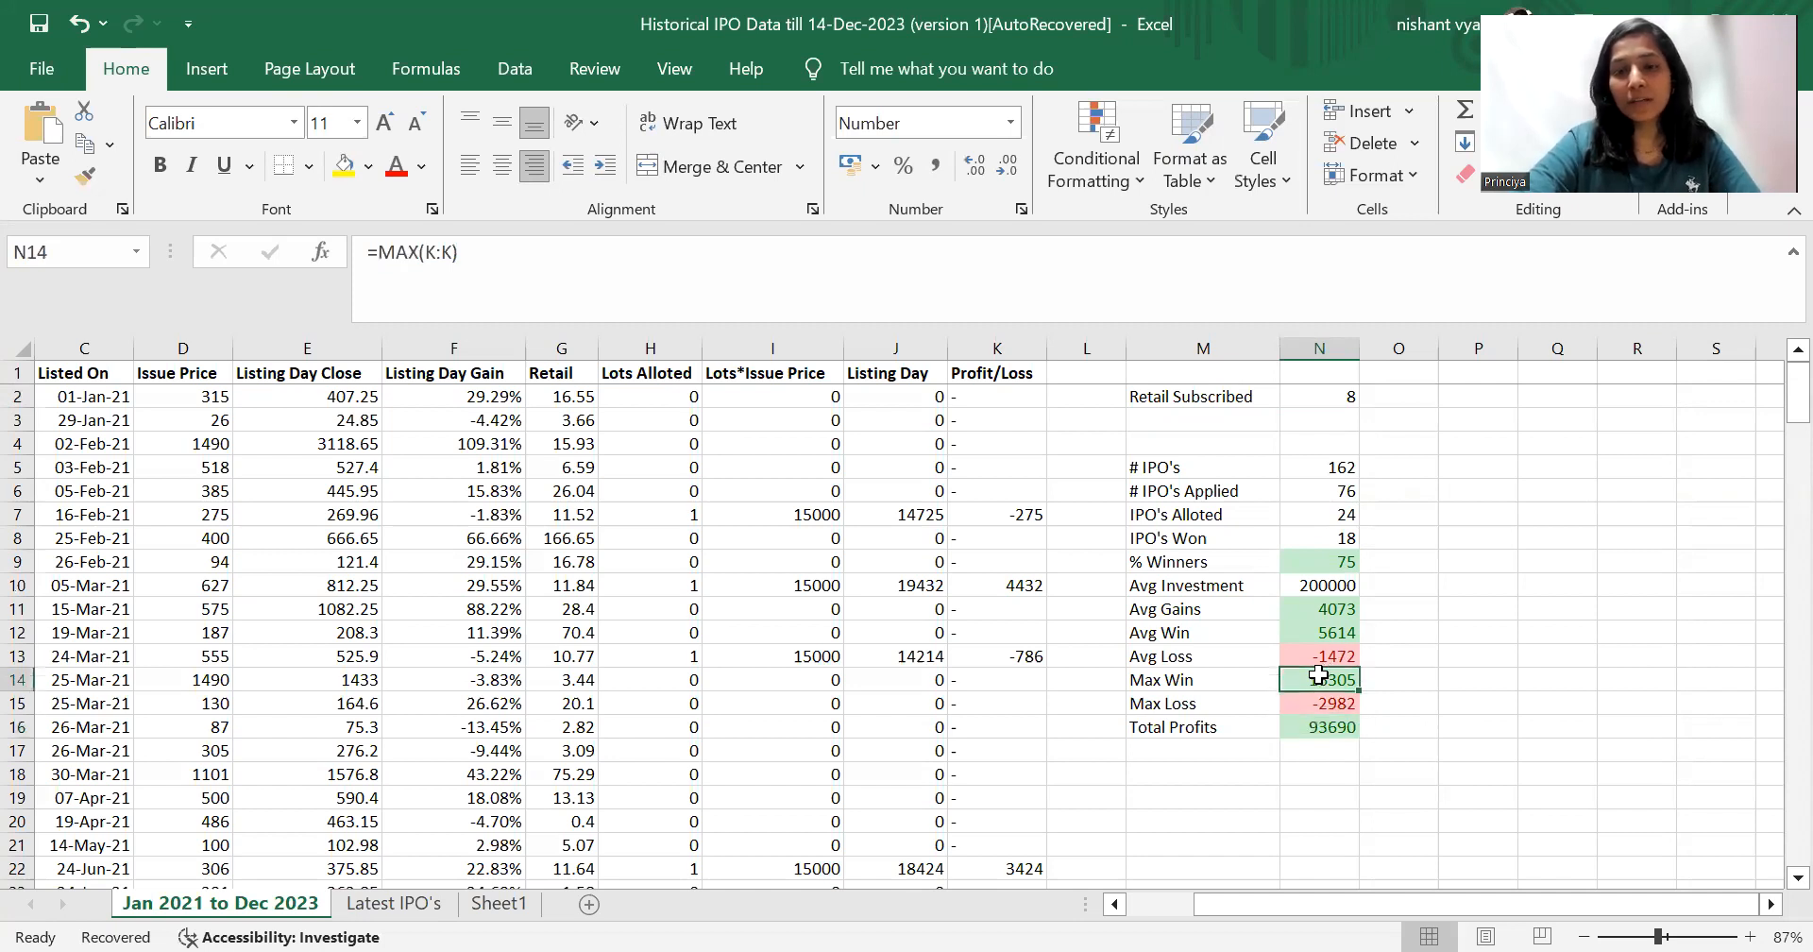
{"action": "mouse_move", "coordinate": [1262, 712]}
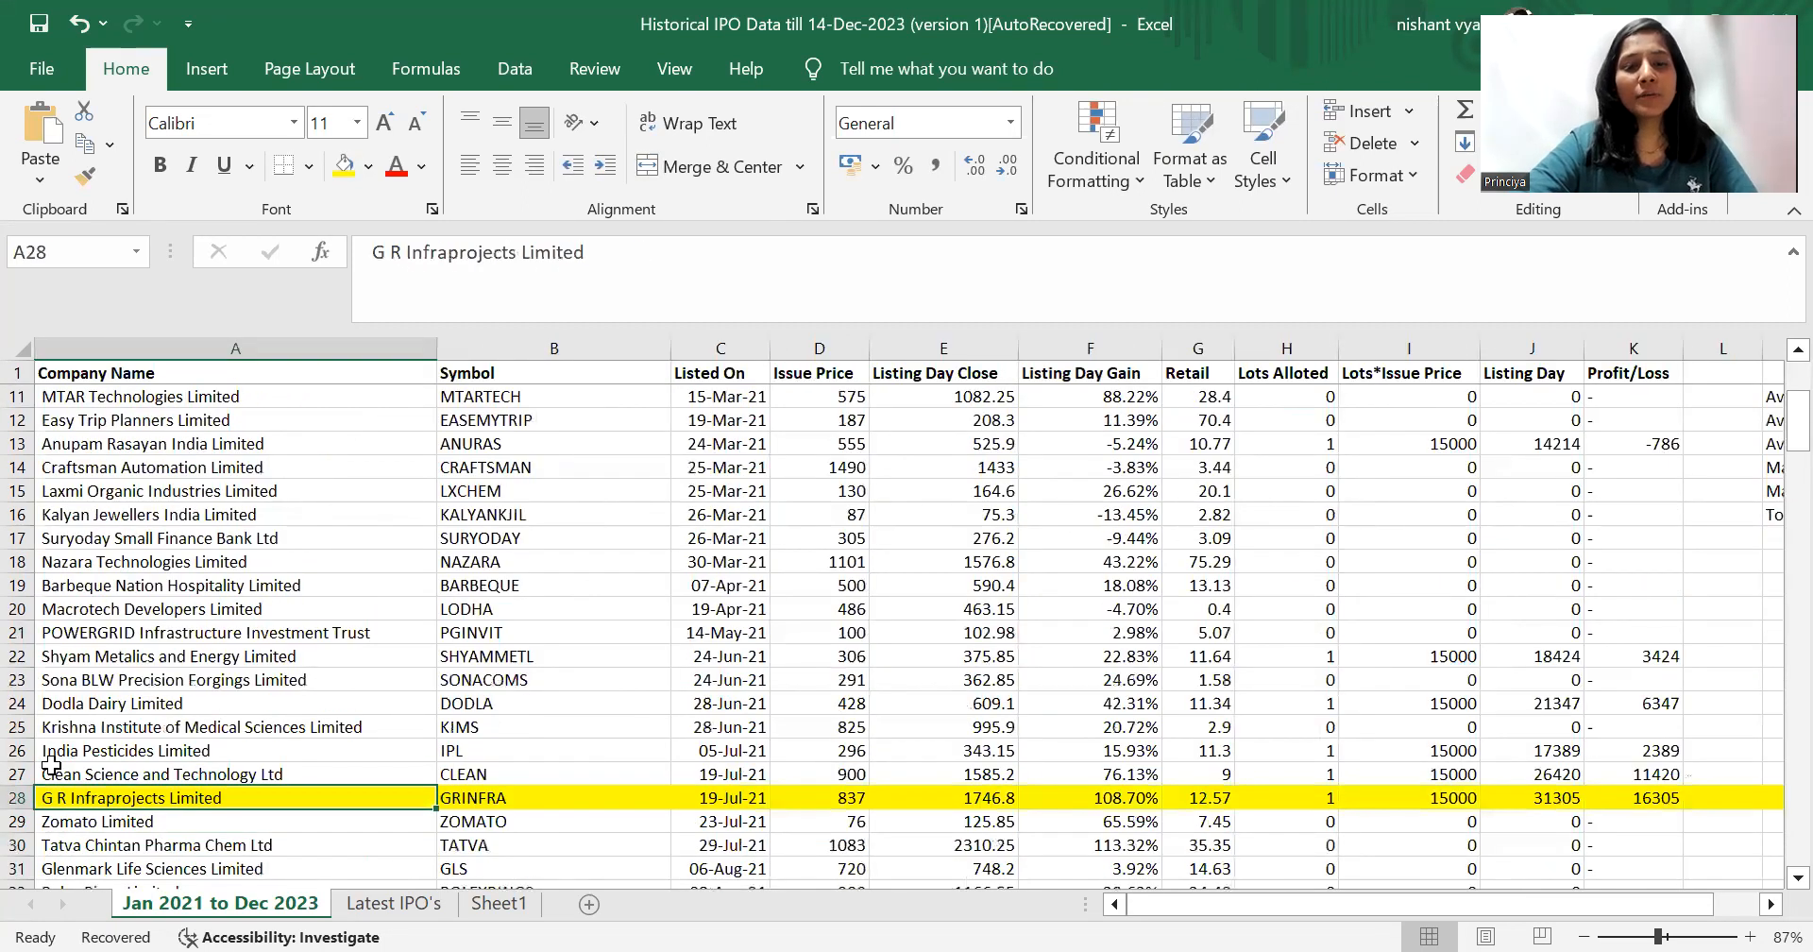
{"action": "mouse_move", "coordinate": [402, 799]}
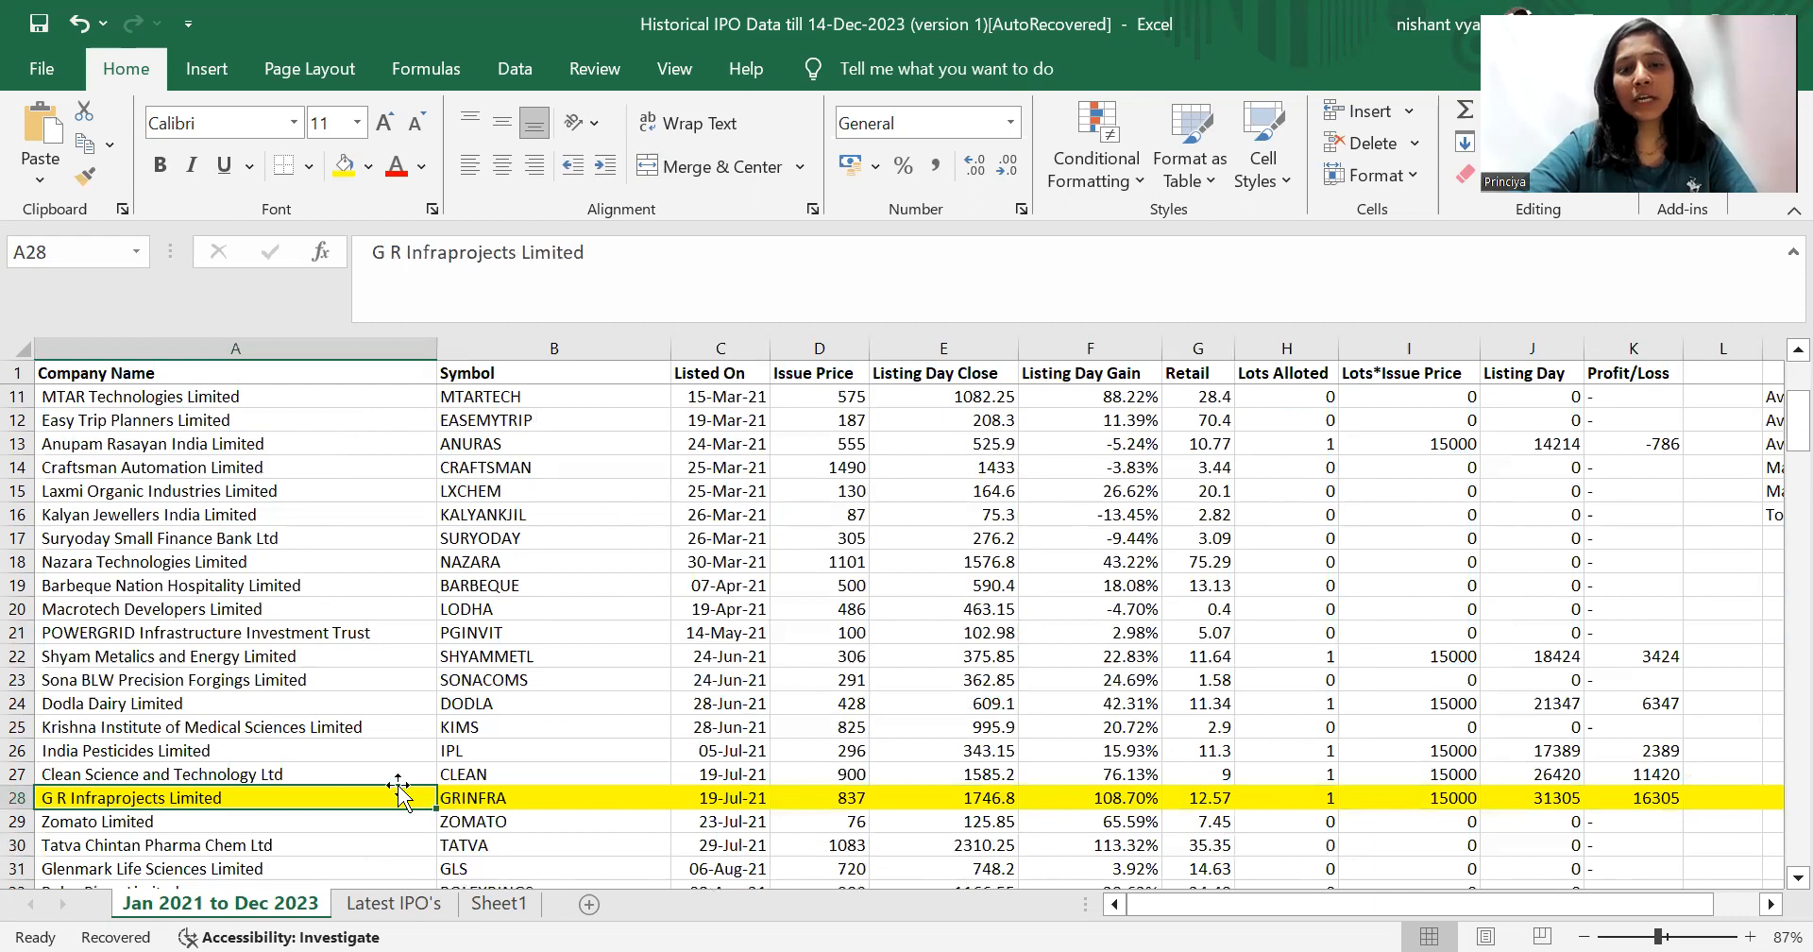
{"action": "left_click", "coordinate": [719, 797]}
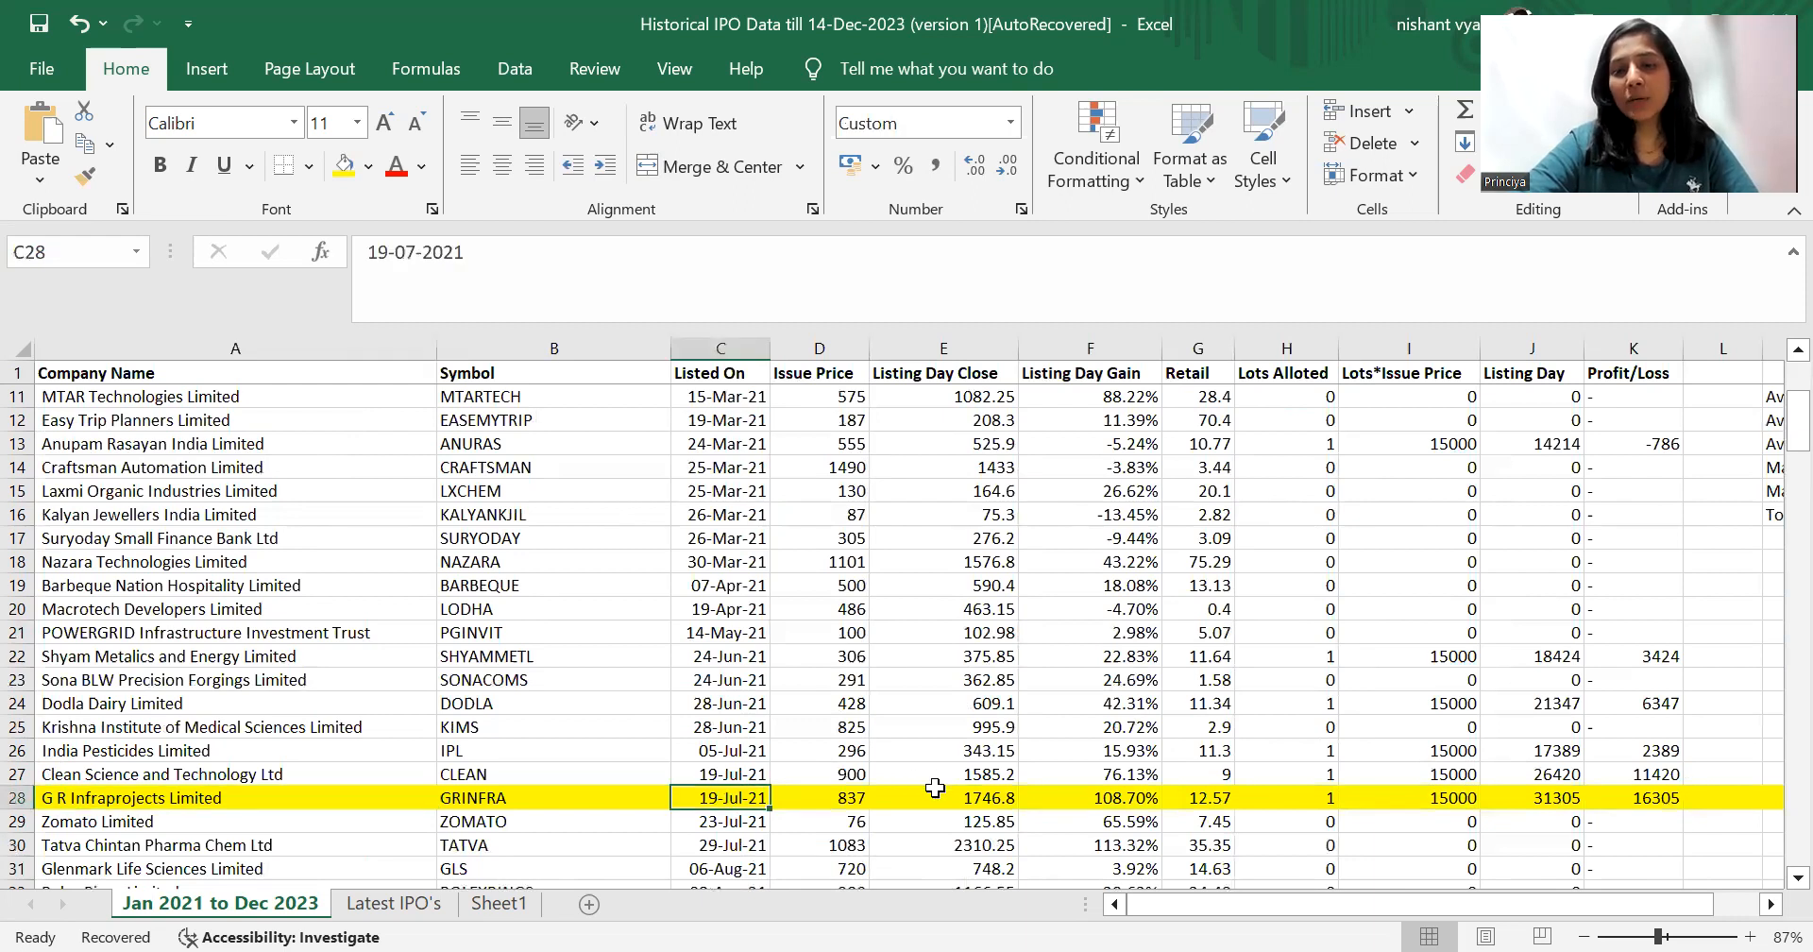
{"action": "left_click", "coordinate": [1632, 797]}
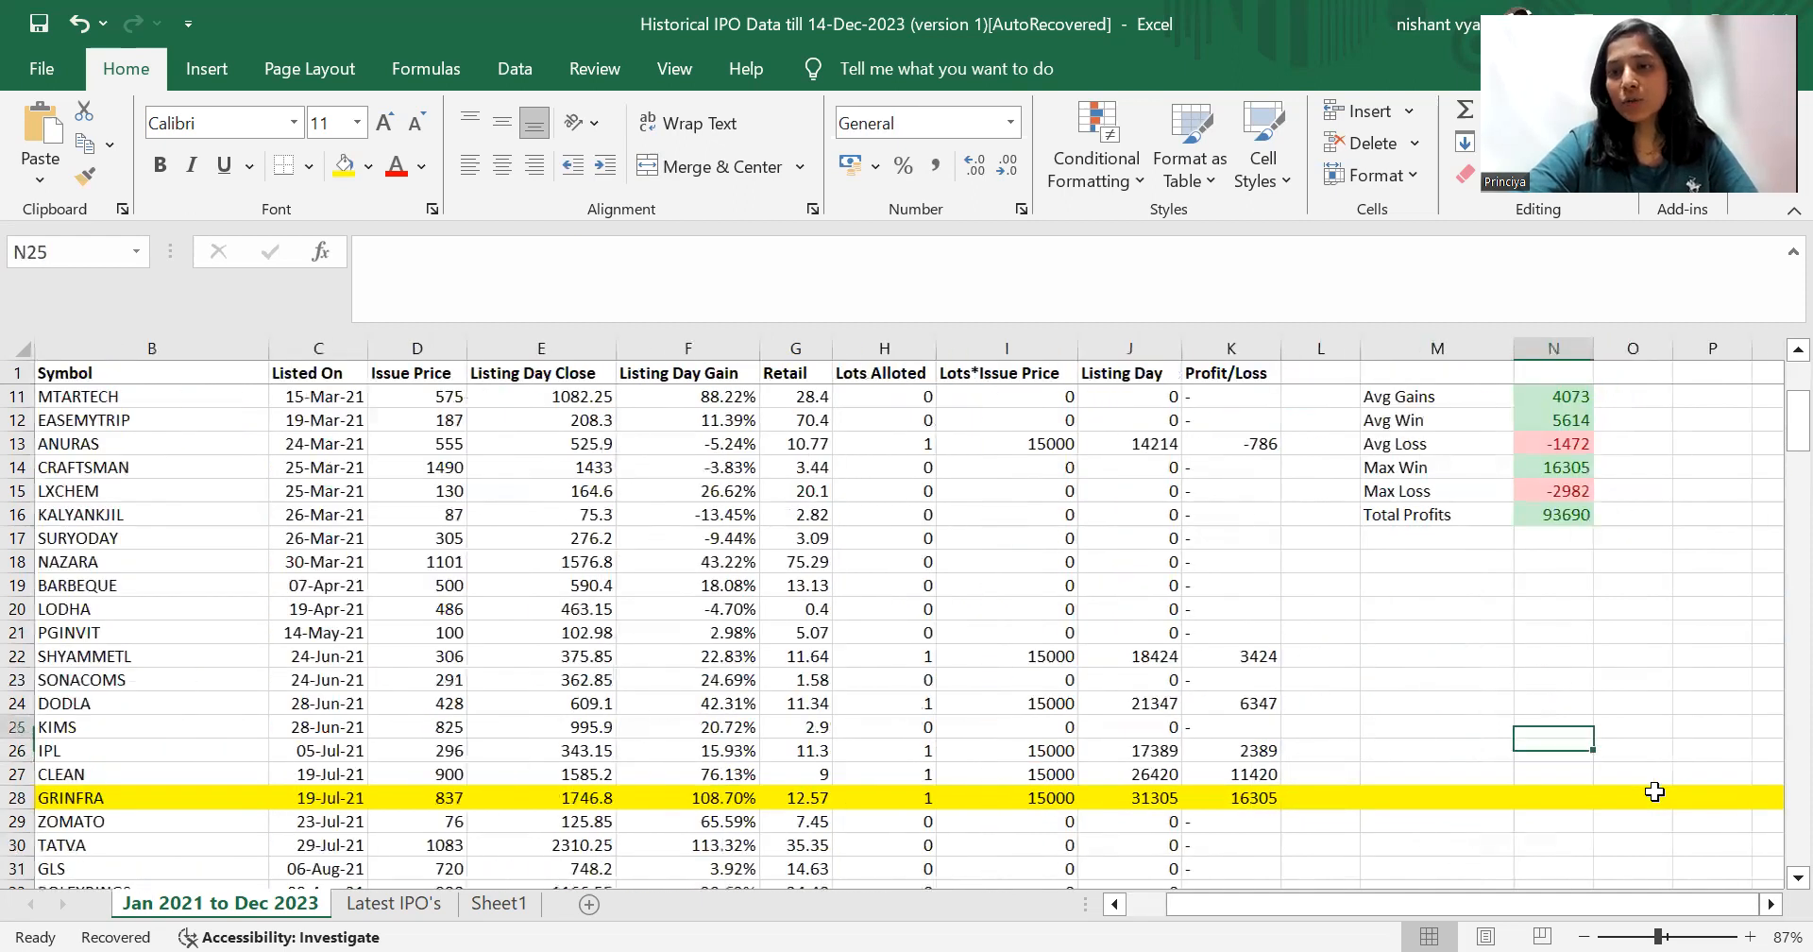
{"action": "left_click", "coordinate": [1555, 491]}
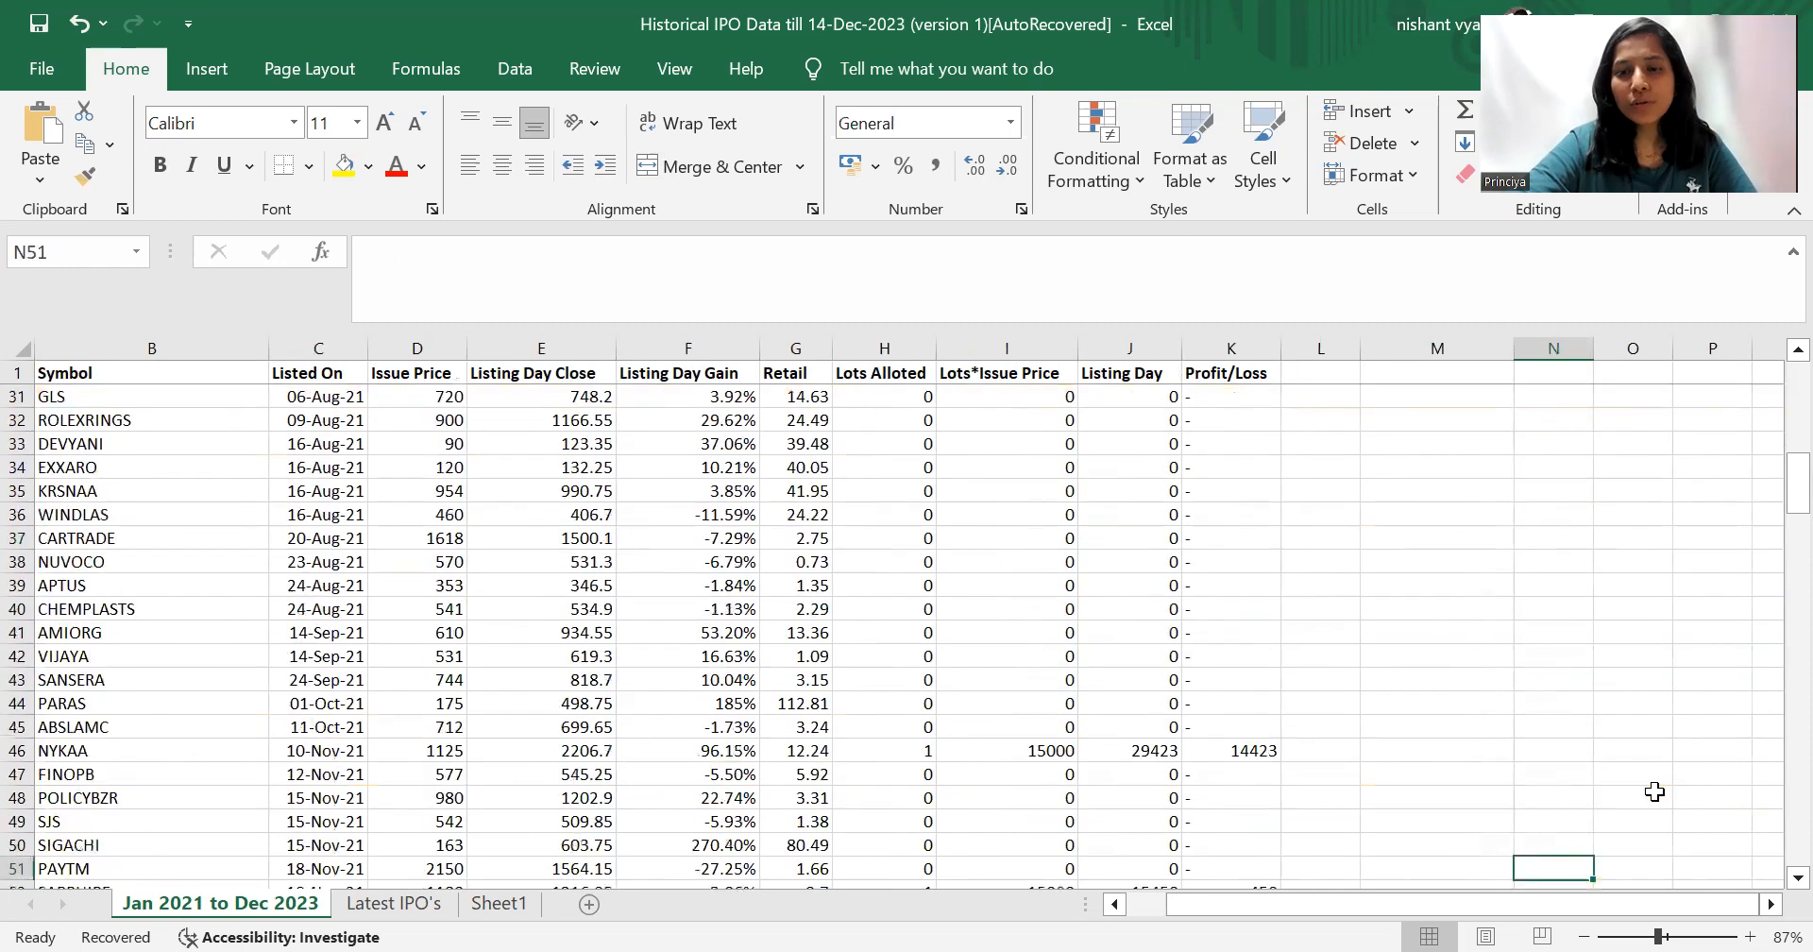
{"action": "scroll", "scroll_direction": "down", "scroll_amount": 3}
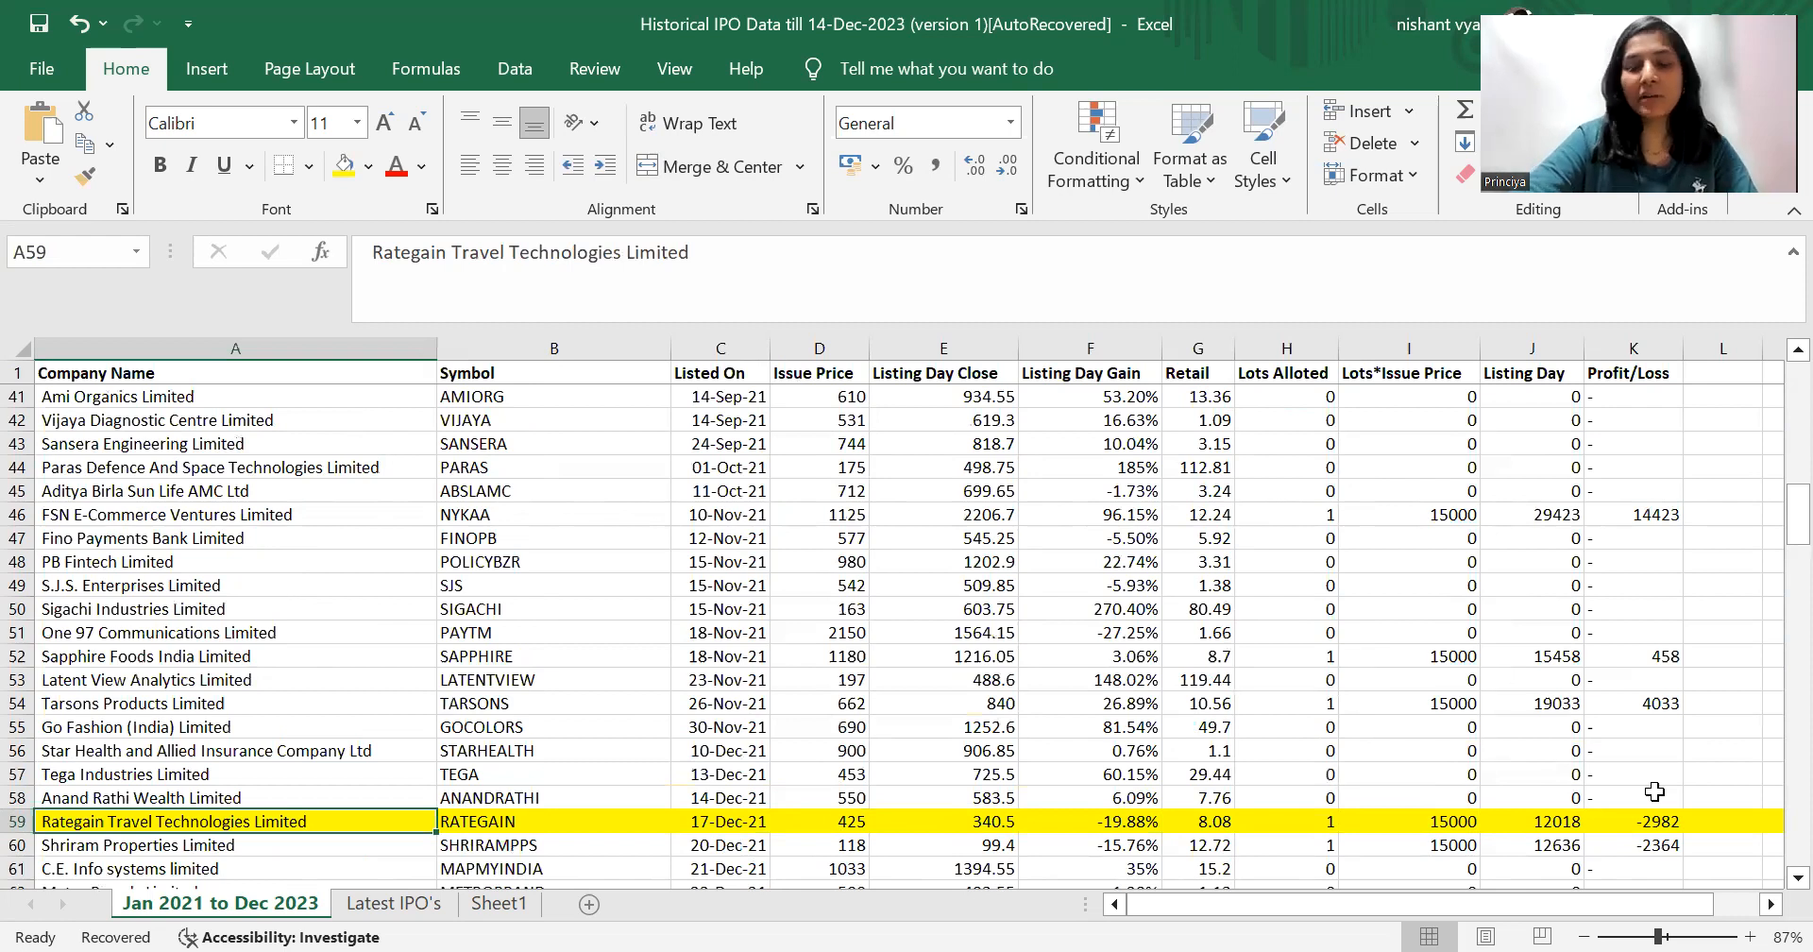
{"action": "left_click", "coordinate": [1435, 821]}
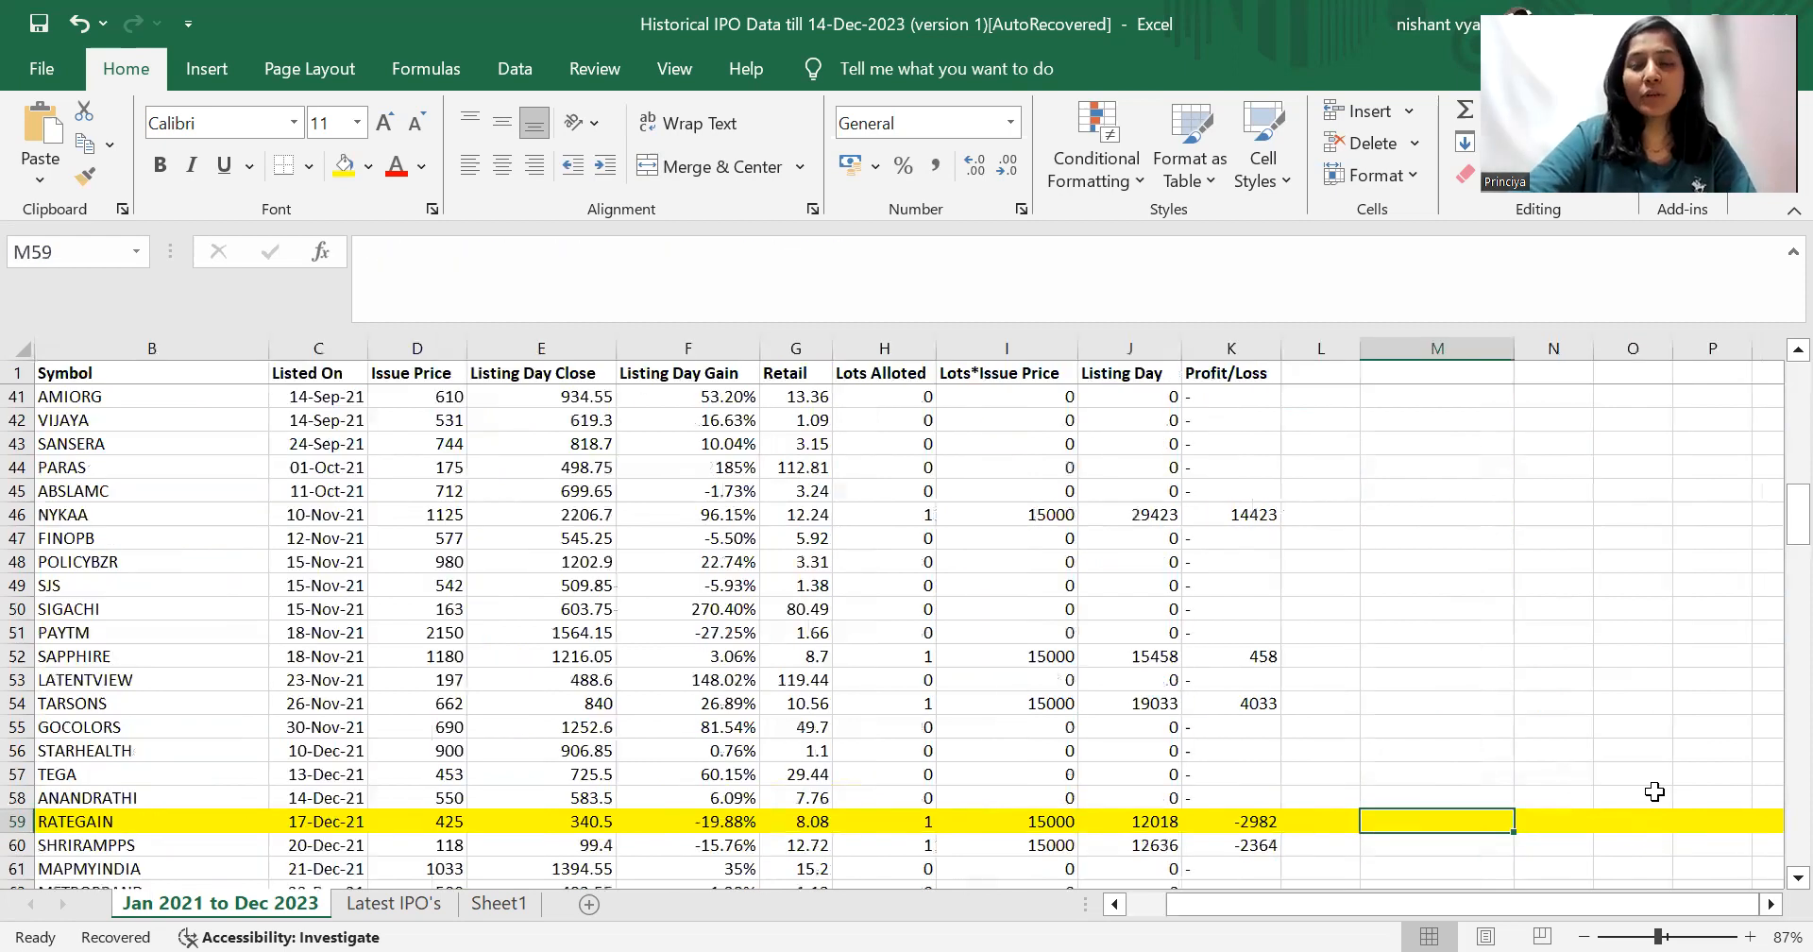
{"action": "left_click", "coordinate": [1436, 626]}
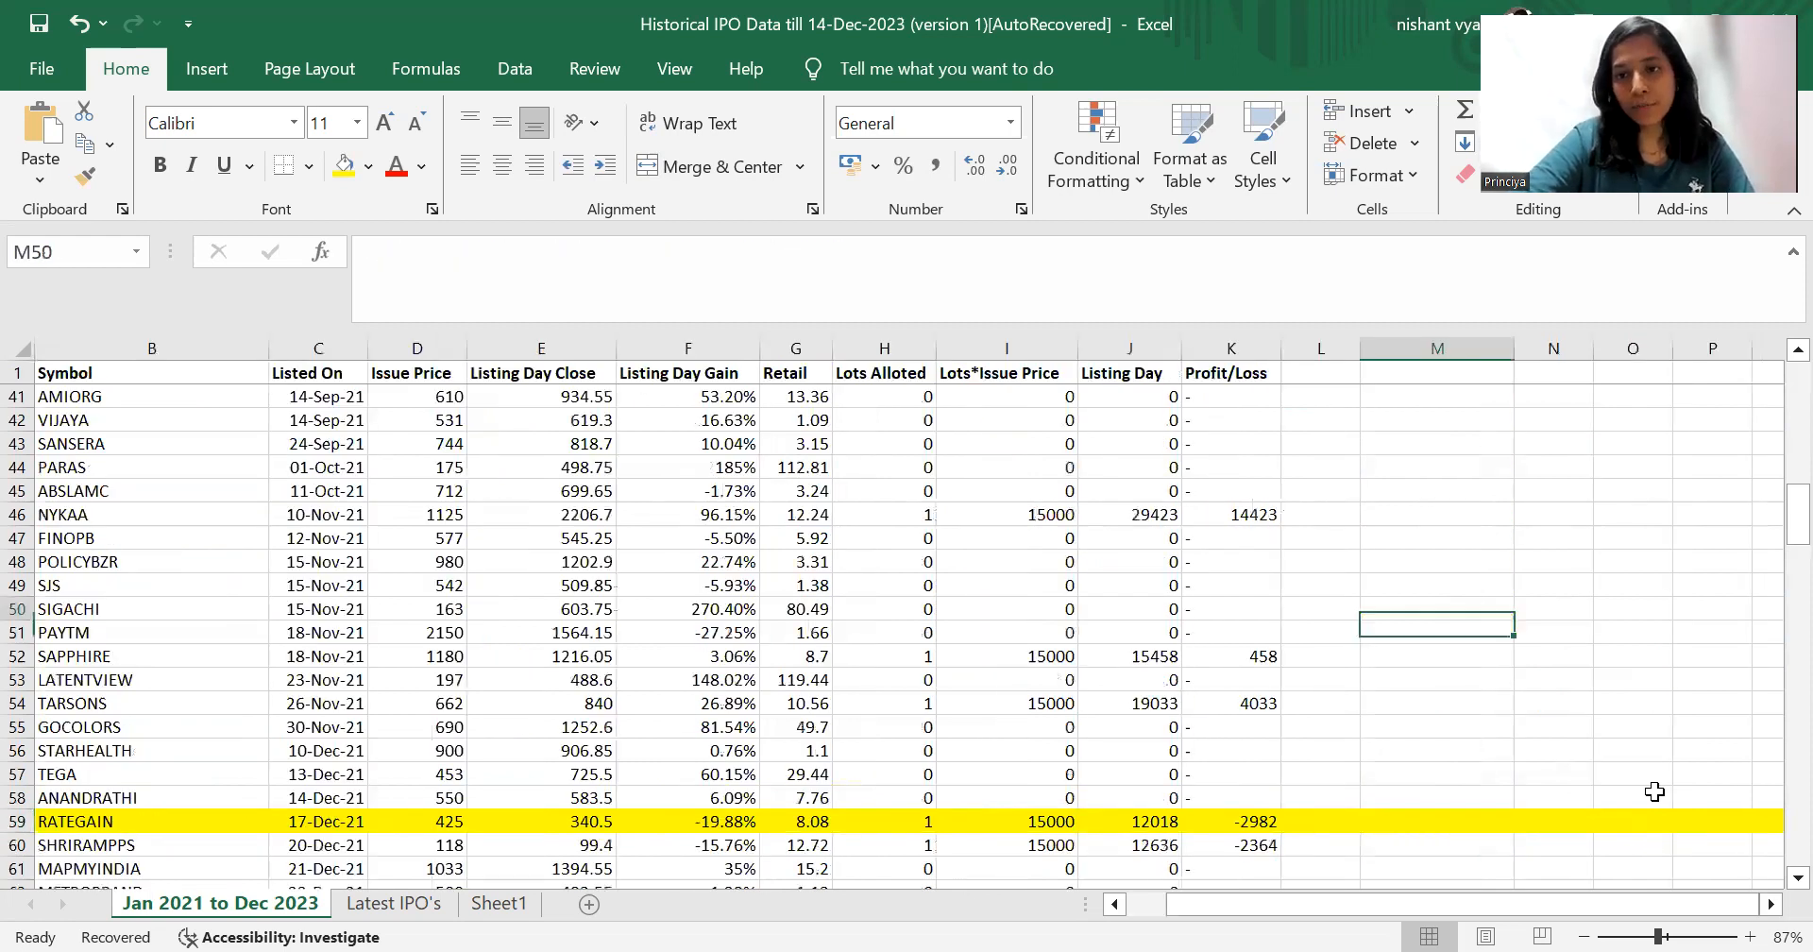
{"action": "left_click", "coordinate": [1552, 372]}
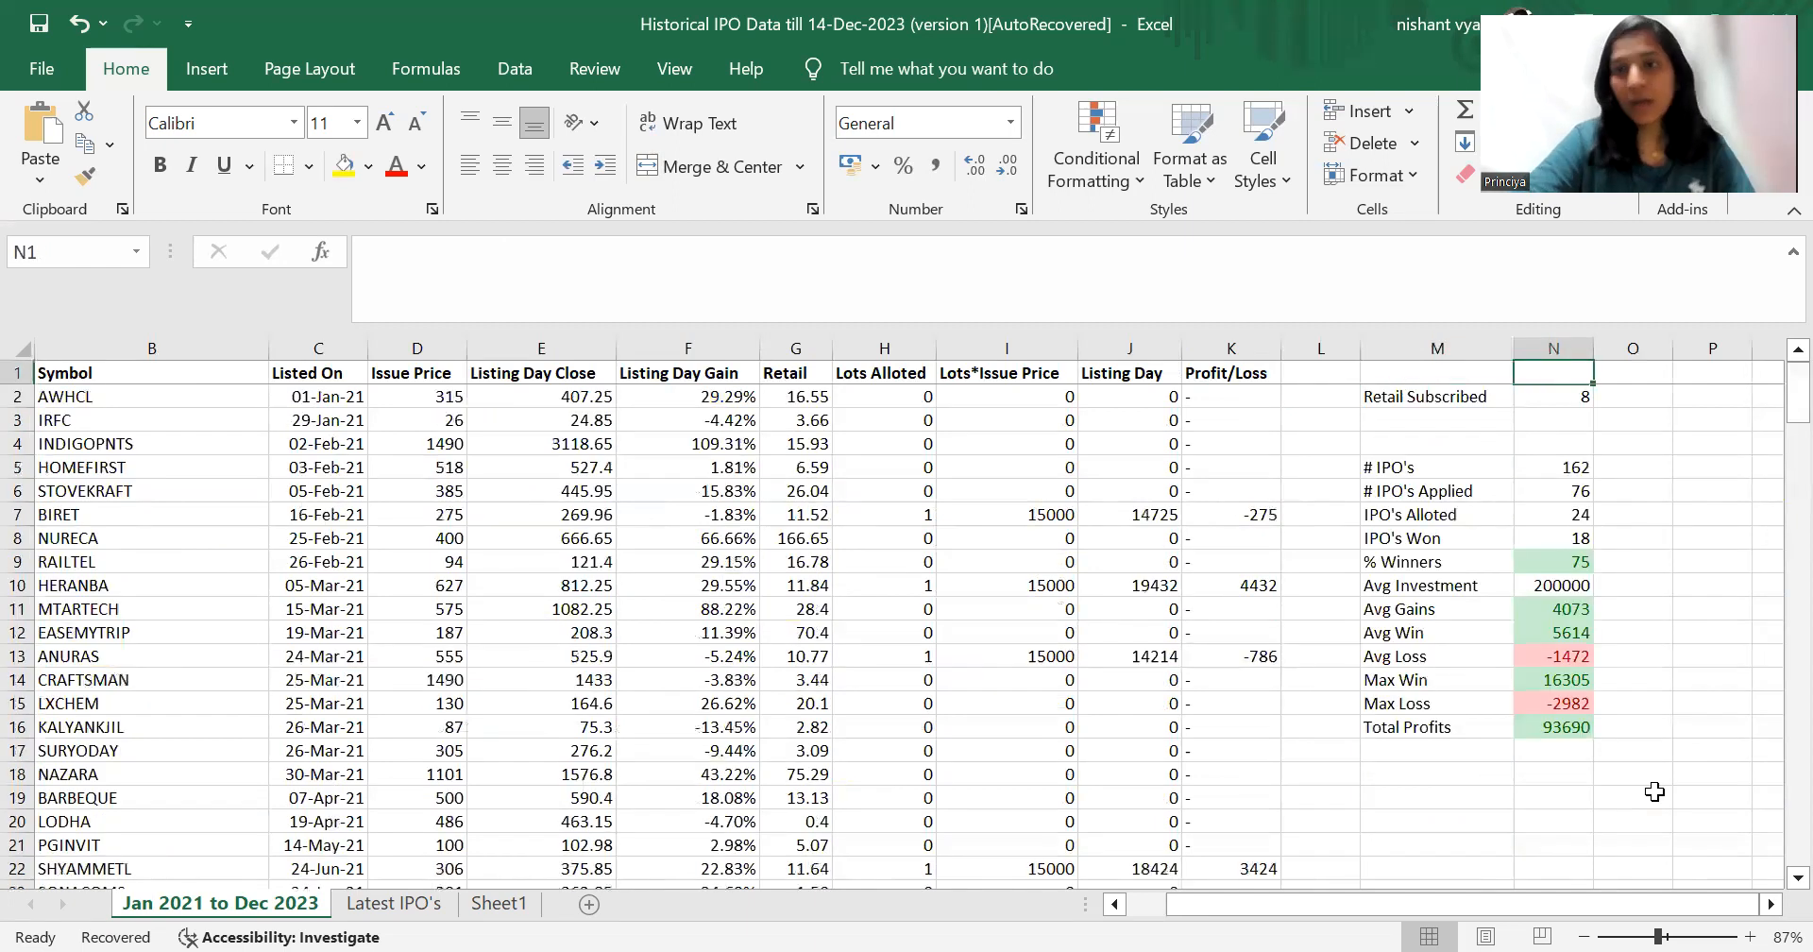
{"action": "left_click", "coordinate": [1554, 395]}
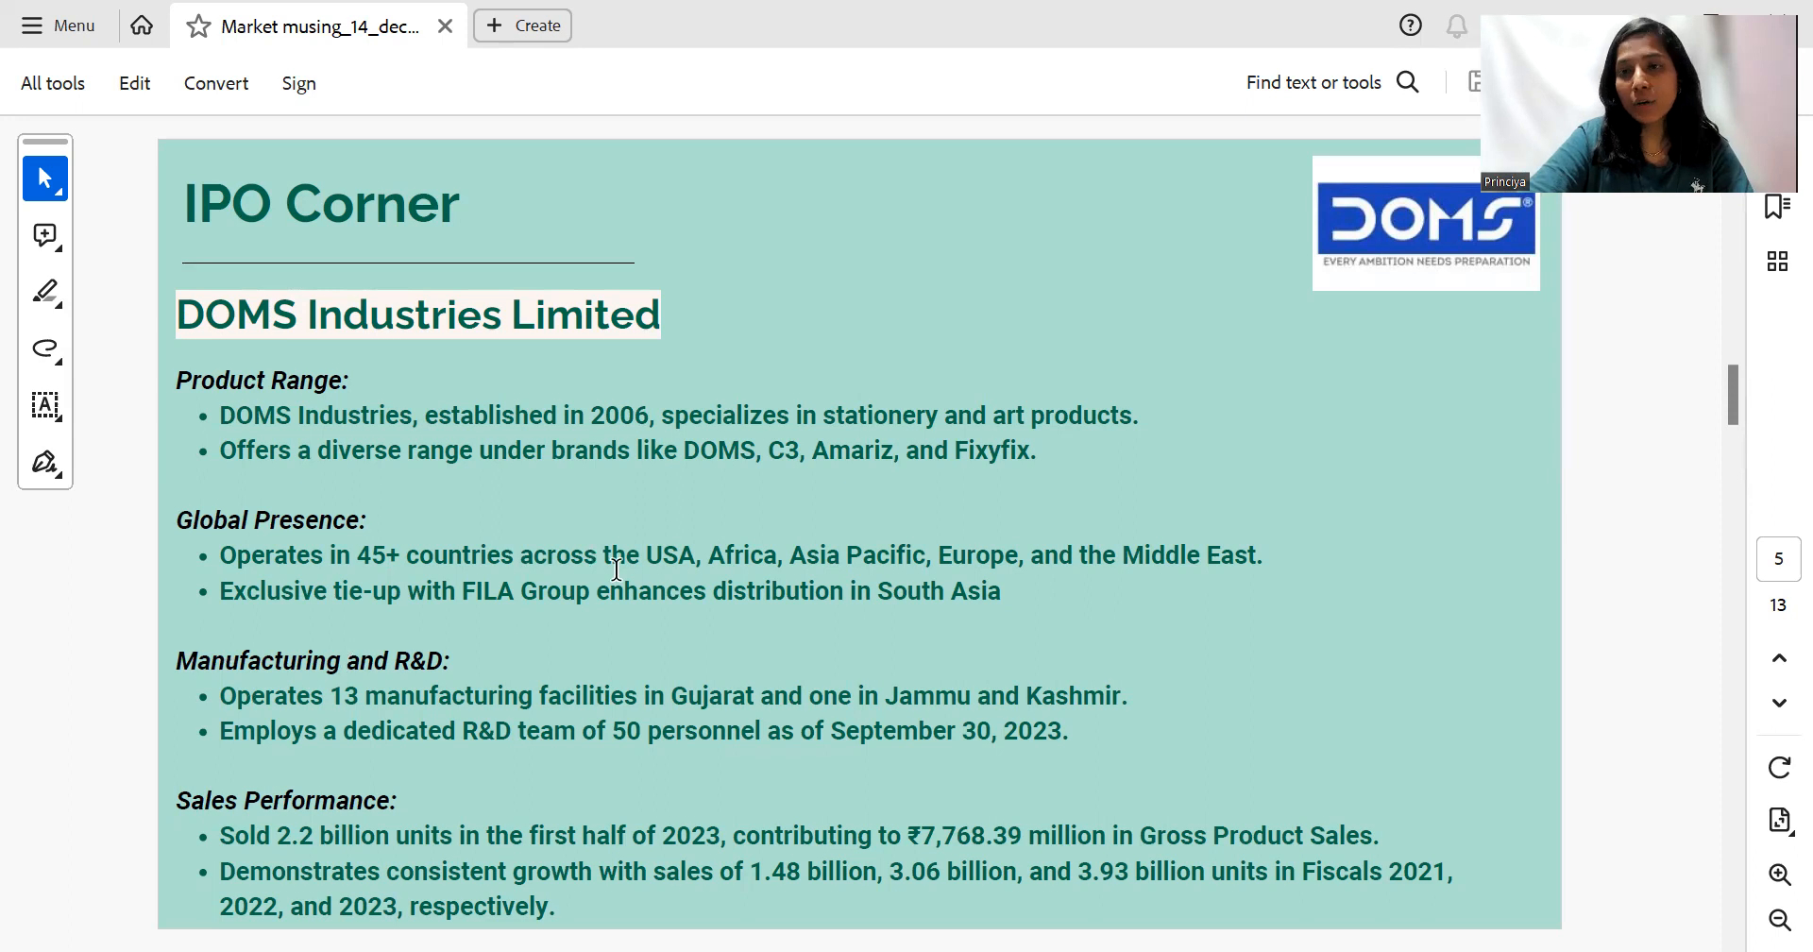
{"action": "mouse_move", "coordinate": [790, 550]}
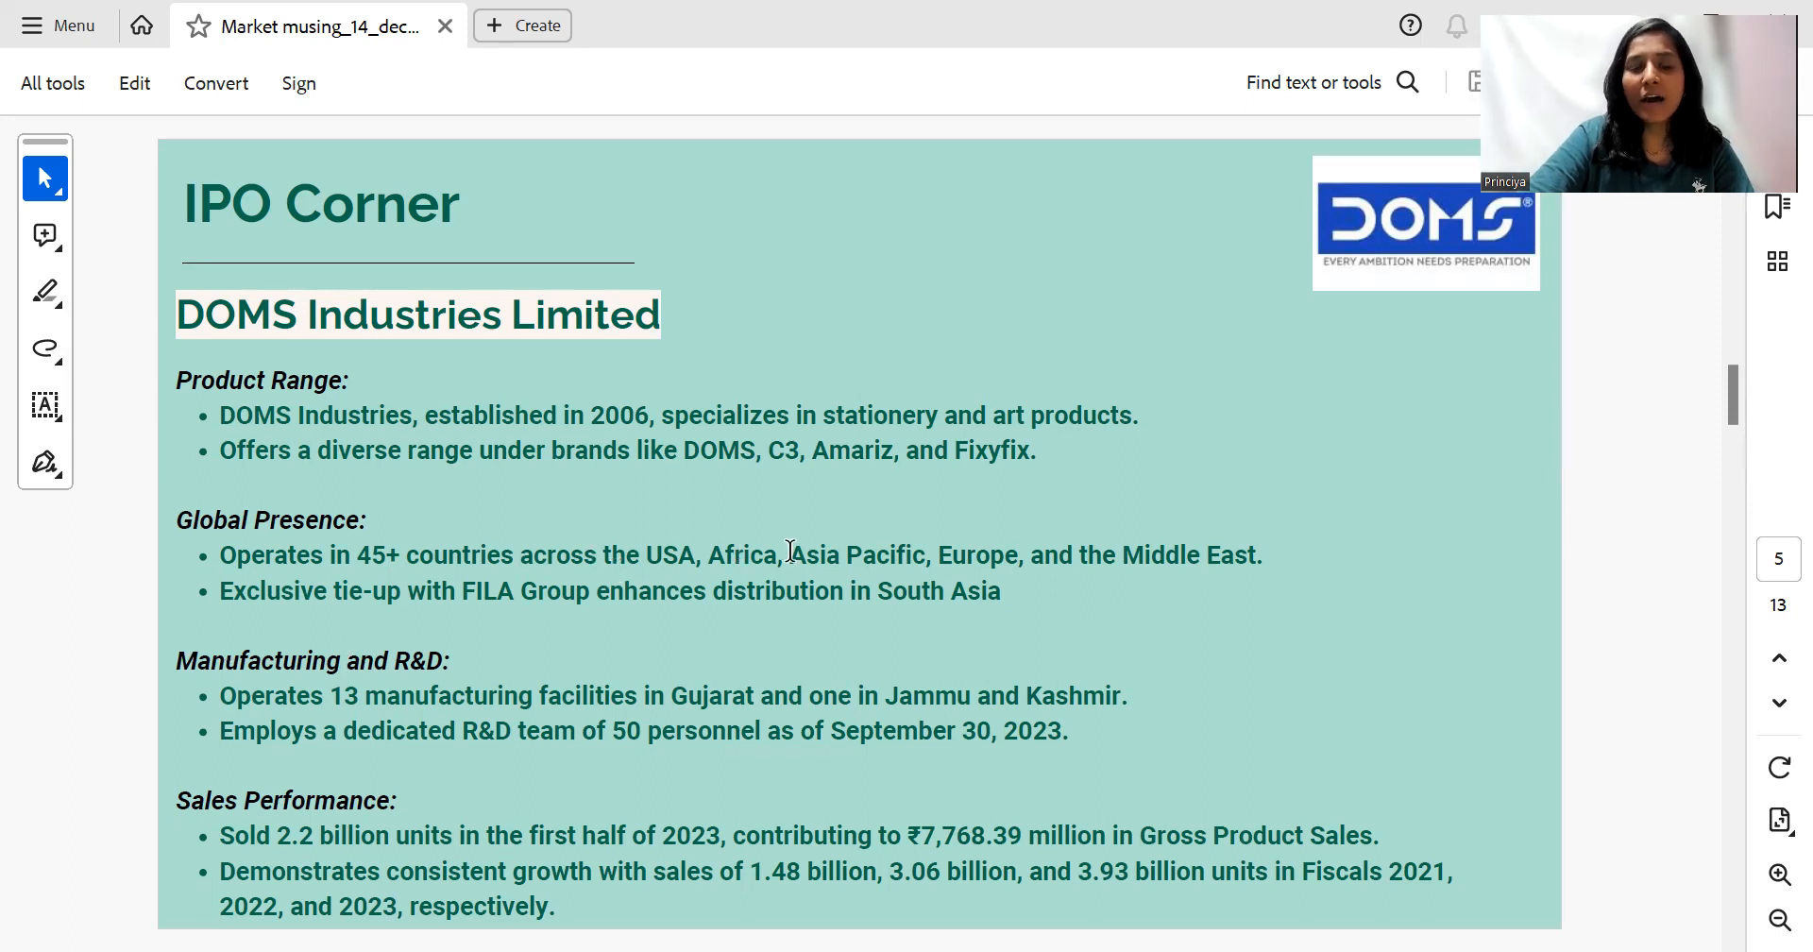
{"action": "mouse_move", "coordinate": [1095, 554]}
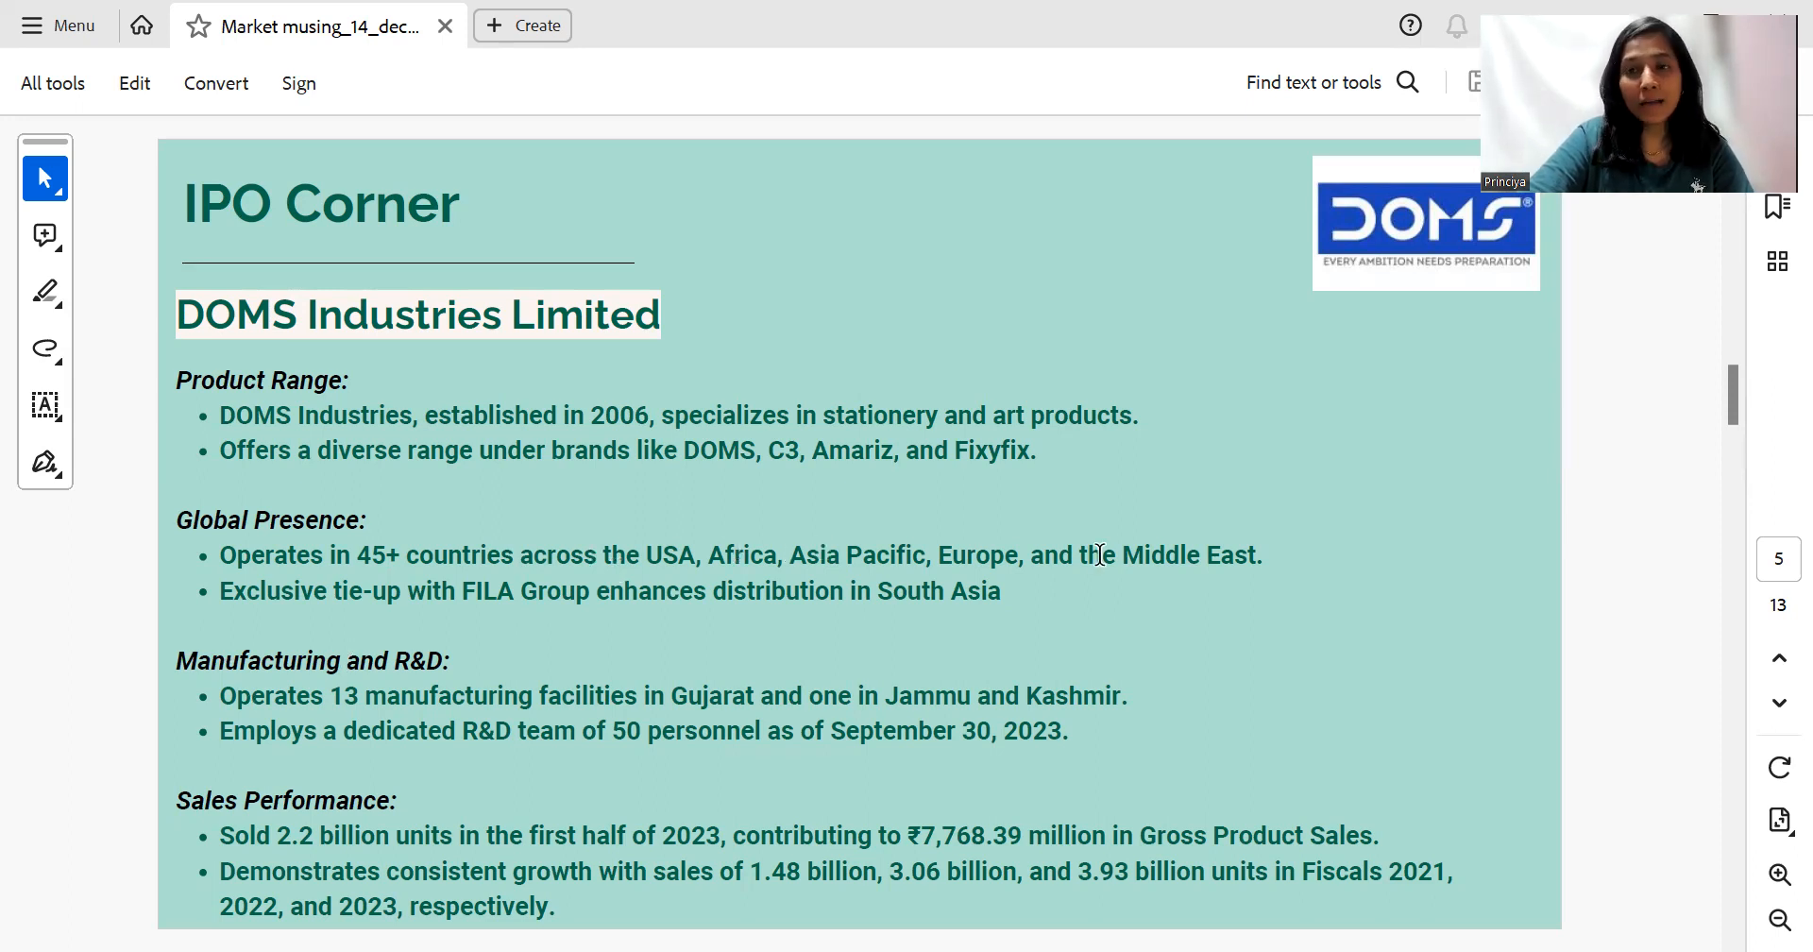
{"action": "mouse_move", "coordinate": [884, 600]}
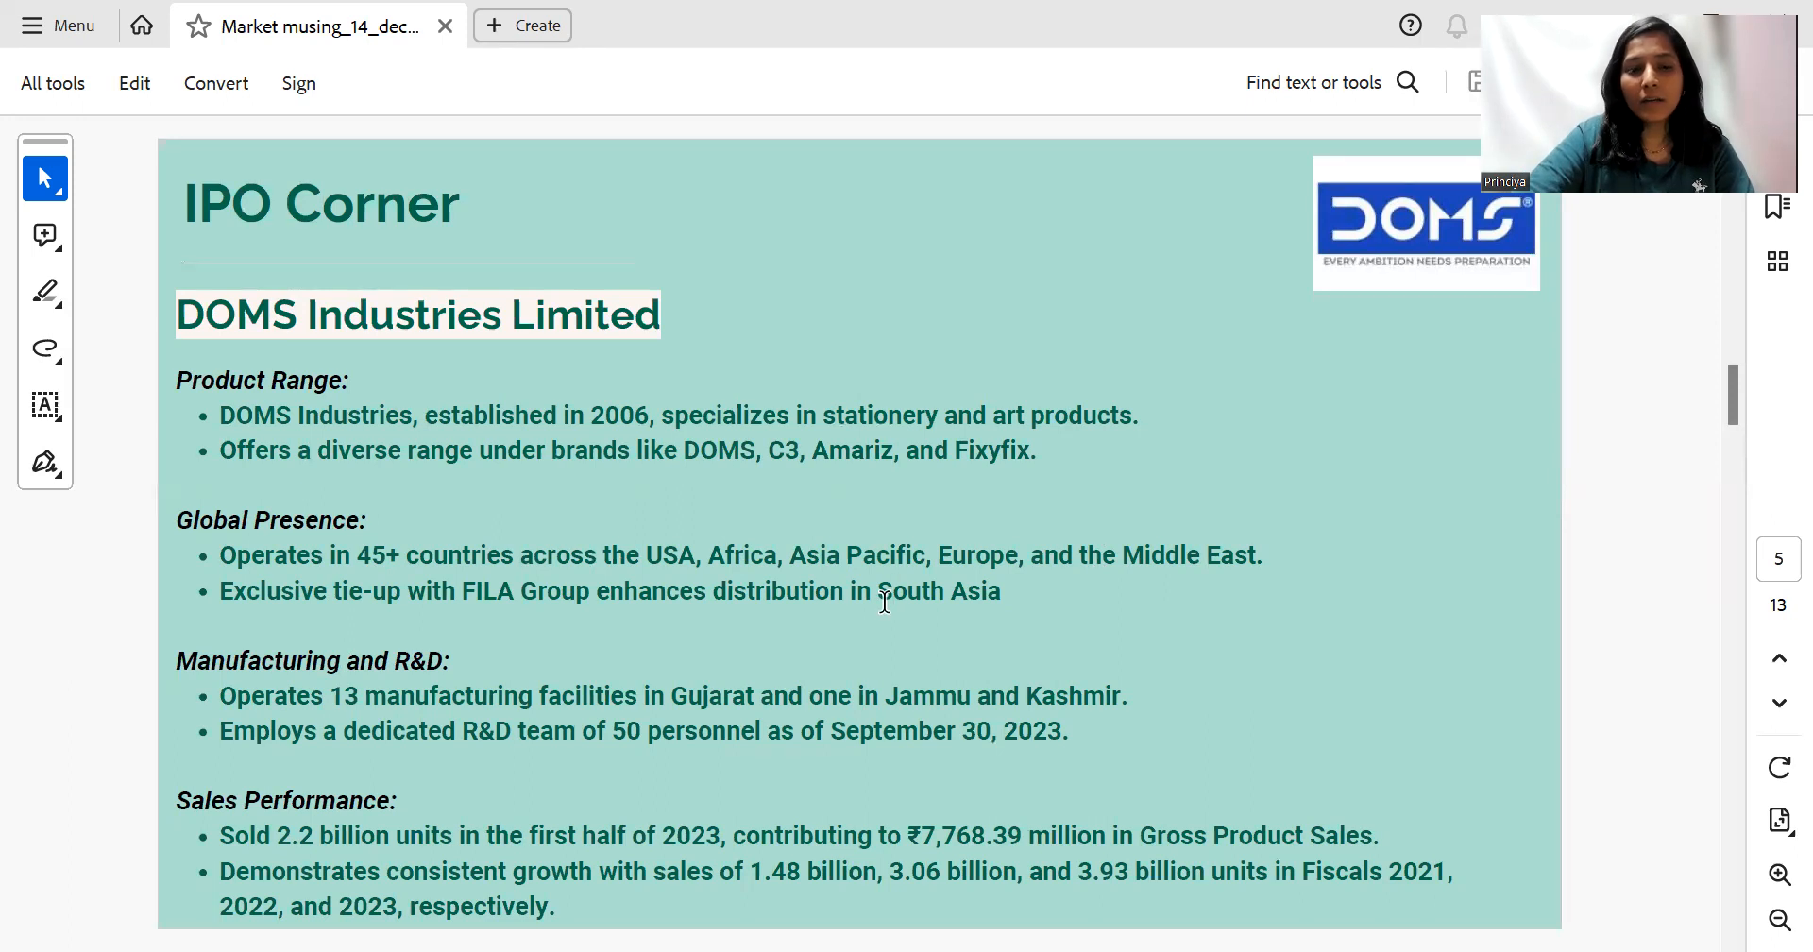
{"action": "mouse_move", "coordinate": [1647, 506]}
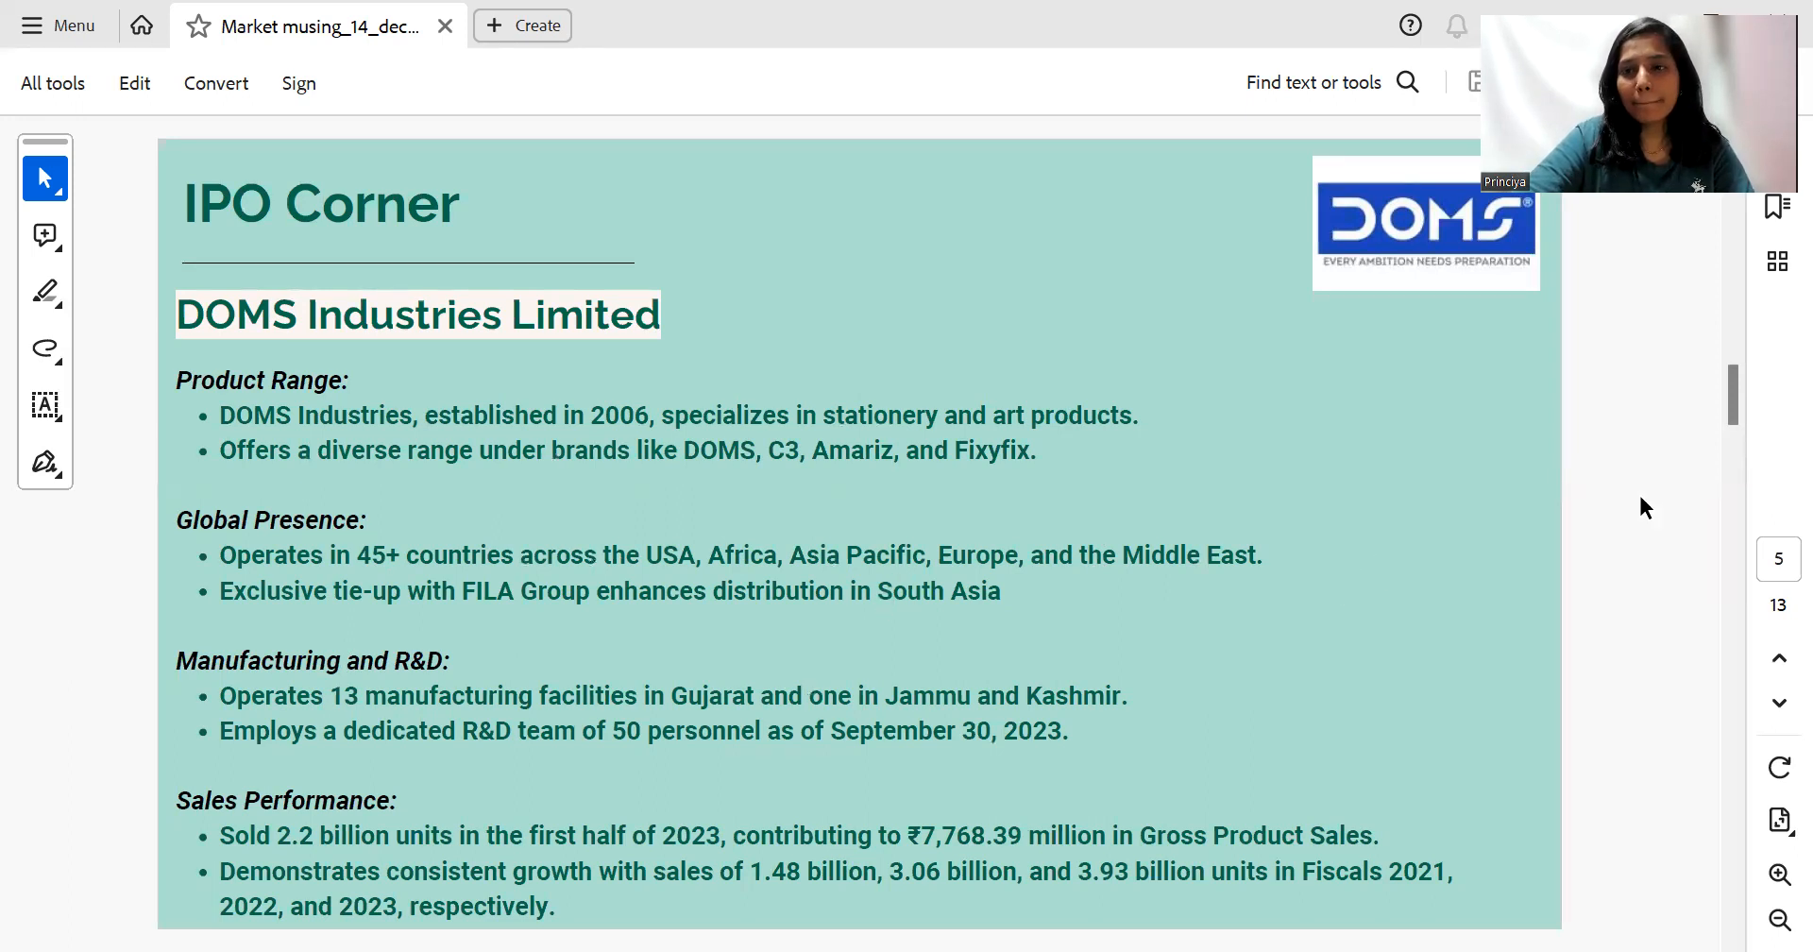
Scroll down to the DOMS Industries financial table of assets, revenue, profit and borrowing
{"action": "scroll", "scroll_direction": "down", "scroll_amount": 3}
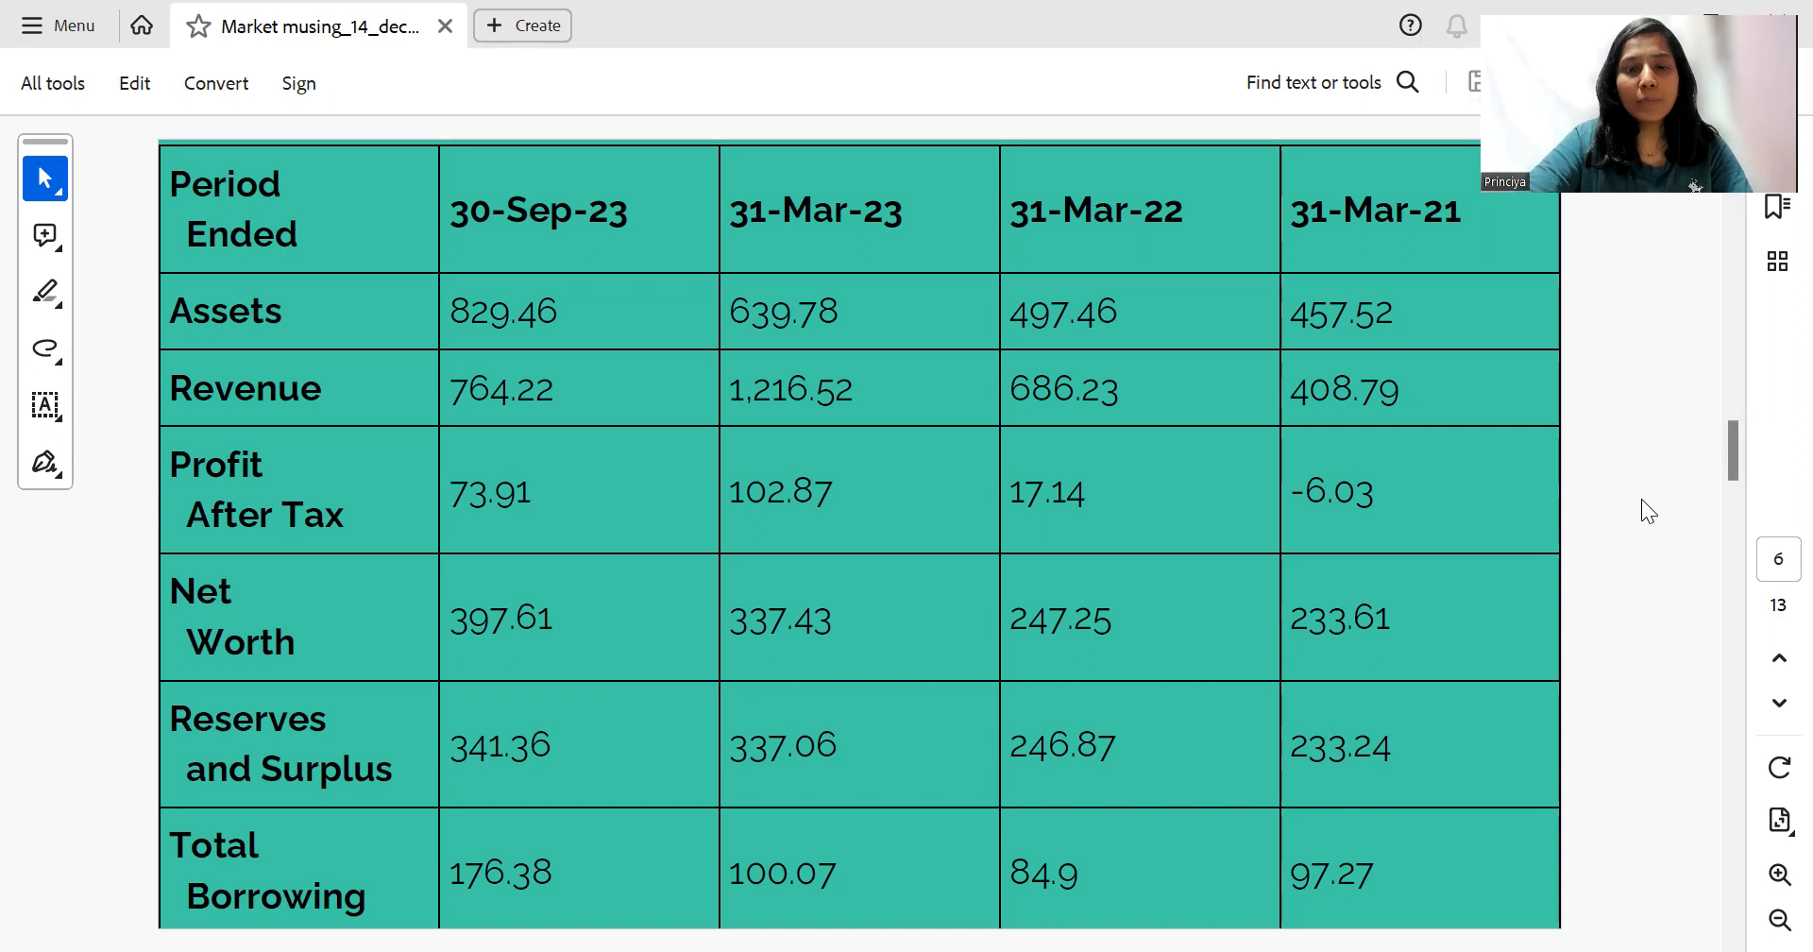
{"action": "mouse_move", "coordinate": [1152, 408]}
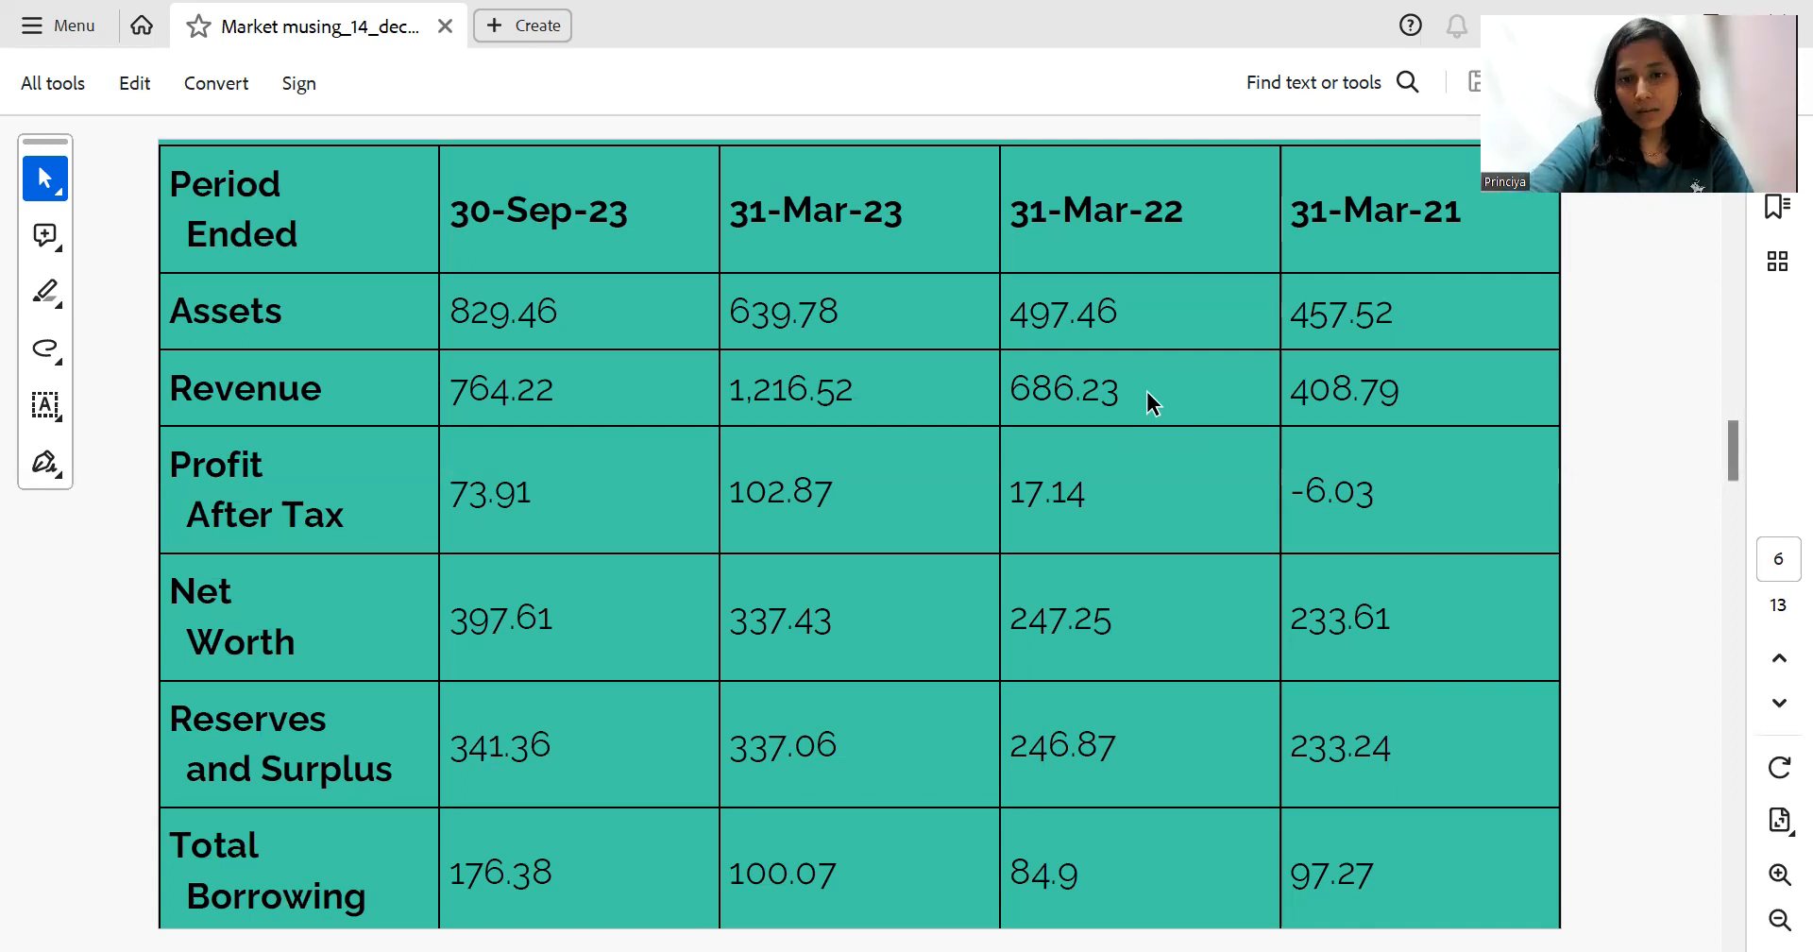
{"action": "mouse_move", "coordinate": [1128, 523]}
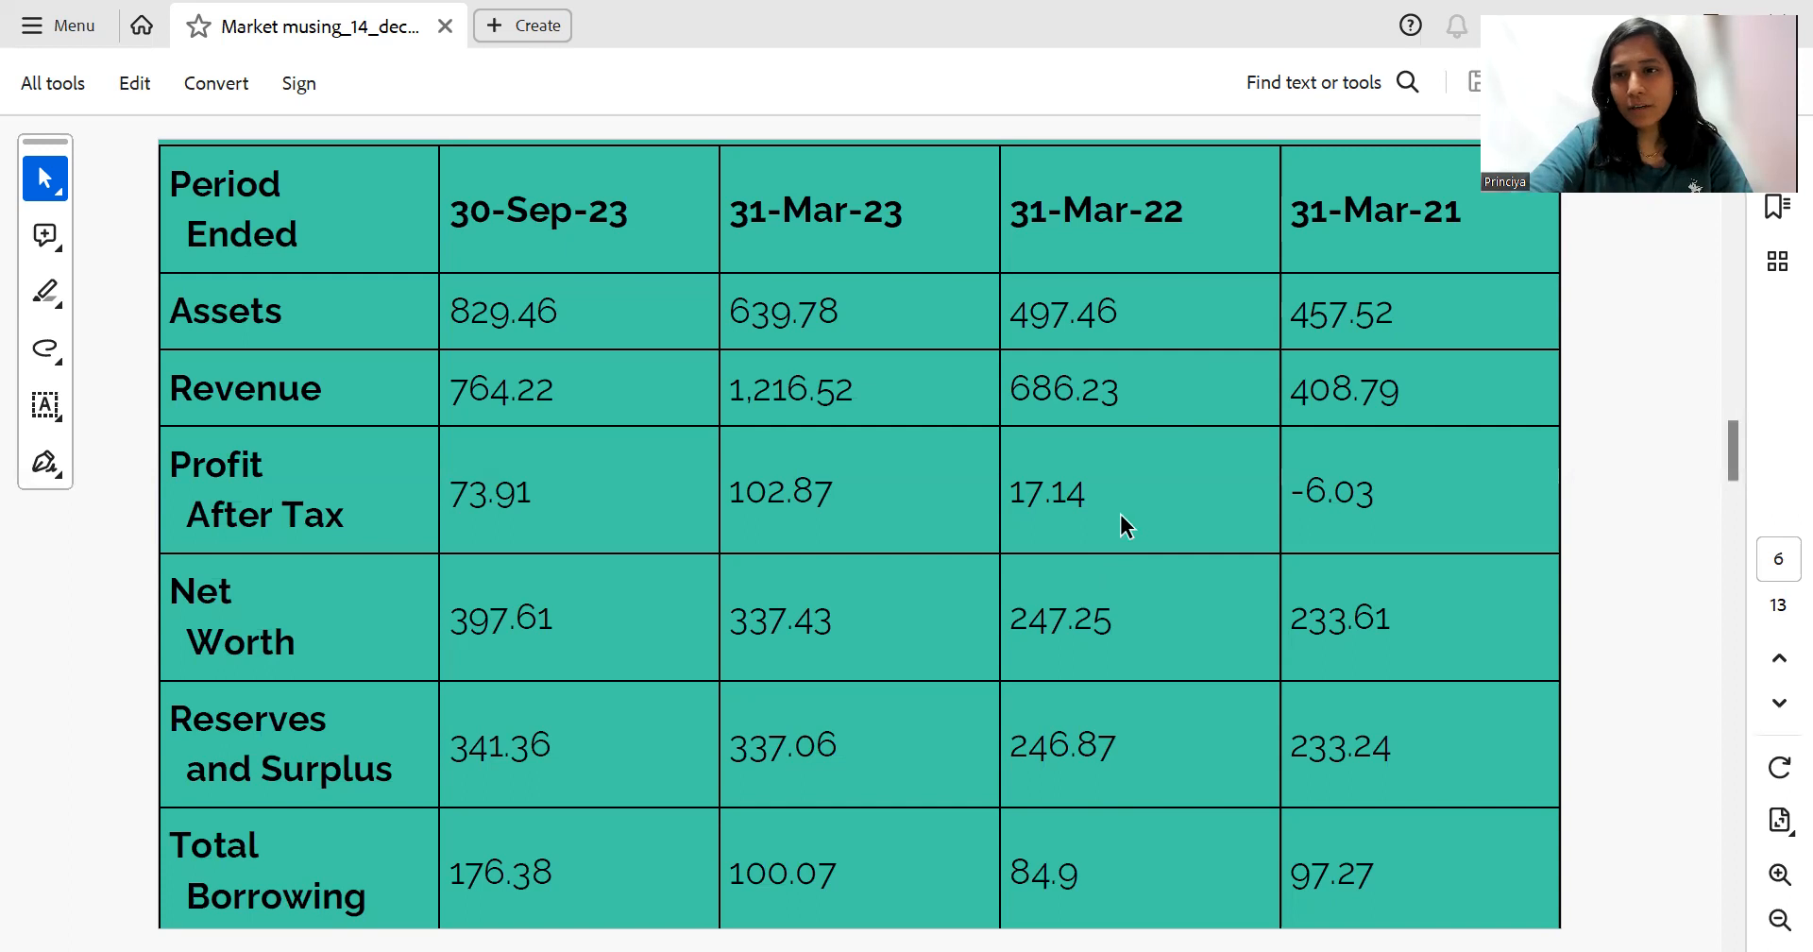
{"action": "mouse_move", "coordinate": [1198, 212]}
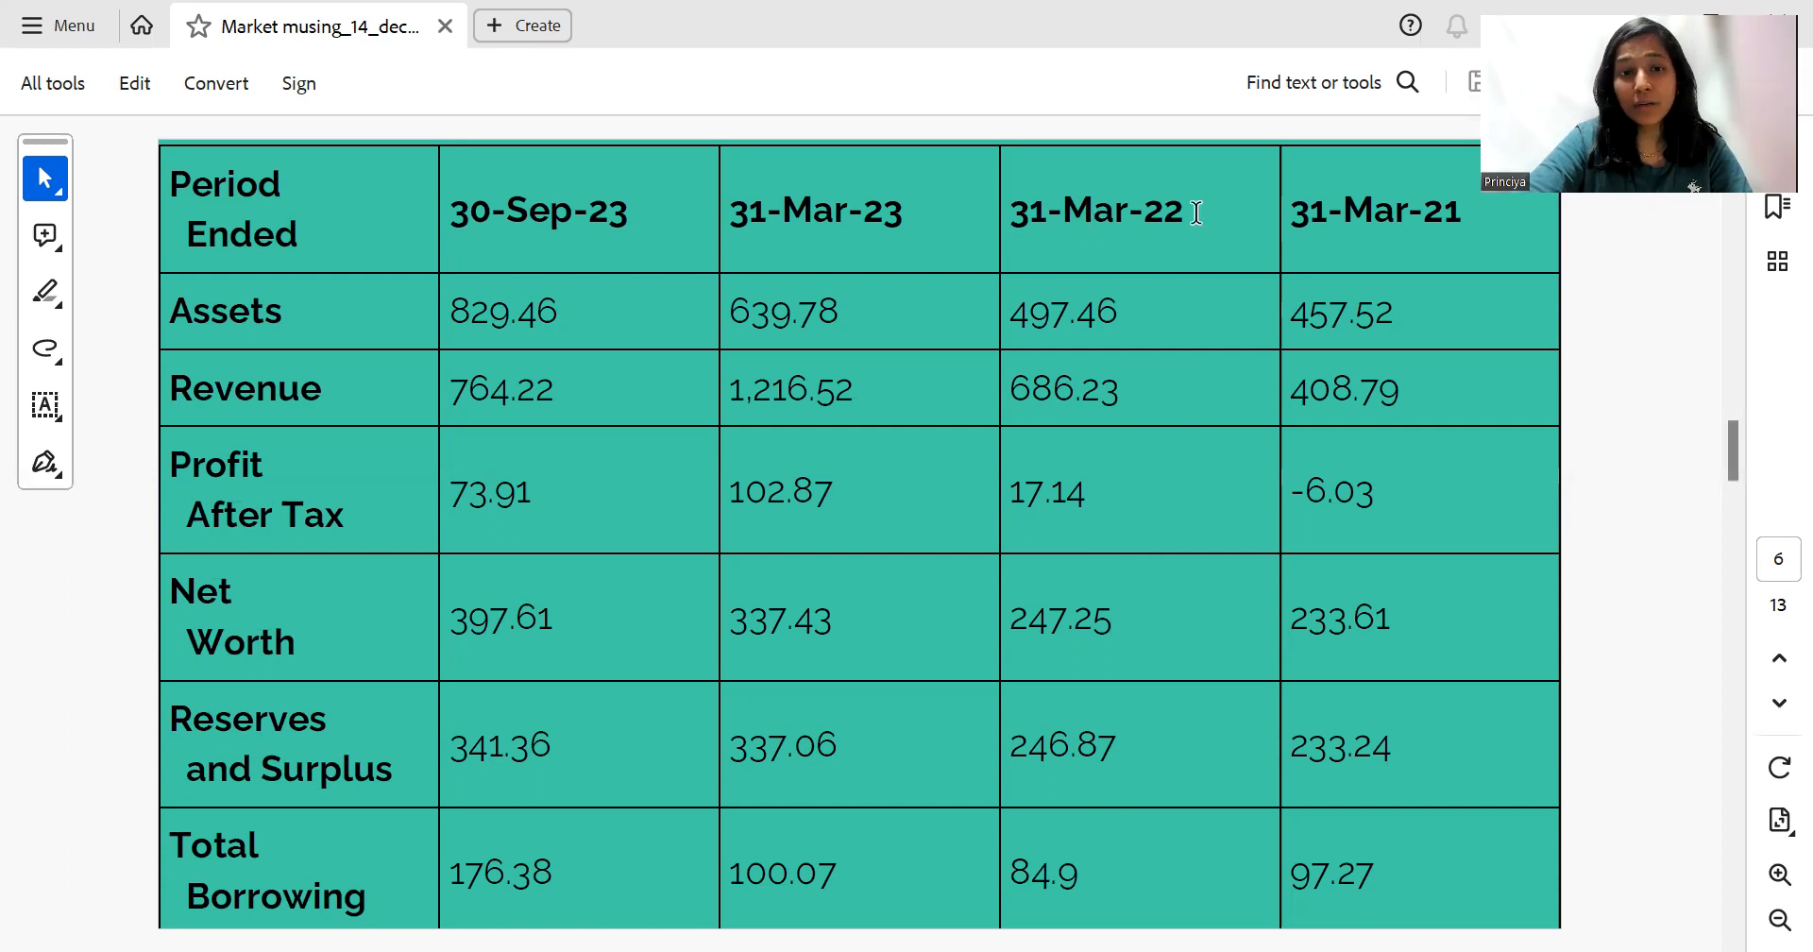
{"action": "mouse_move", "coordinate": [884, 491]}
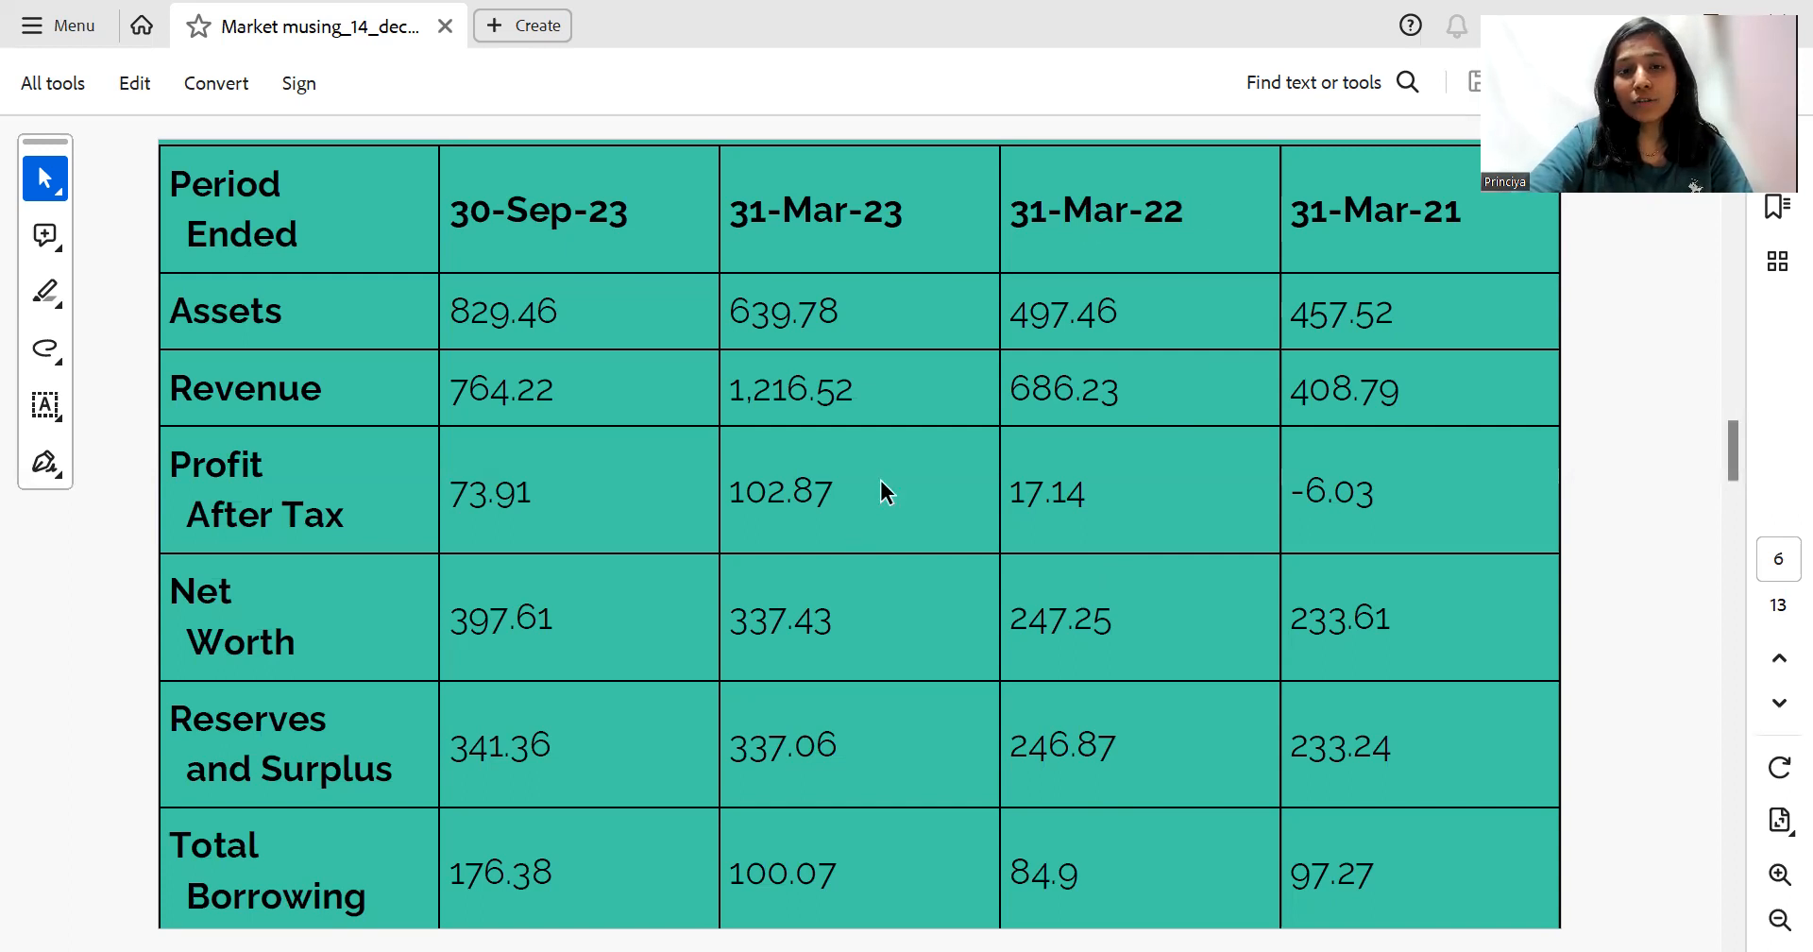
{"action": "mouse_move", "coordinate": [902, 219]}
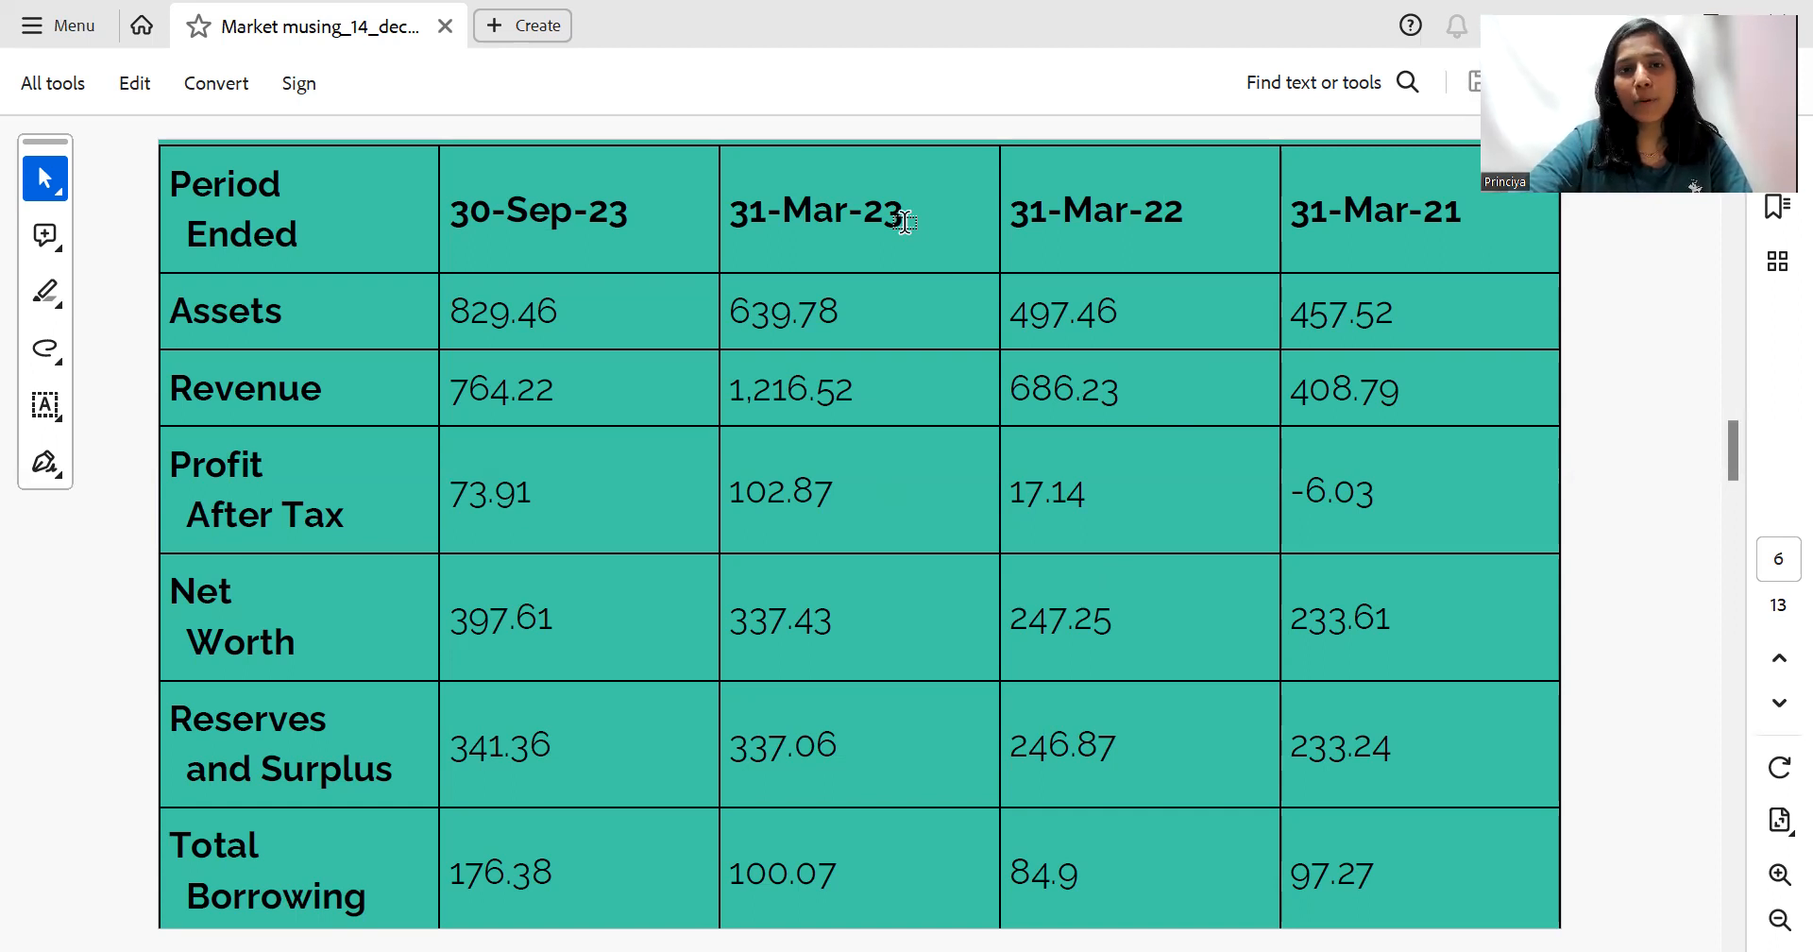
{"action": "mouse_move", "coordinate": [924, 487]}
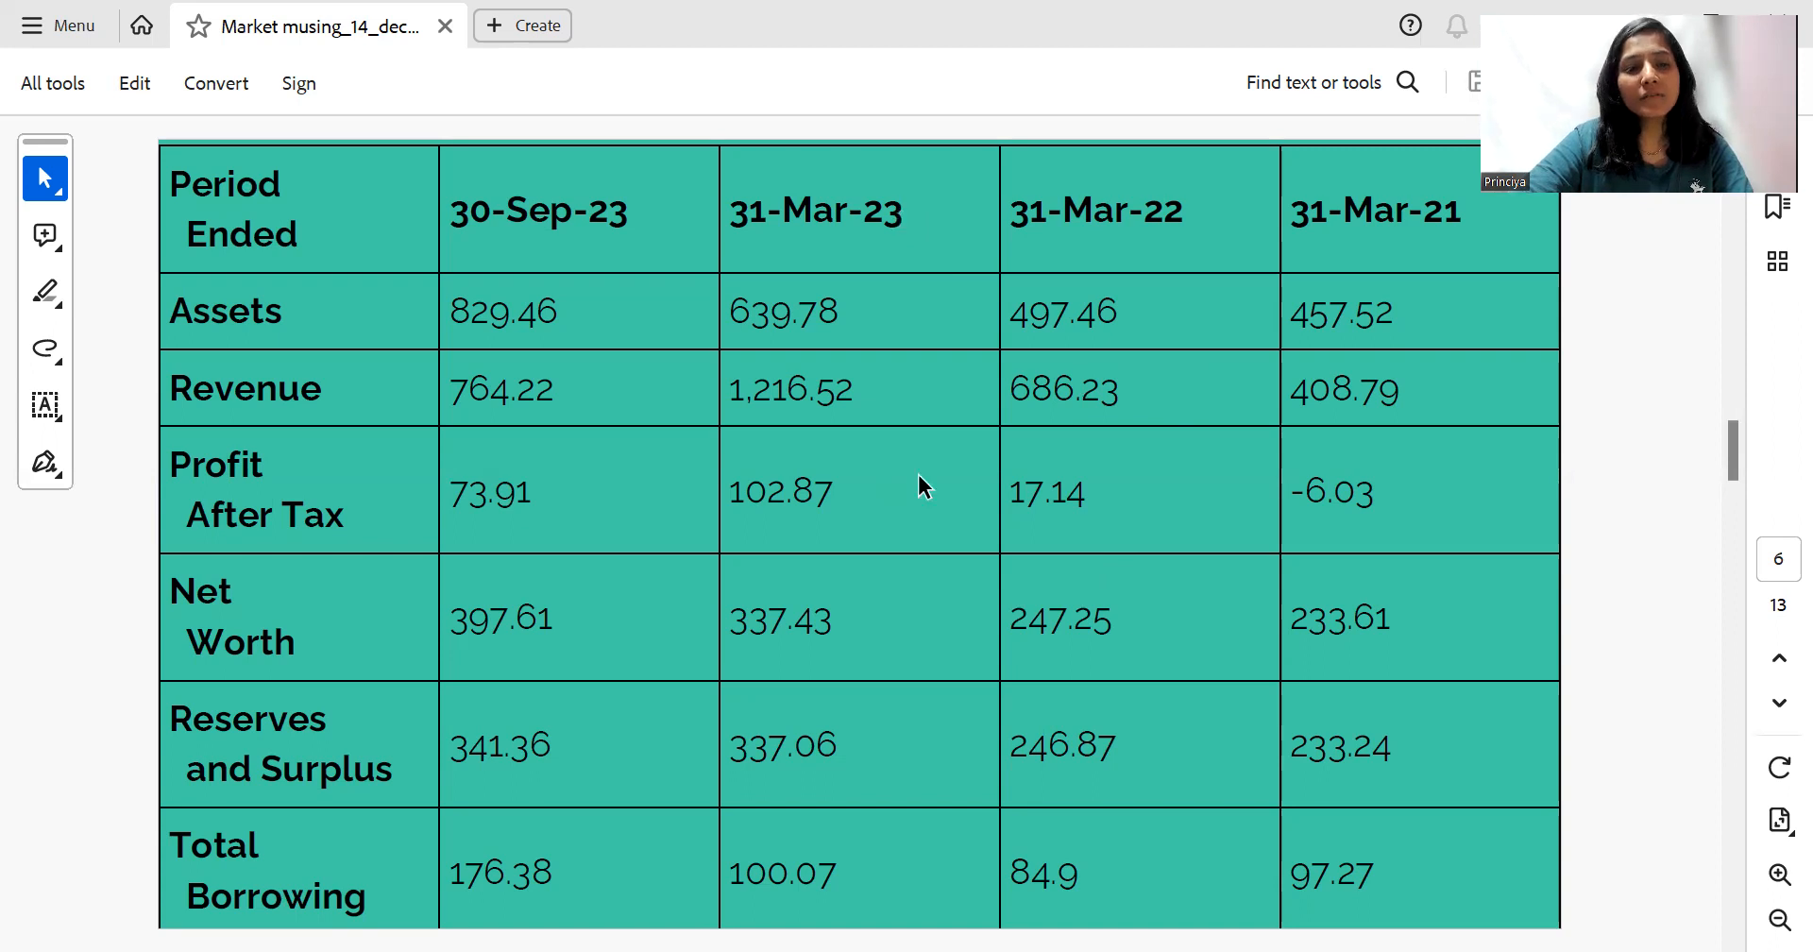
{"action": "mouse_move", "coordinate": [1243, 466]}
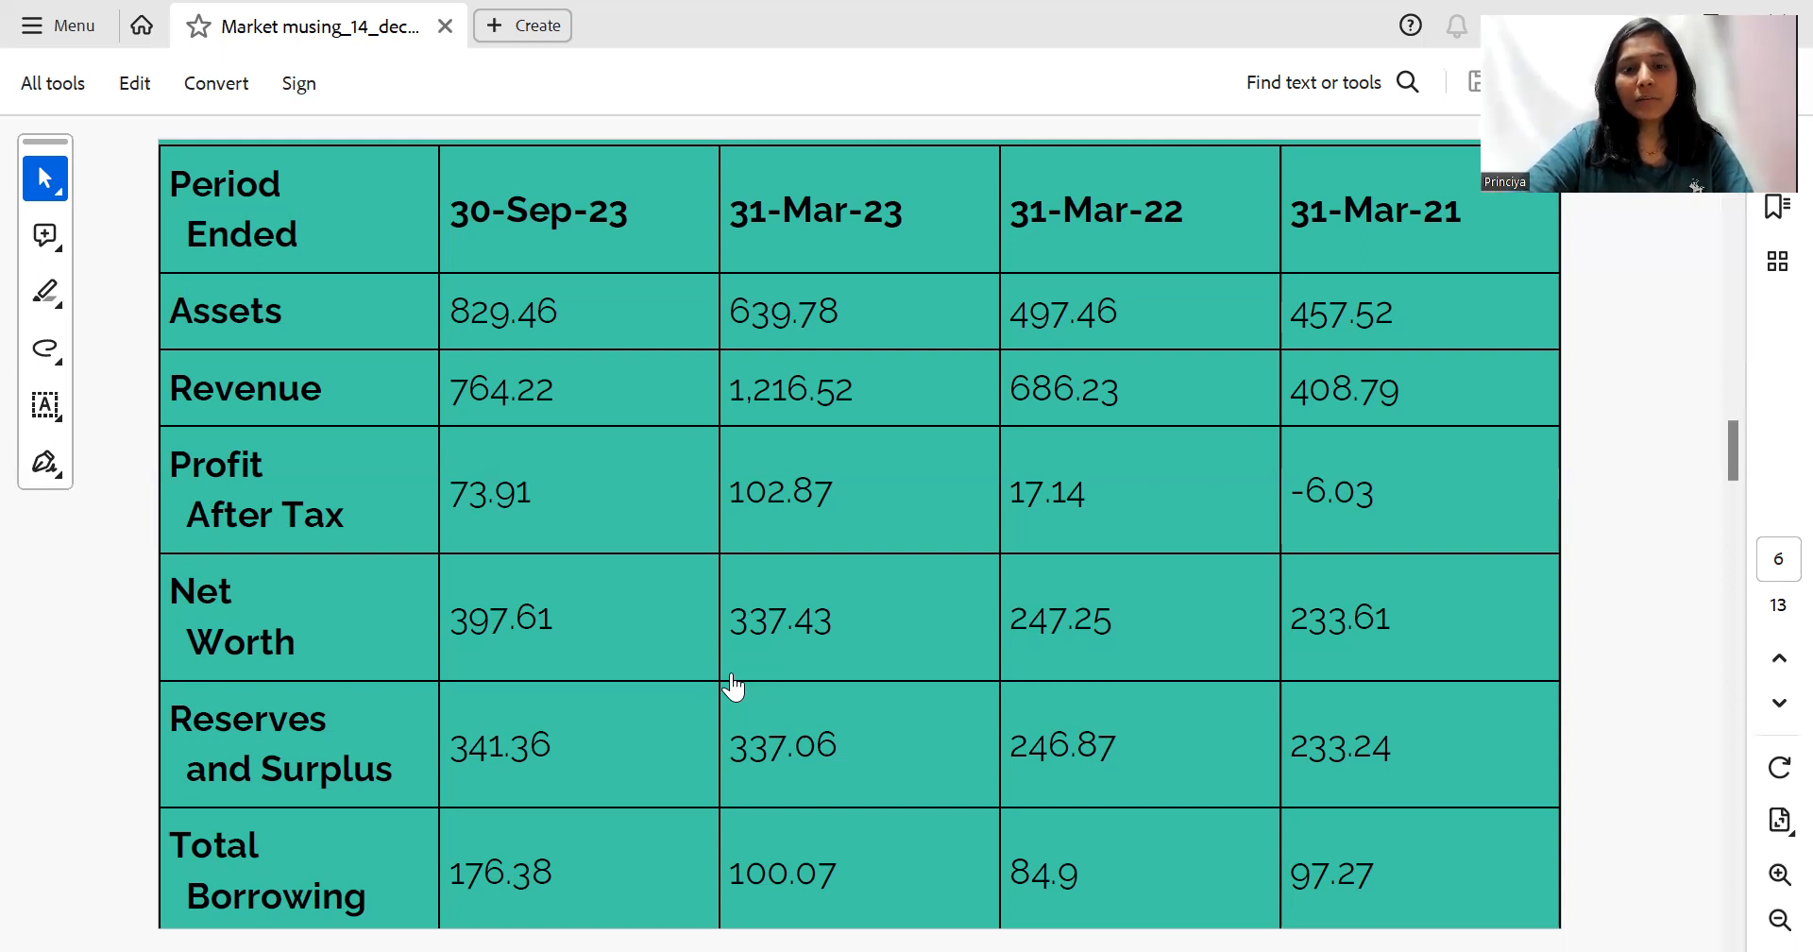
{"action": "mouse_move", "coordinate": [1627, 425]}
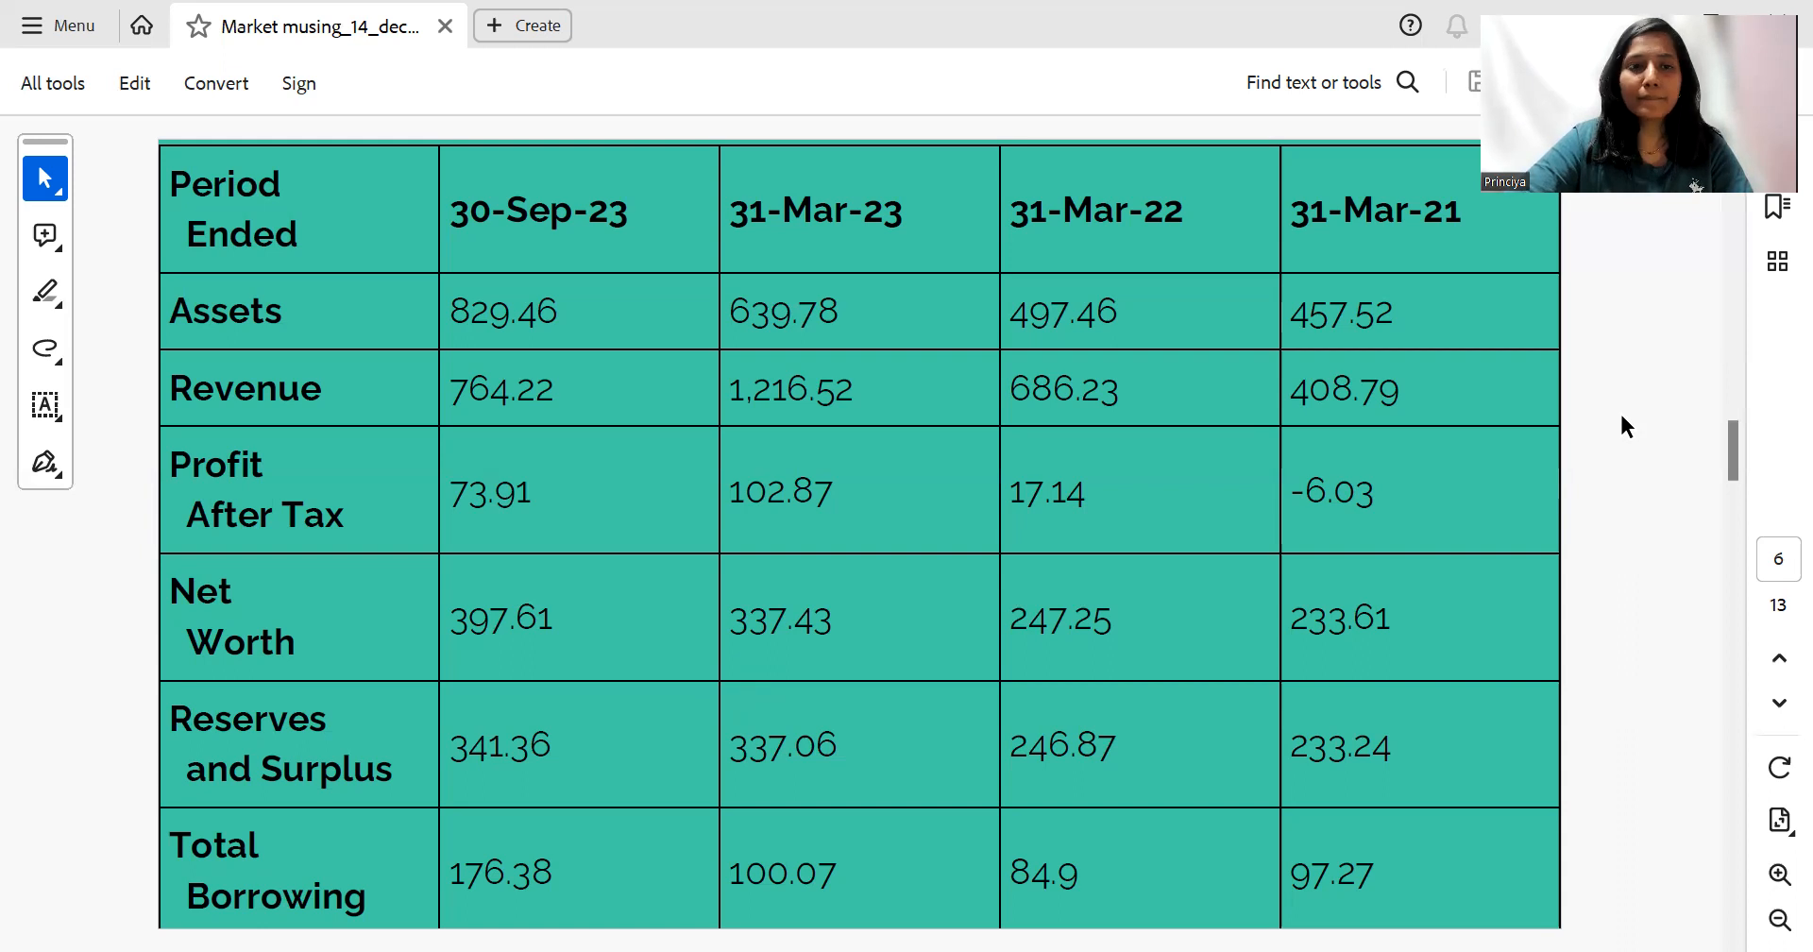
Scroll to page 7, DOMS Industries' IPO Corner (Dec 13–15, 2023, ₹750–₹790 per share)
{"action": "scroll", "scroll_direction": "down", "scroll_amount": 3}
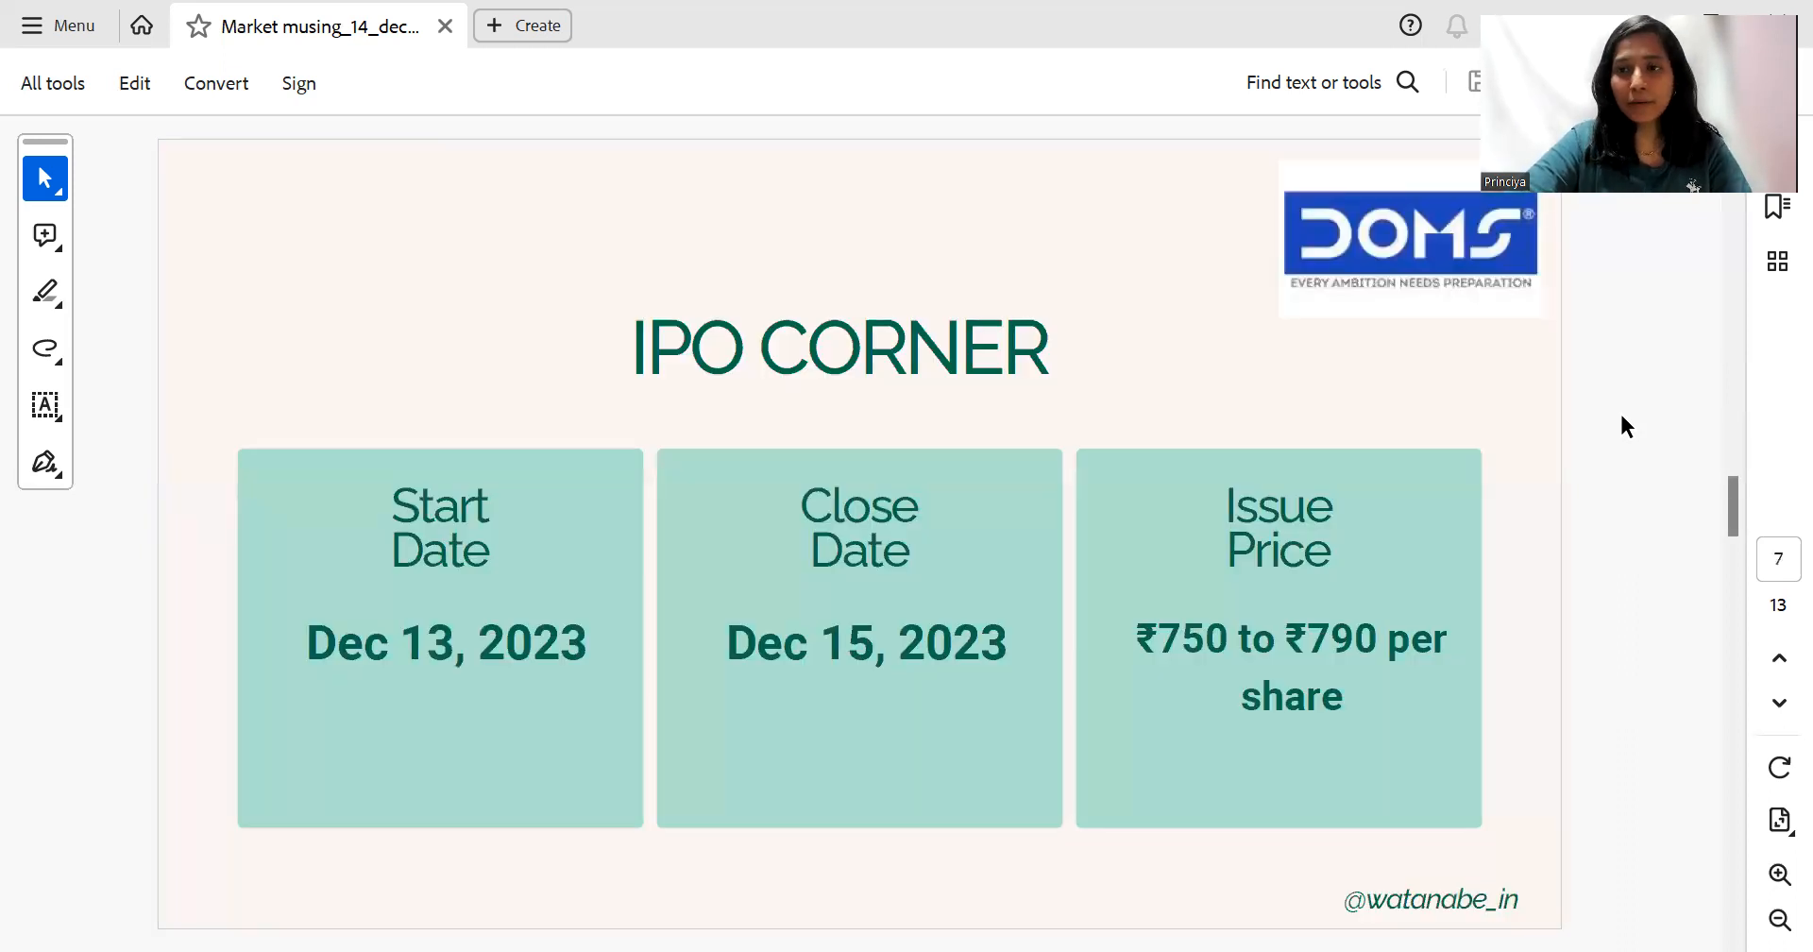
{"action": "mouse_move", "coordinate": [642, 661]}
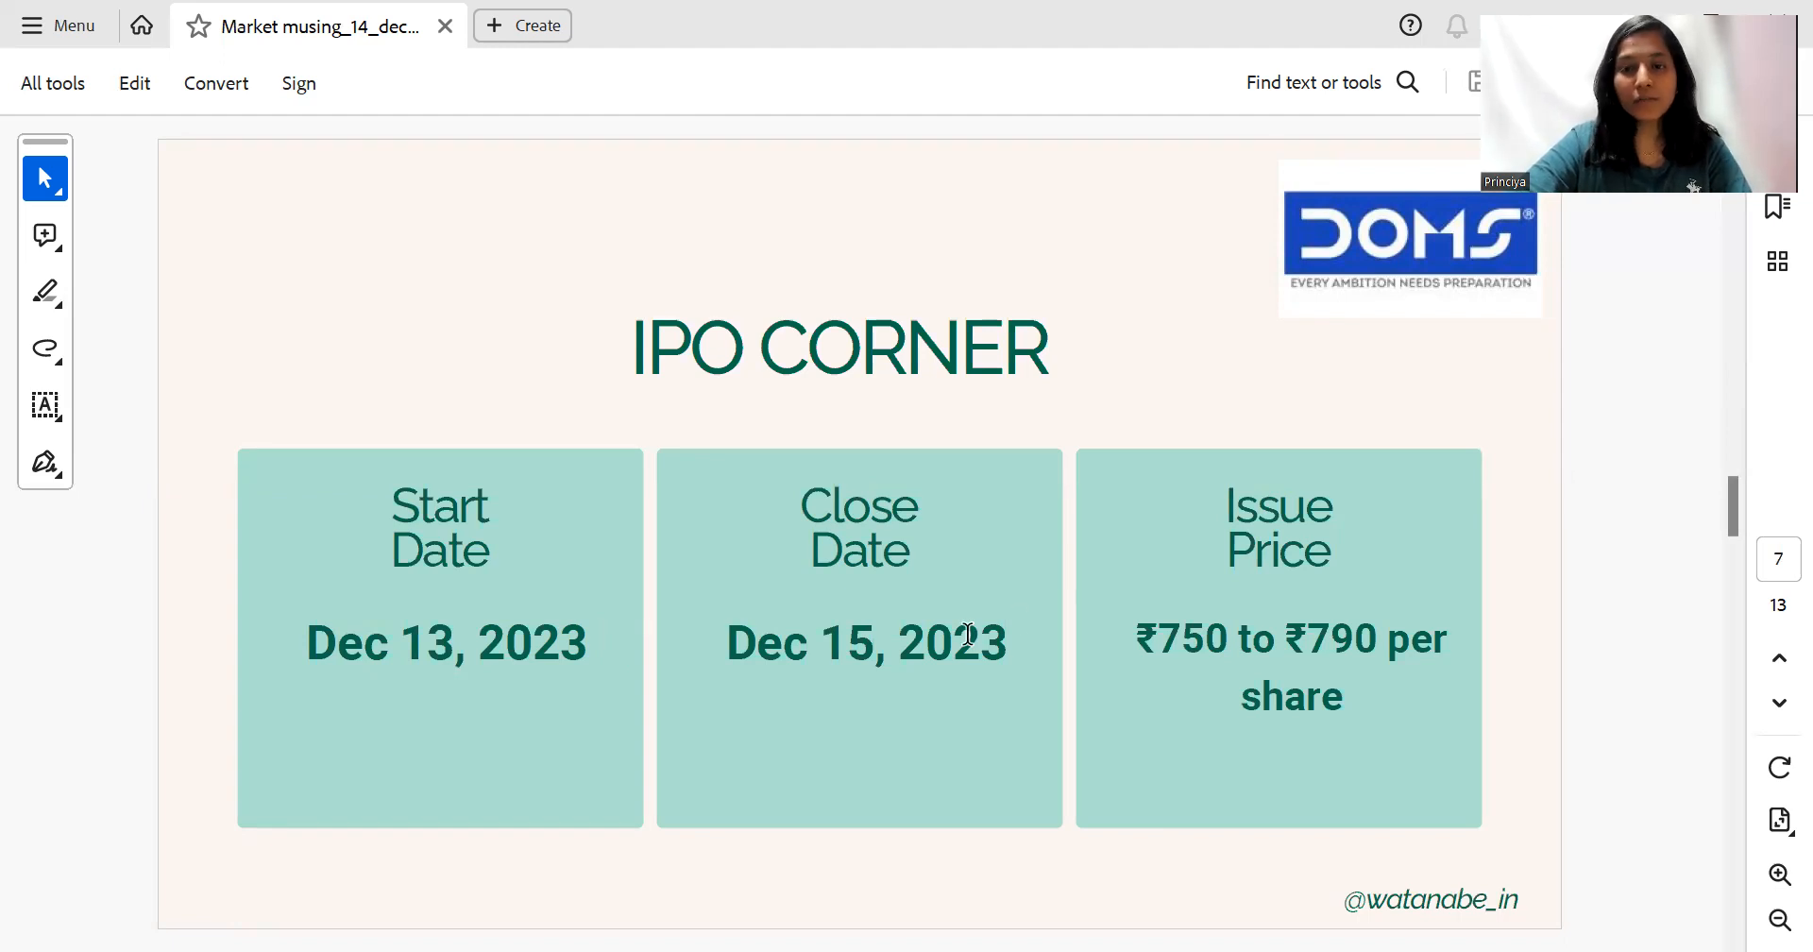
{"action": "mouse_move", "coordinate": [1388, 472]}
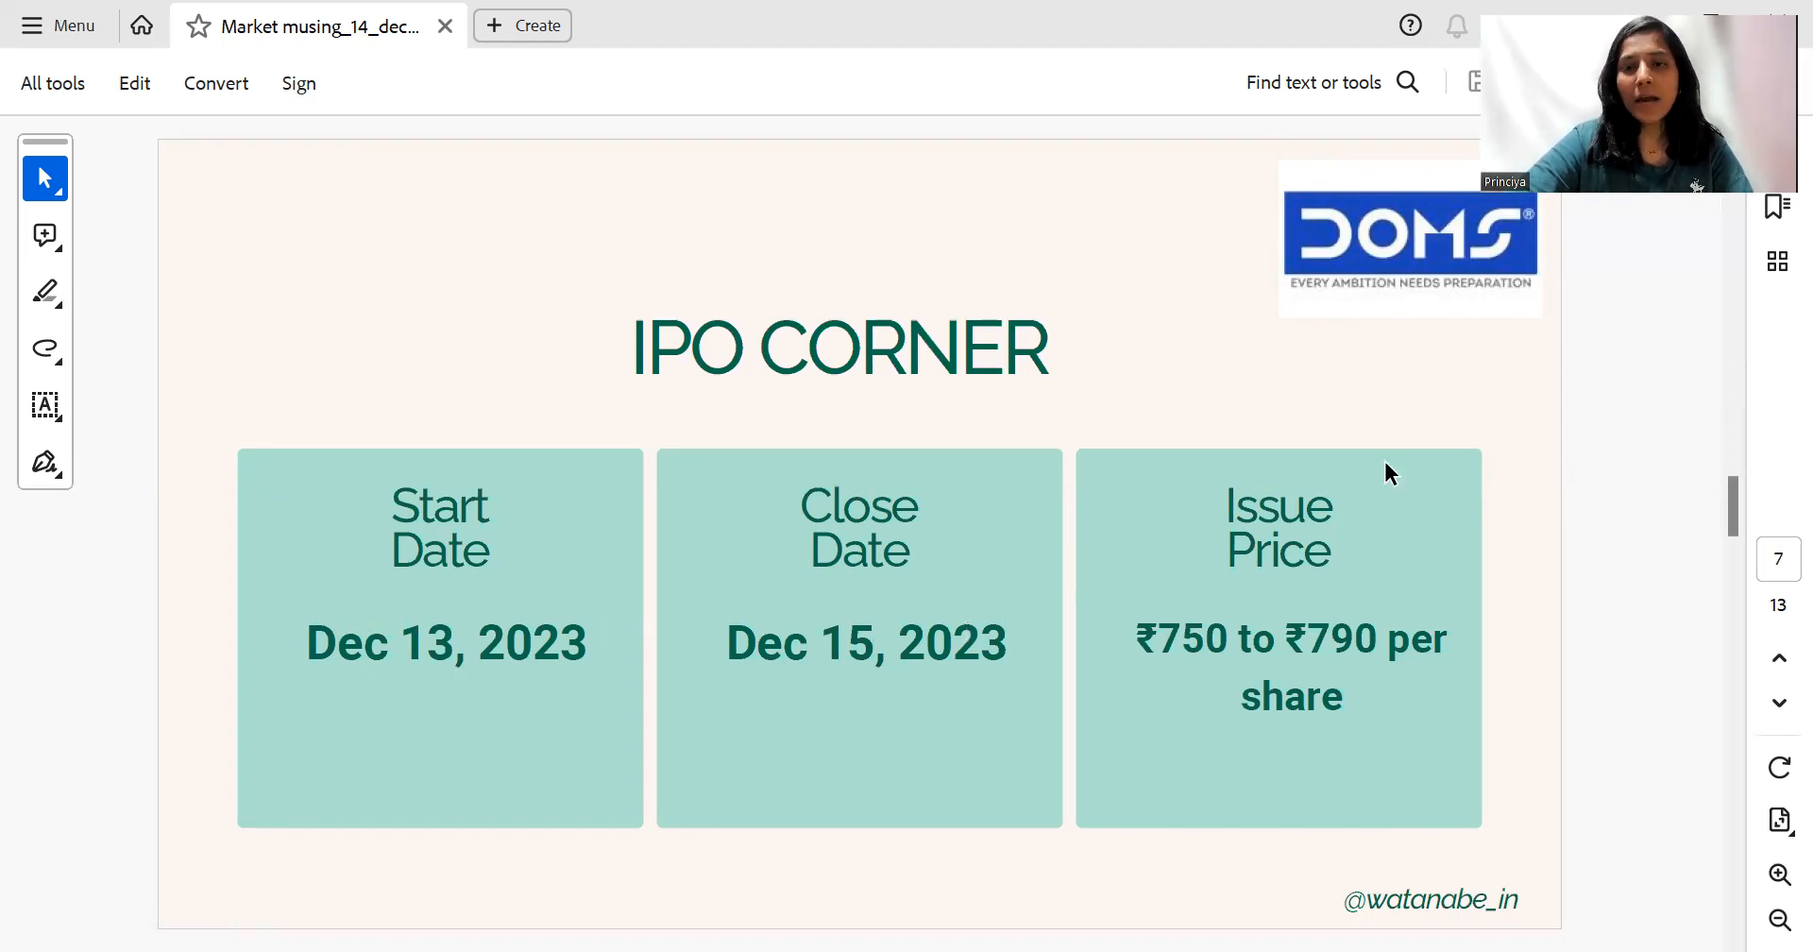
{"action": "mouse_move", "coordinate": [1396, 516]}
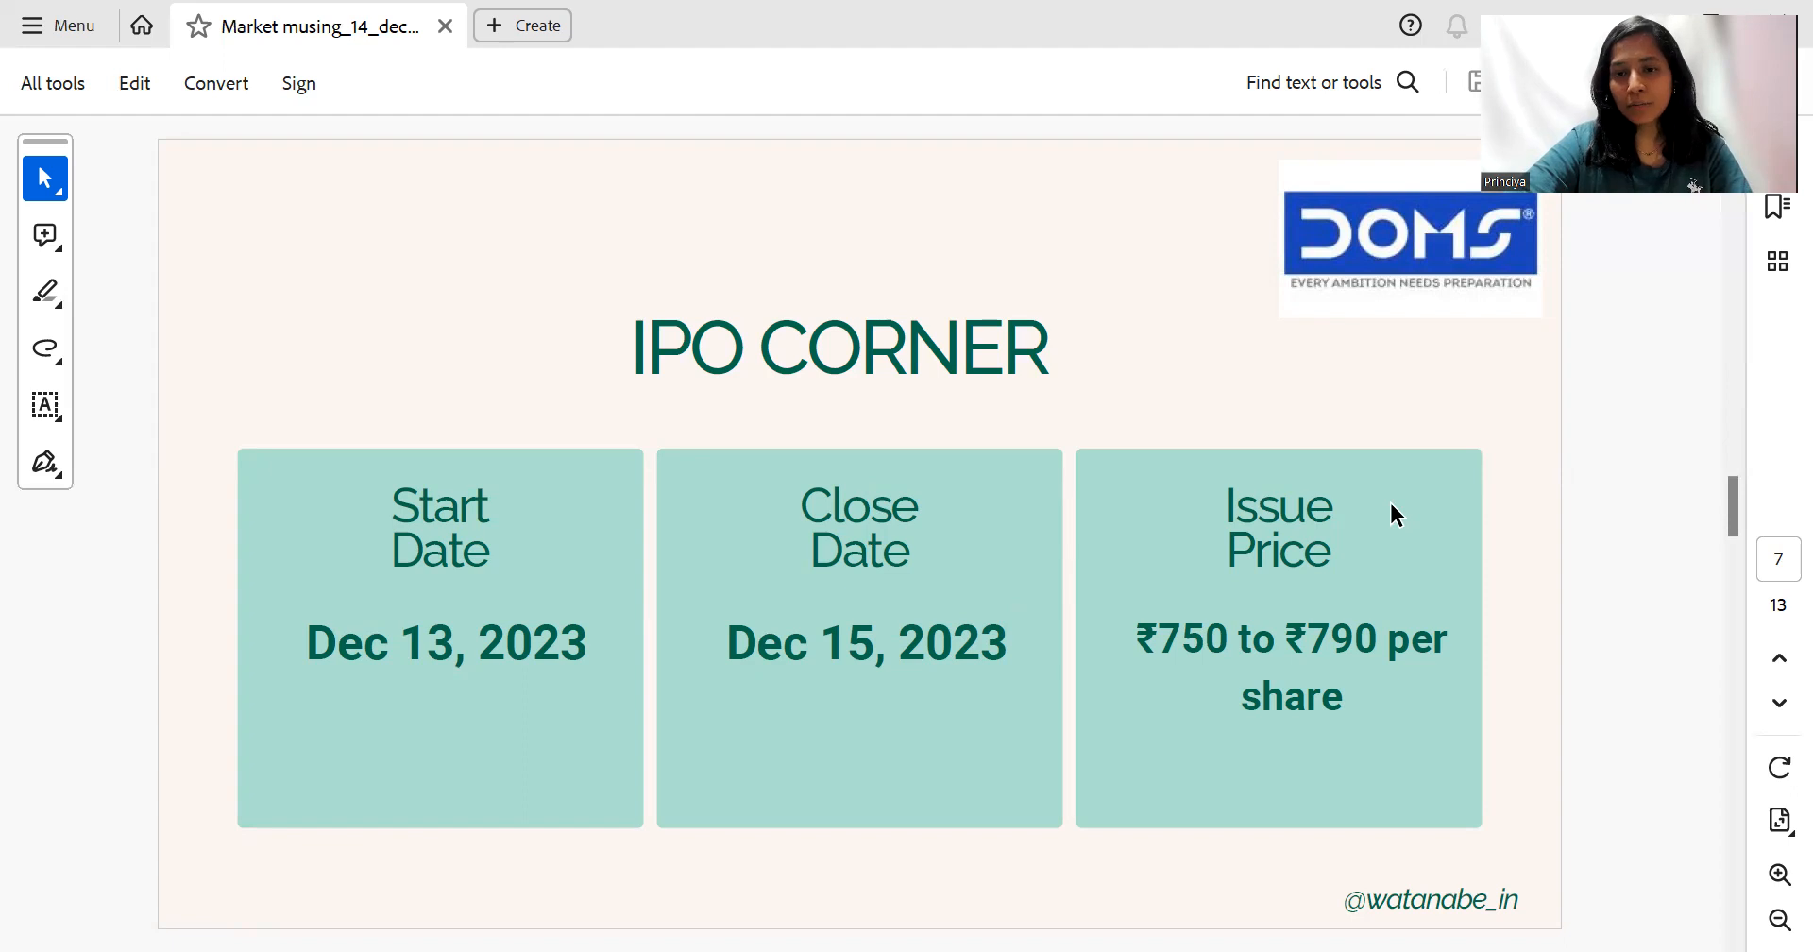
{"action": "mouse_move", "coordinate": [1258, 661]}
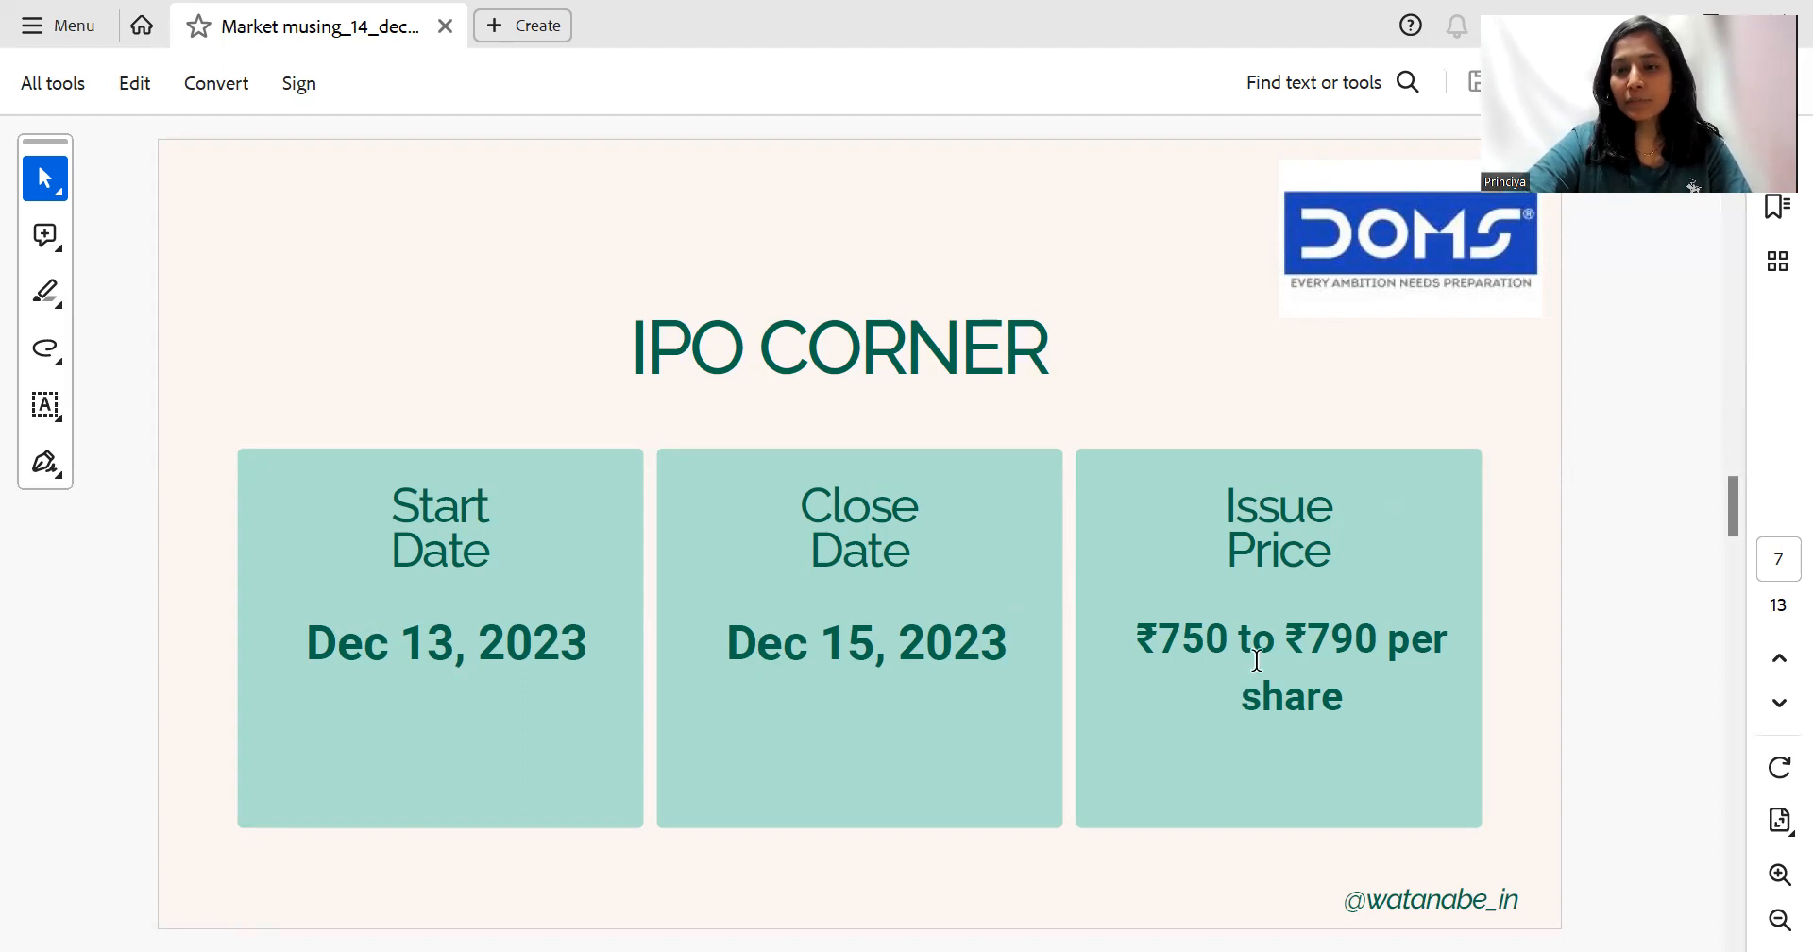
{"action": "mouse_move", "coordinate": [1415, 623]}
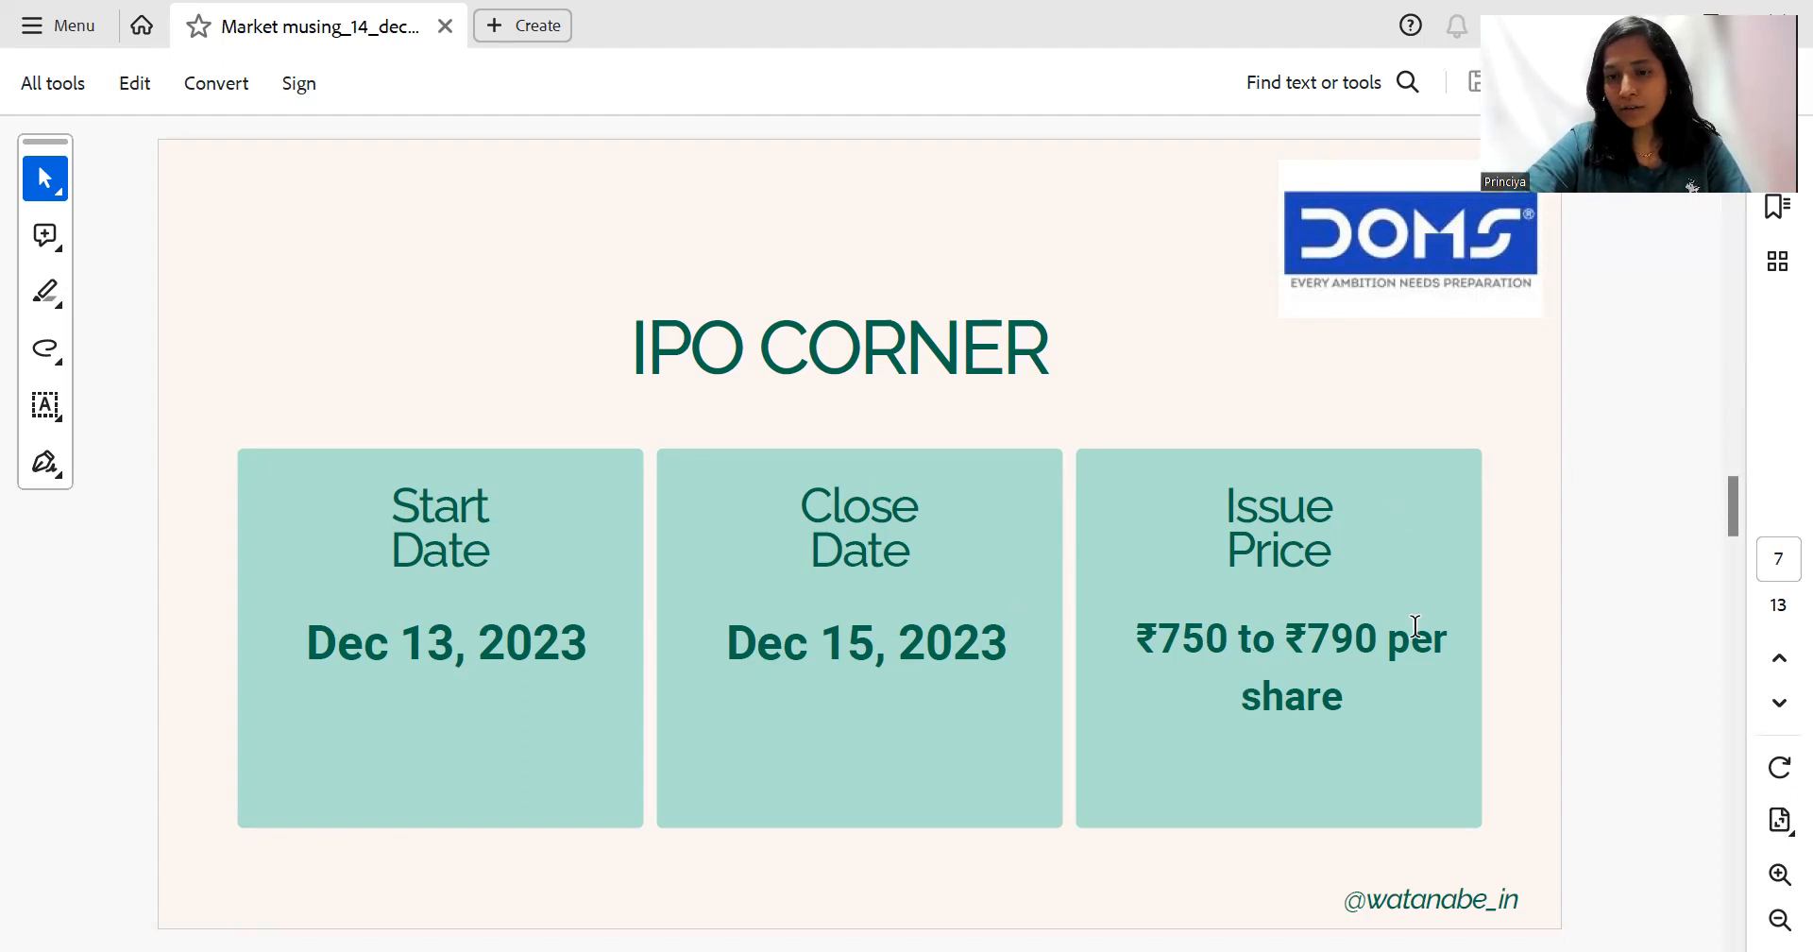
{"action": "mouse_move", "coordinate": [1394, 425]}
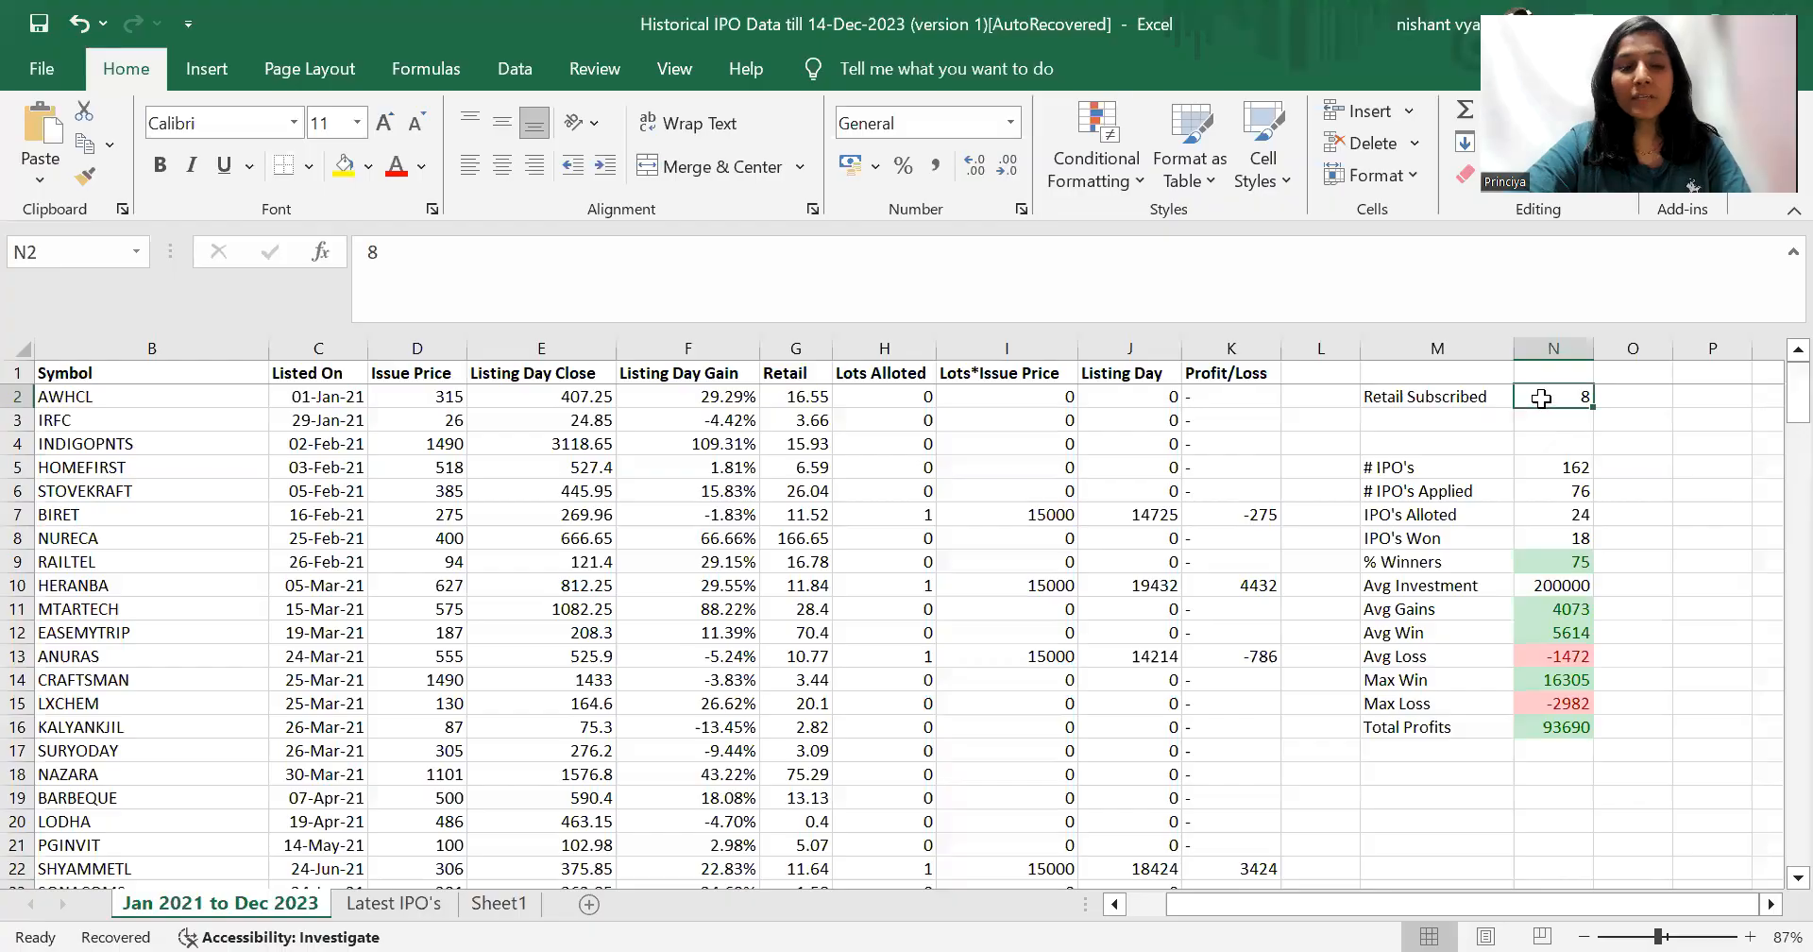
Enter 10 as the Retail Subscribed threshold in cell N2 so the IPO stats recalculate
{"action": "type", "text": "1"}
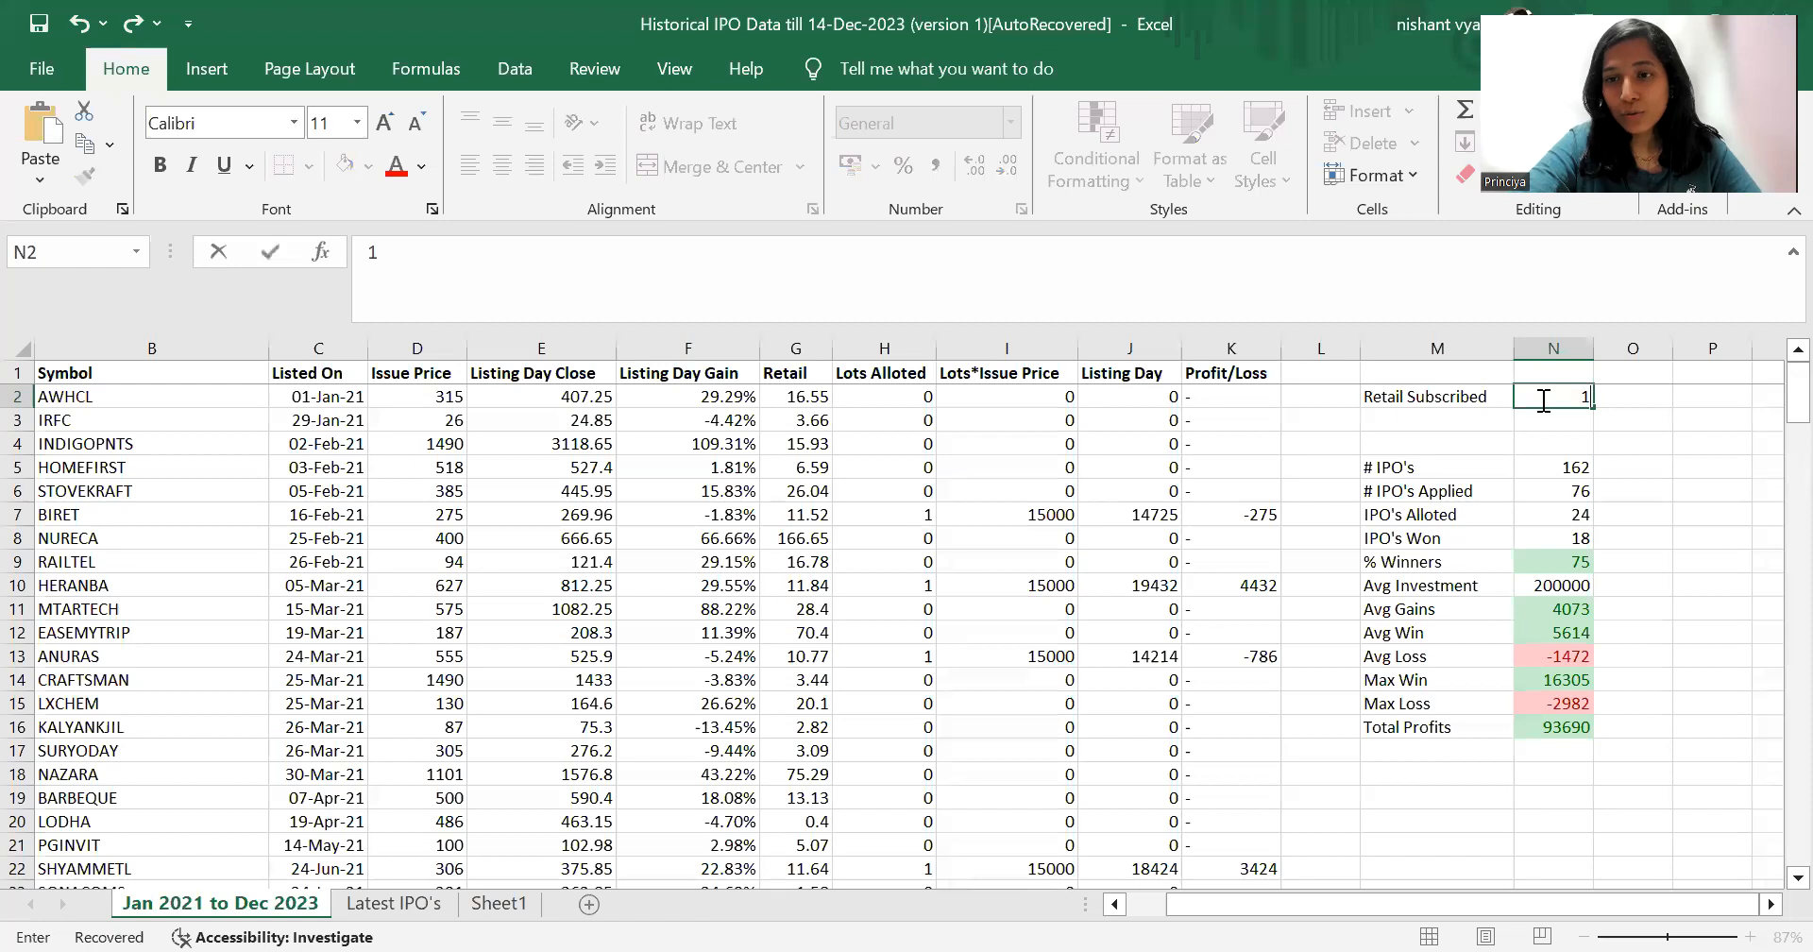
{"action": "type", "text": "0"}
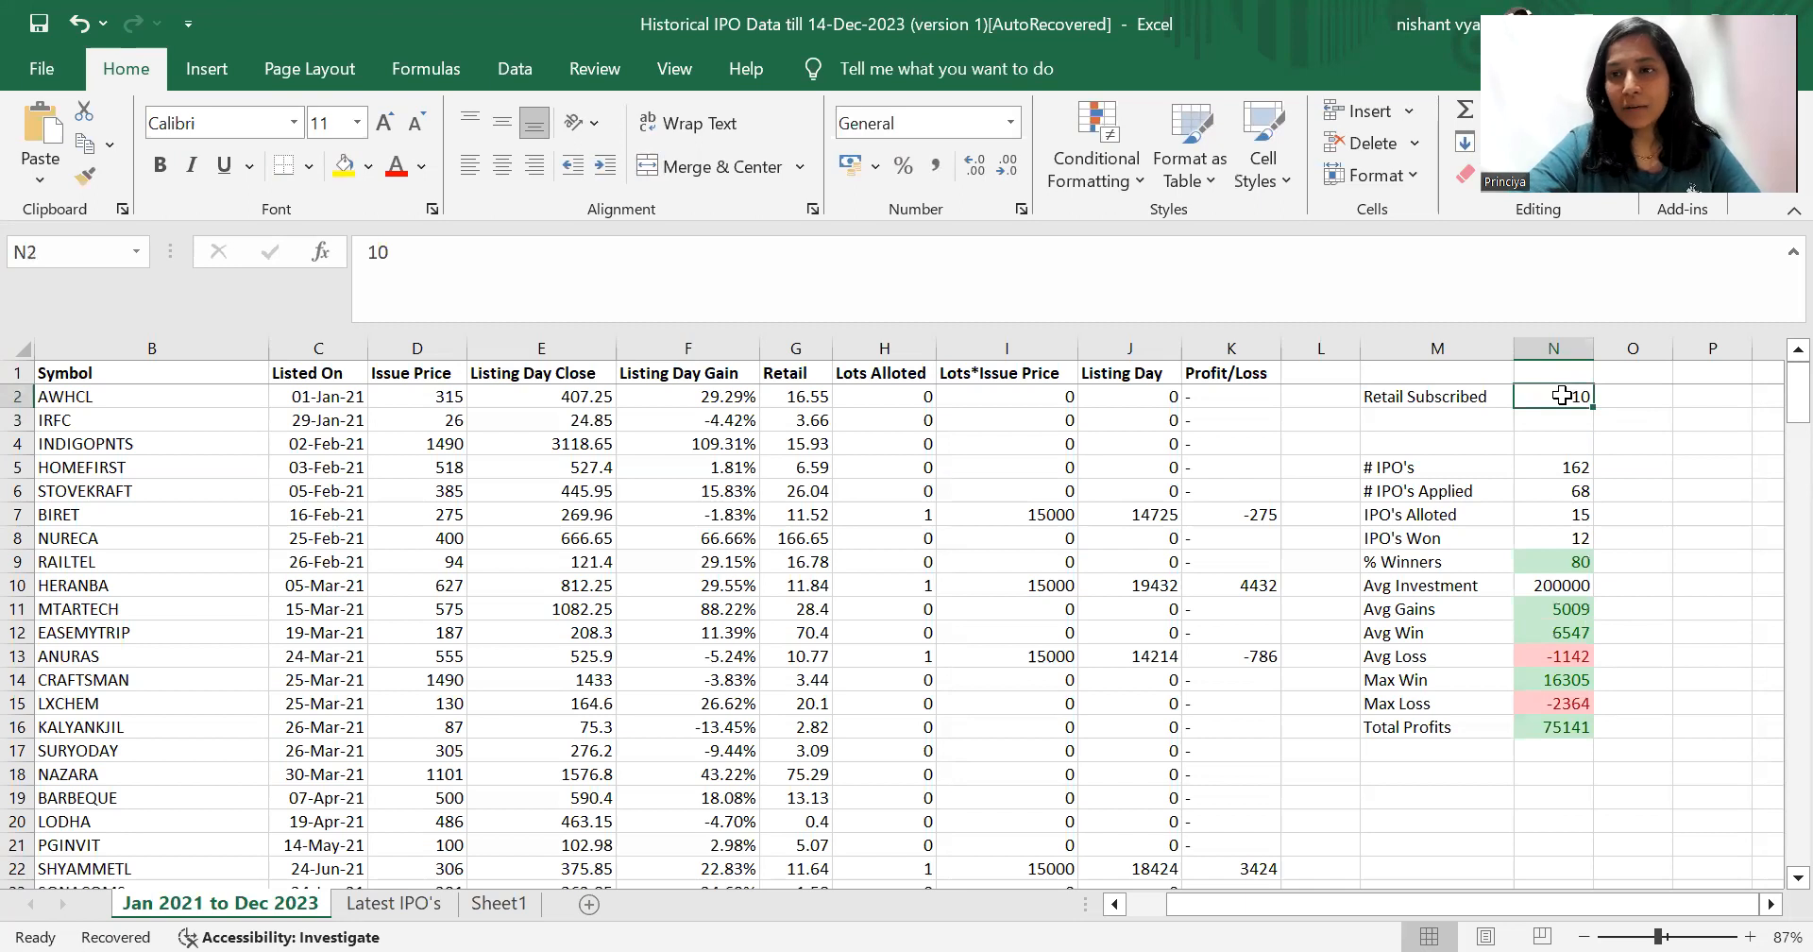
{"action": "mouse_move", "coordinate": [1558, 469]}
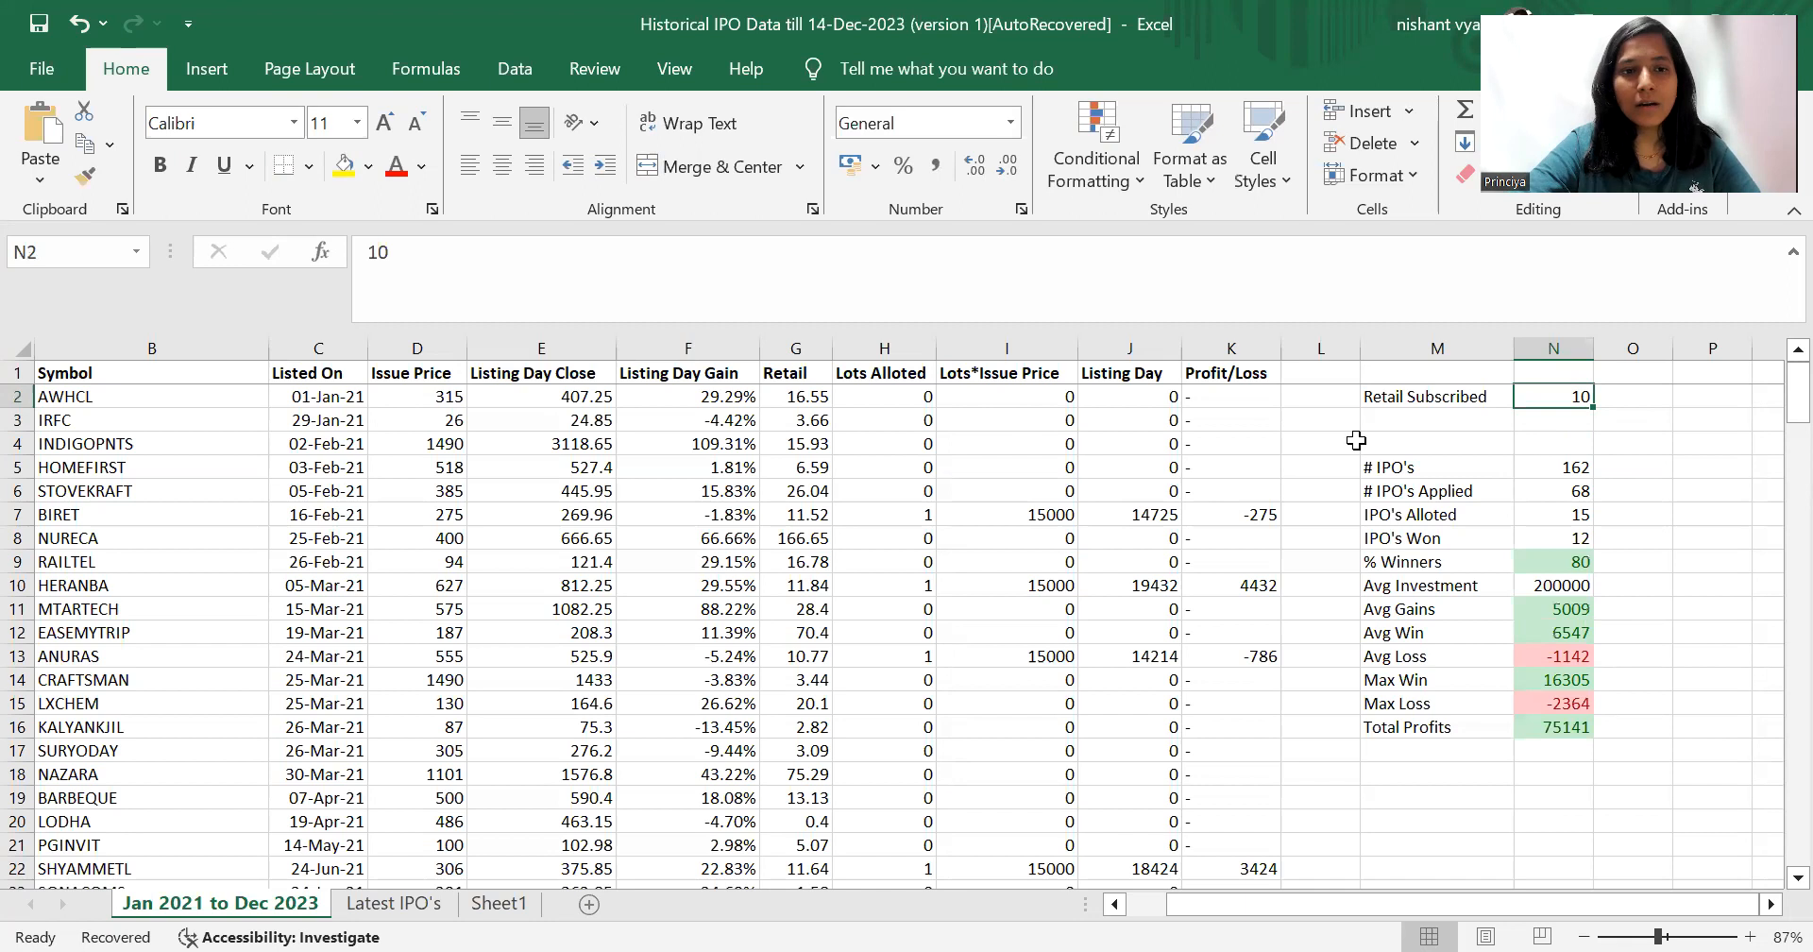
{"action": "left_click", "coordinate": [1632, 467]}
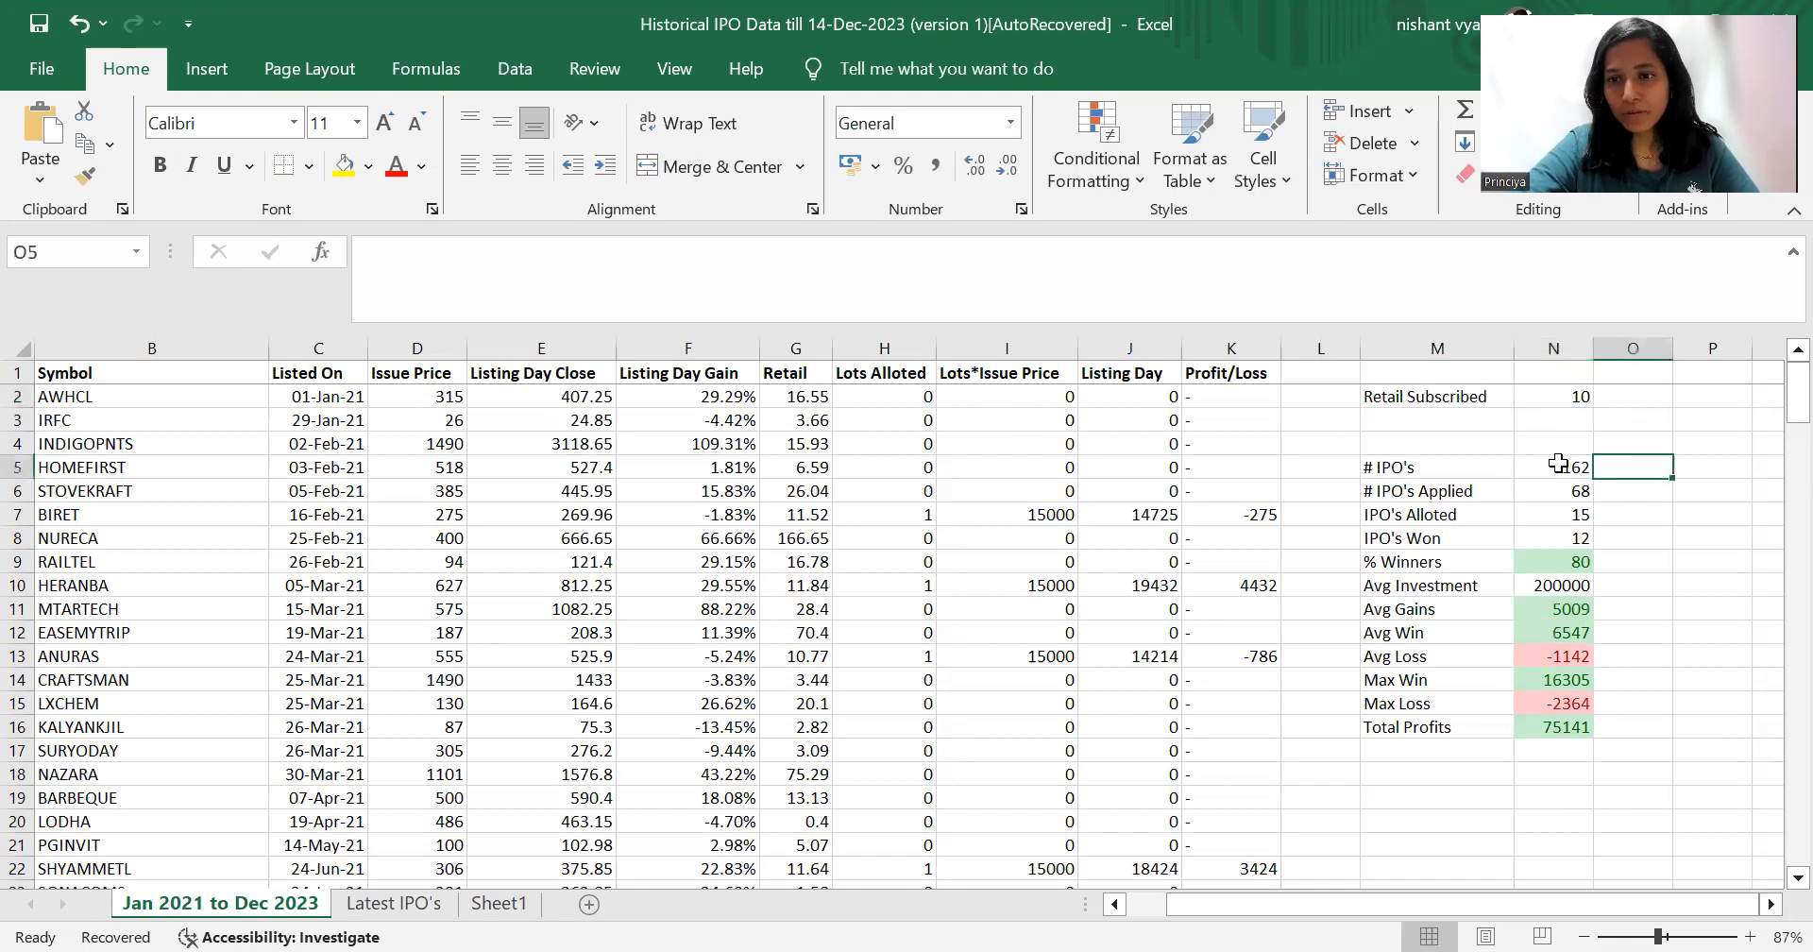
{"action": "left_click", "coordinate": [1552, 466]}
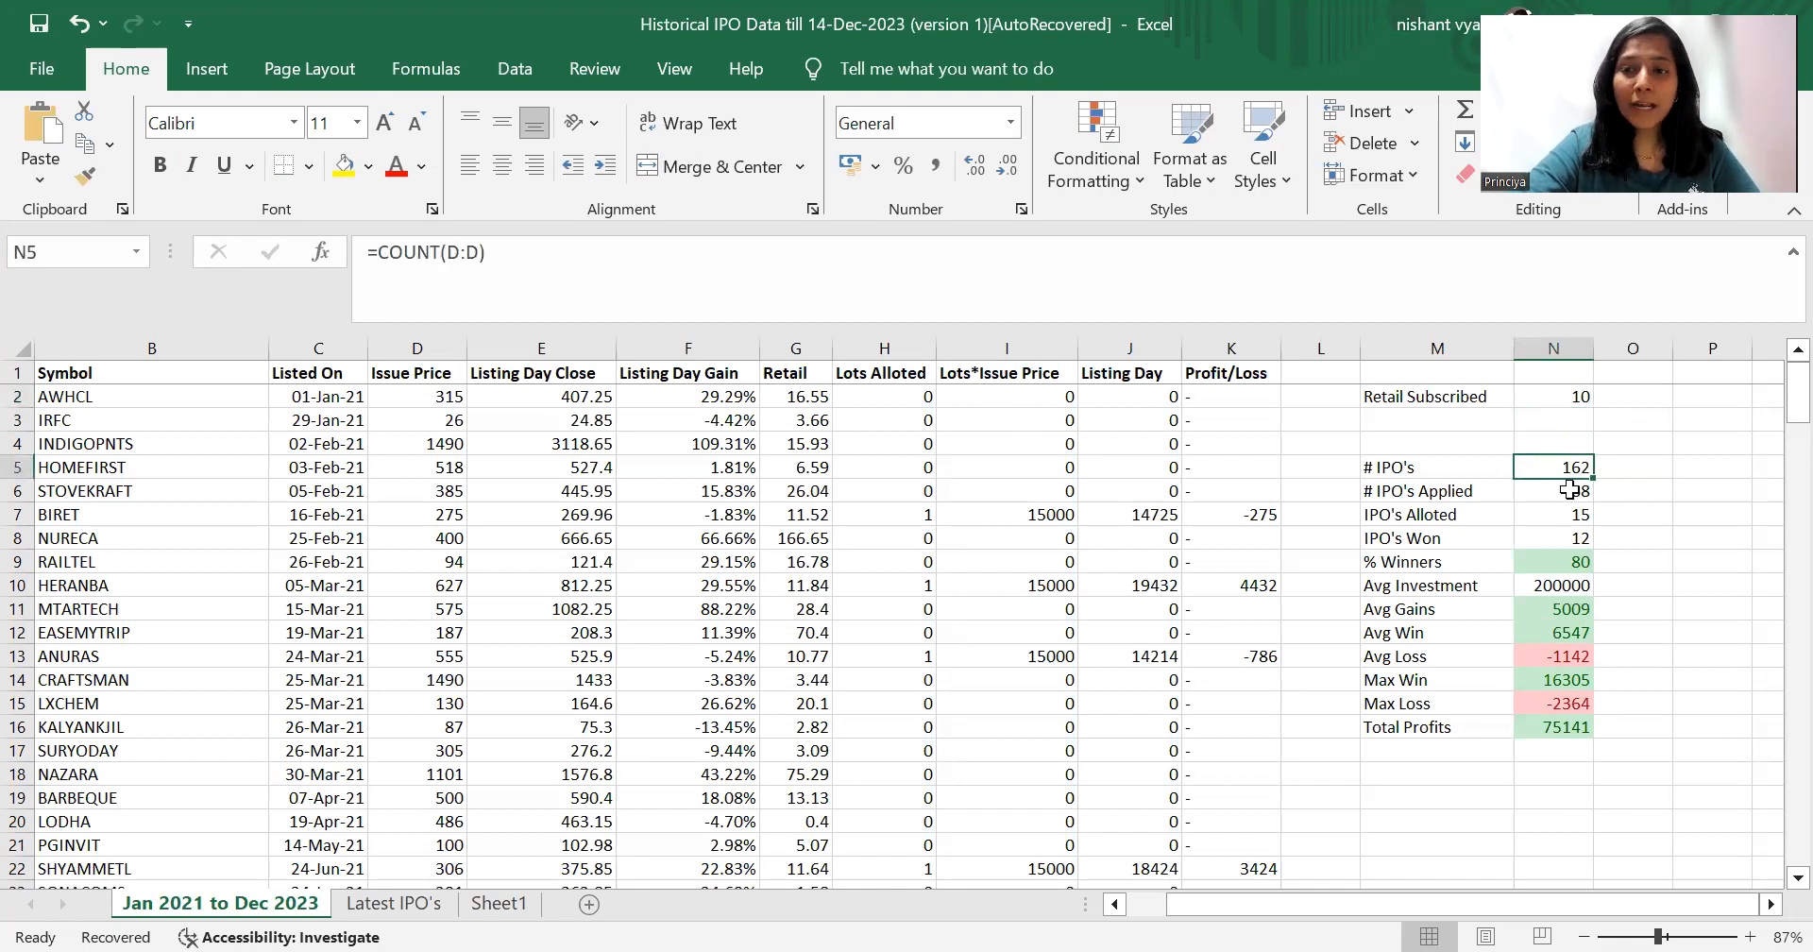
{"action": "left_click", "coordinate": [1554, 491]}
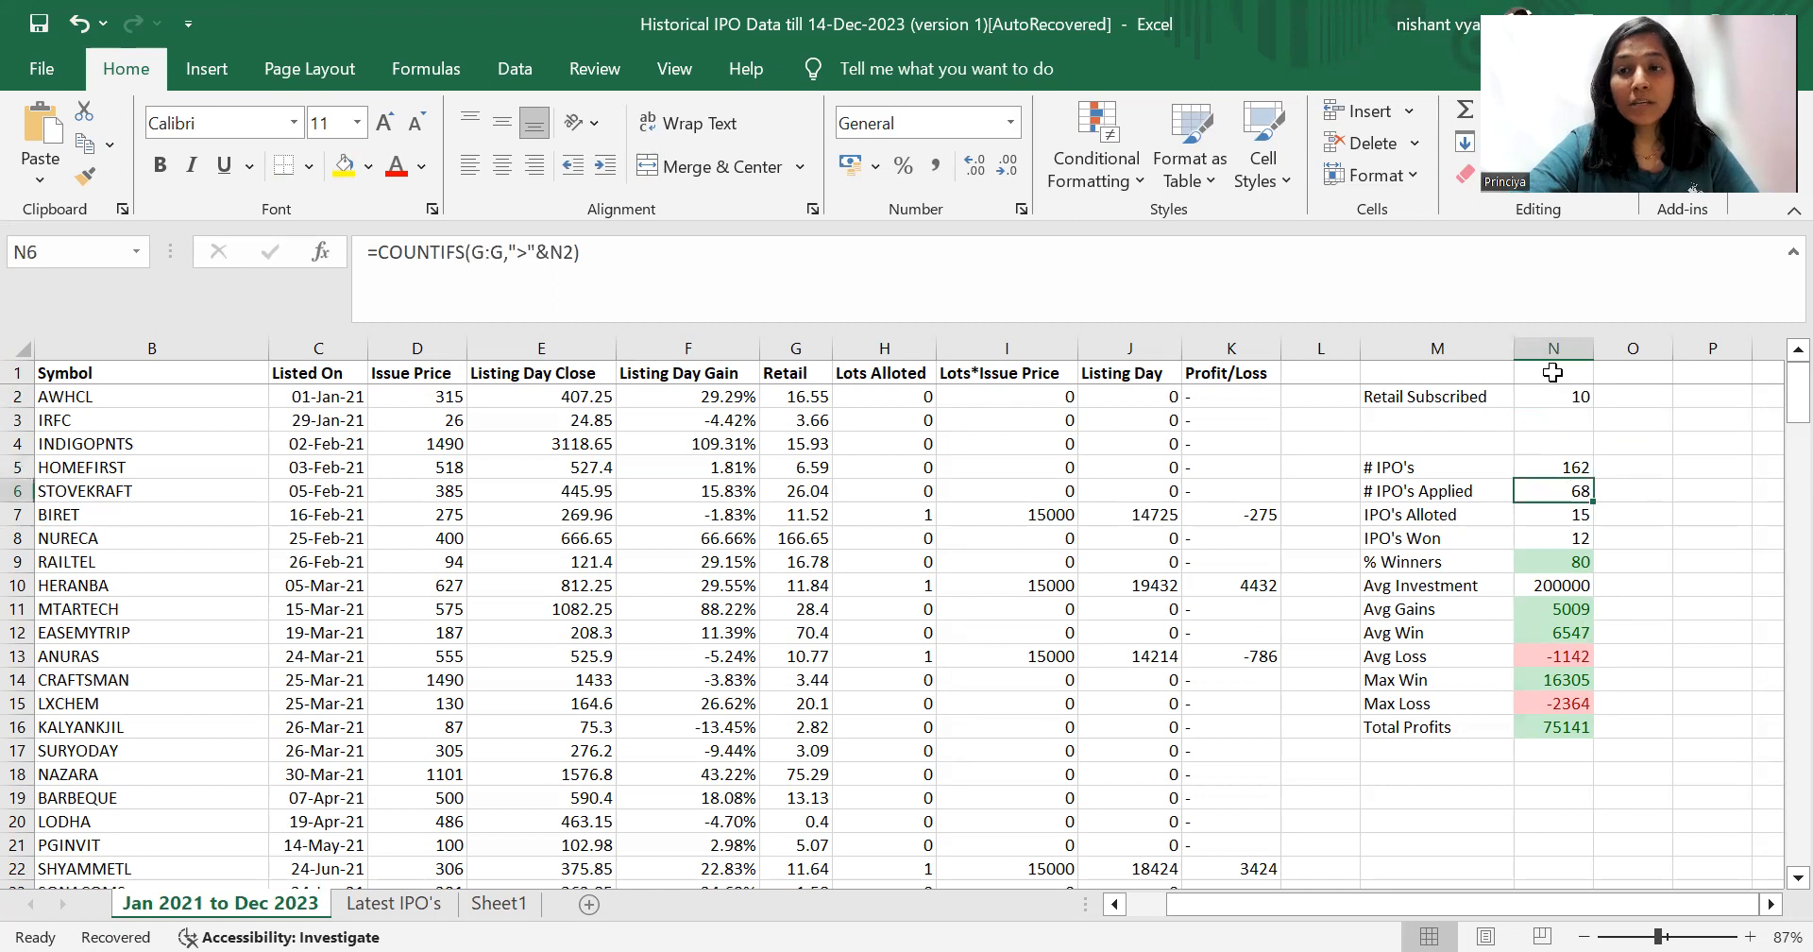
{"action": "mouse_move", "coordinate": [1477, 515]}
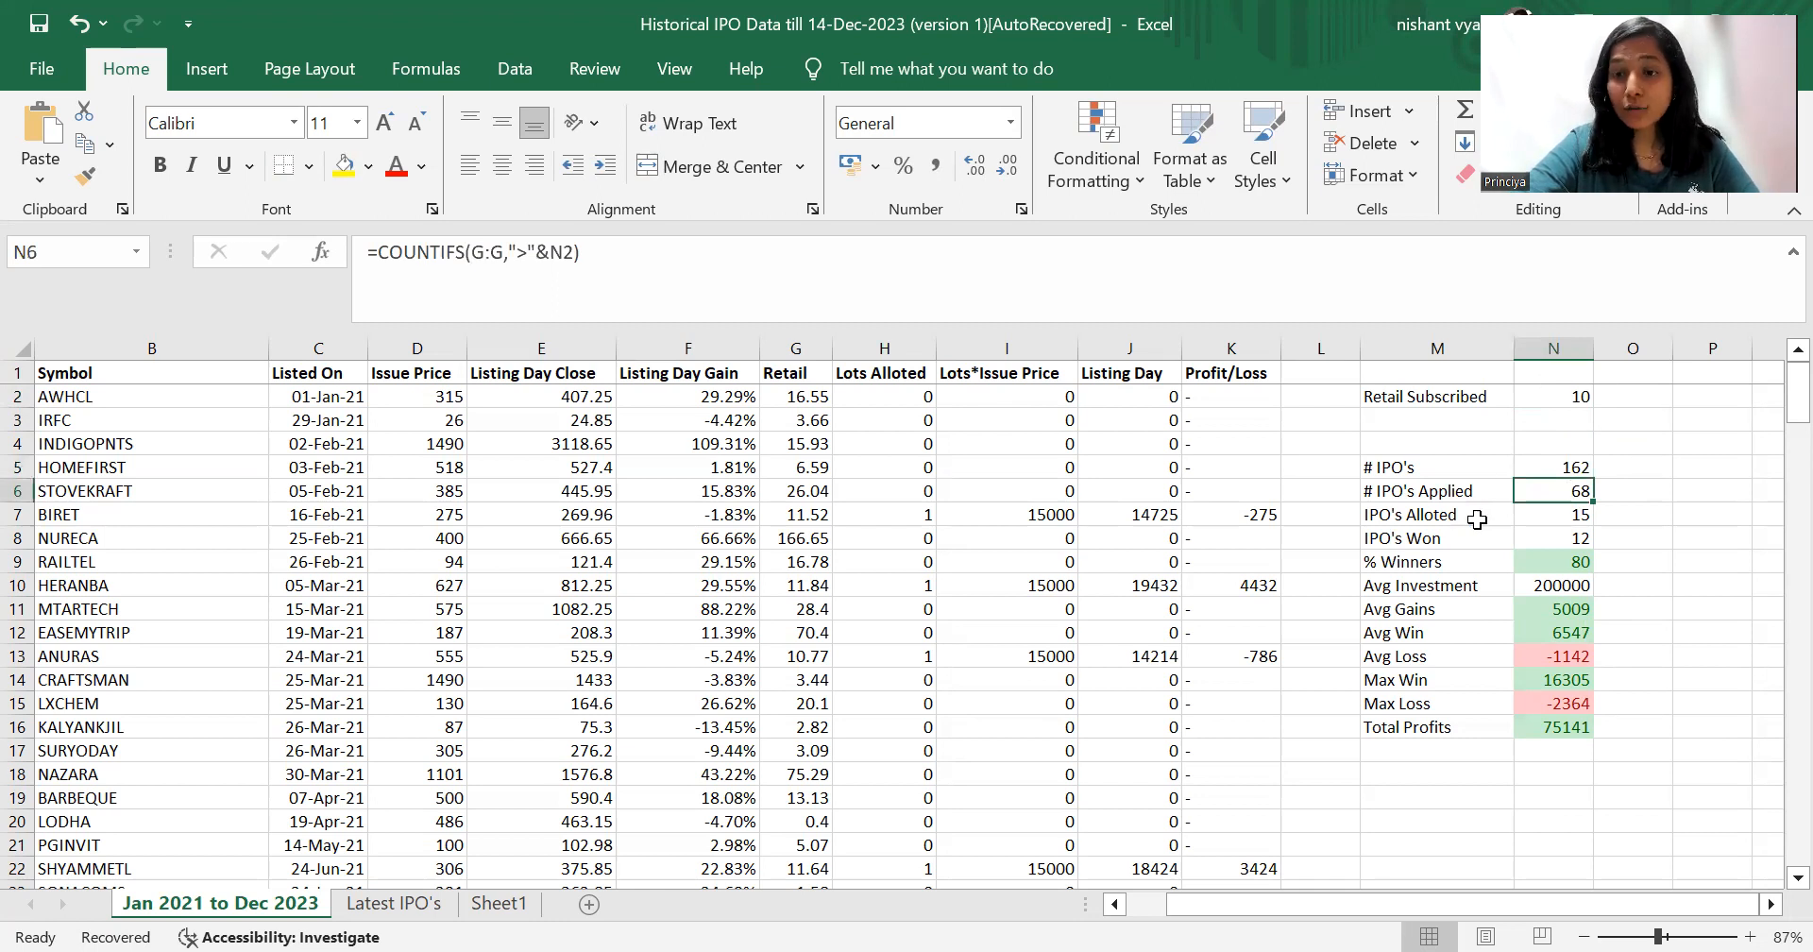
{"action": "left_click", "coordinate": [1552, 514]}
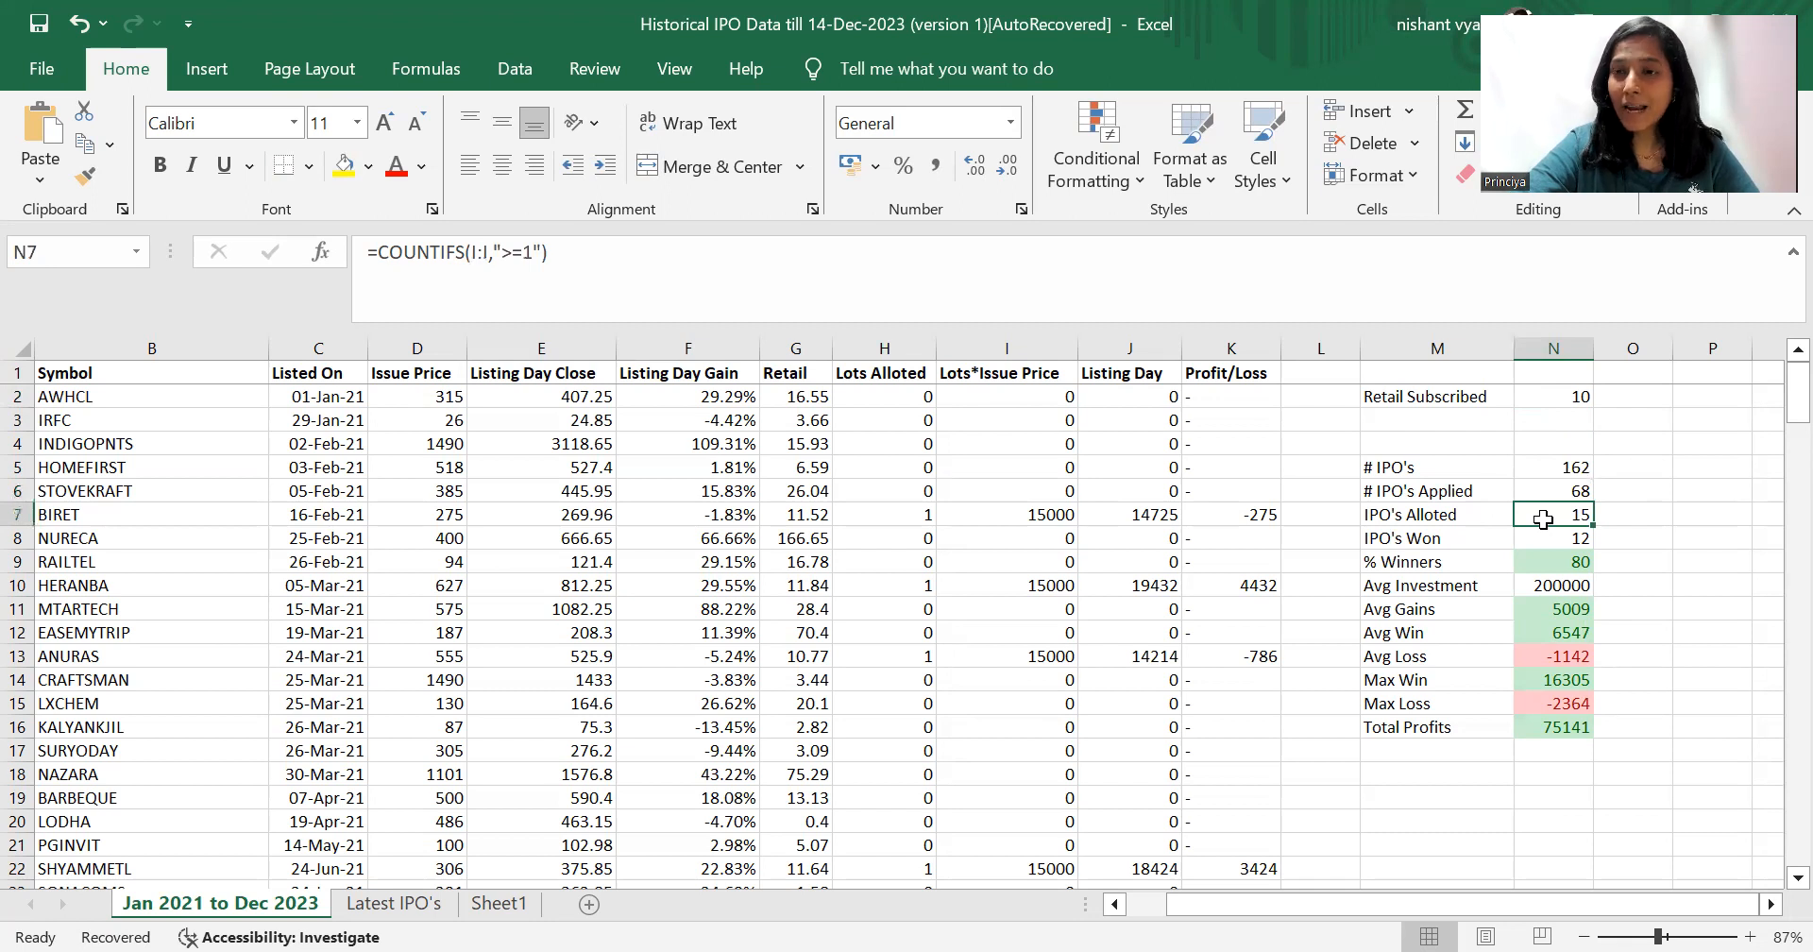
{"action": "mouse_move", "coordinate": [1547, 544]}
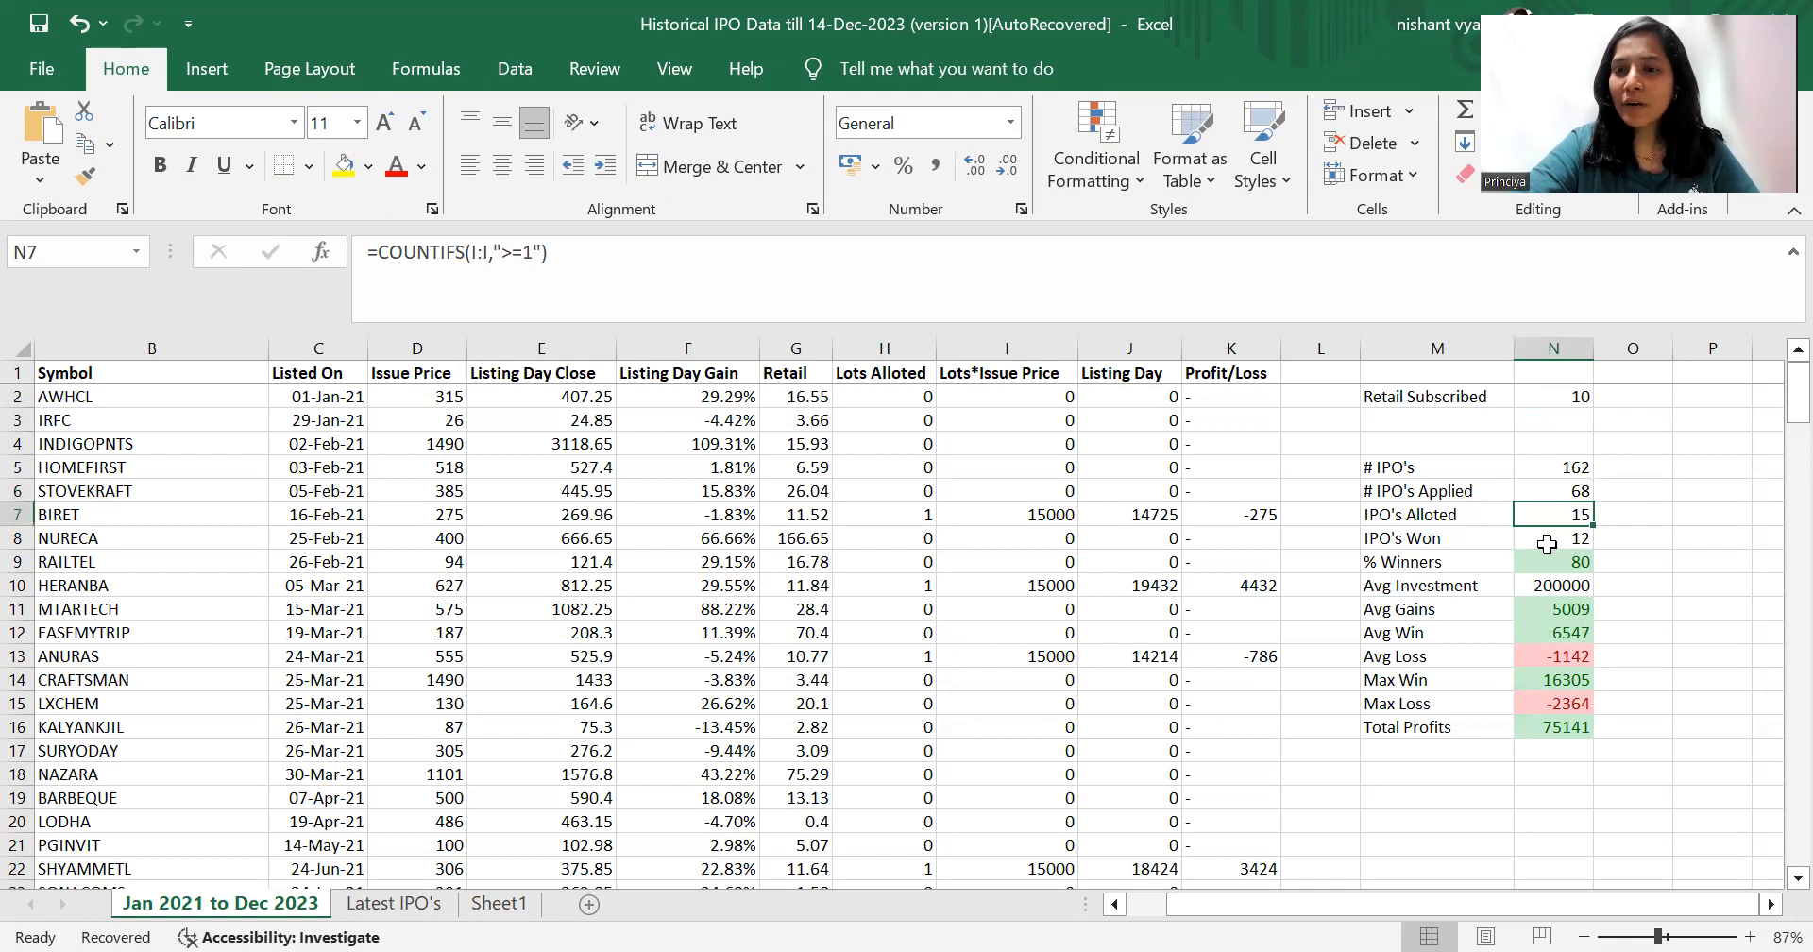
{"action": "left_click", "coordinate": [1553, 539]}
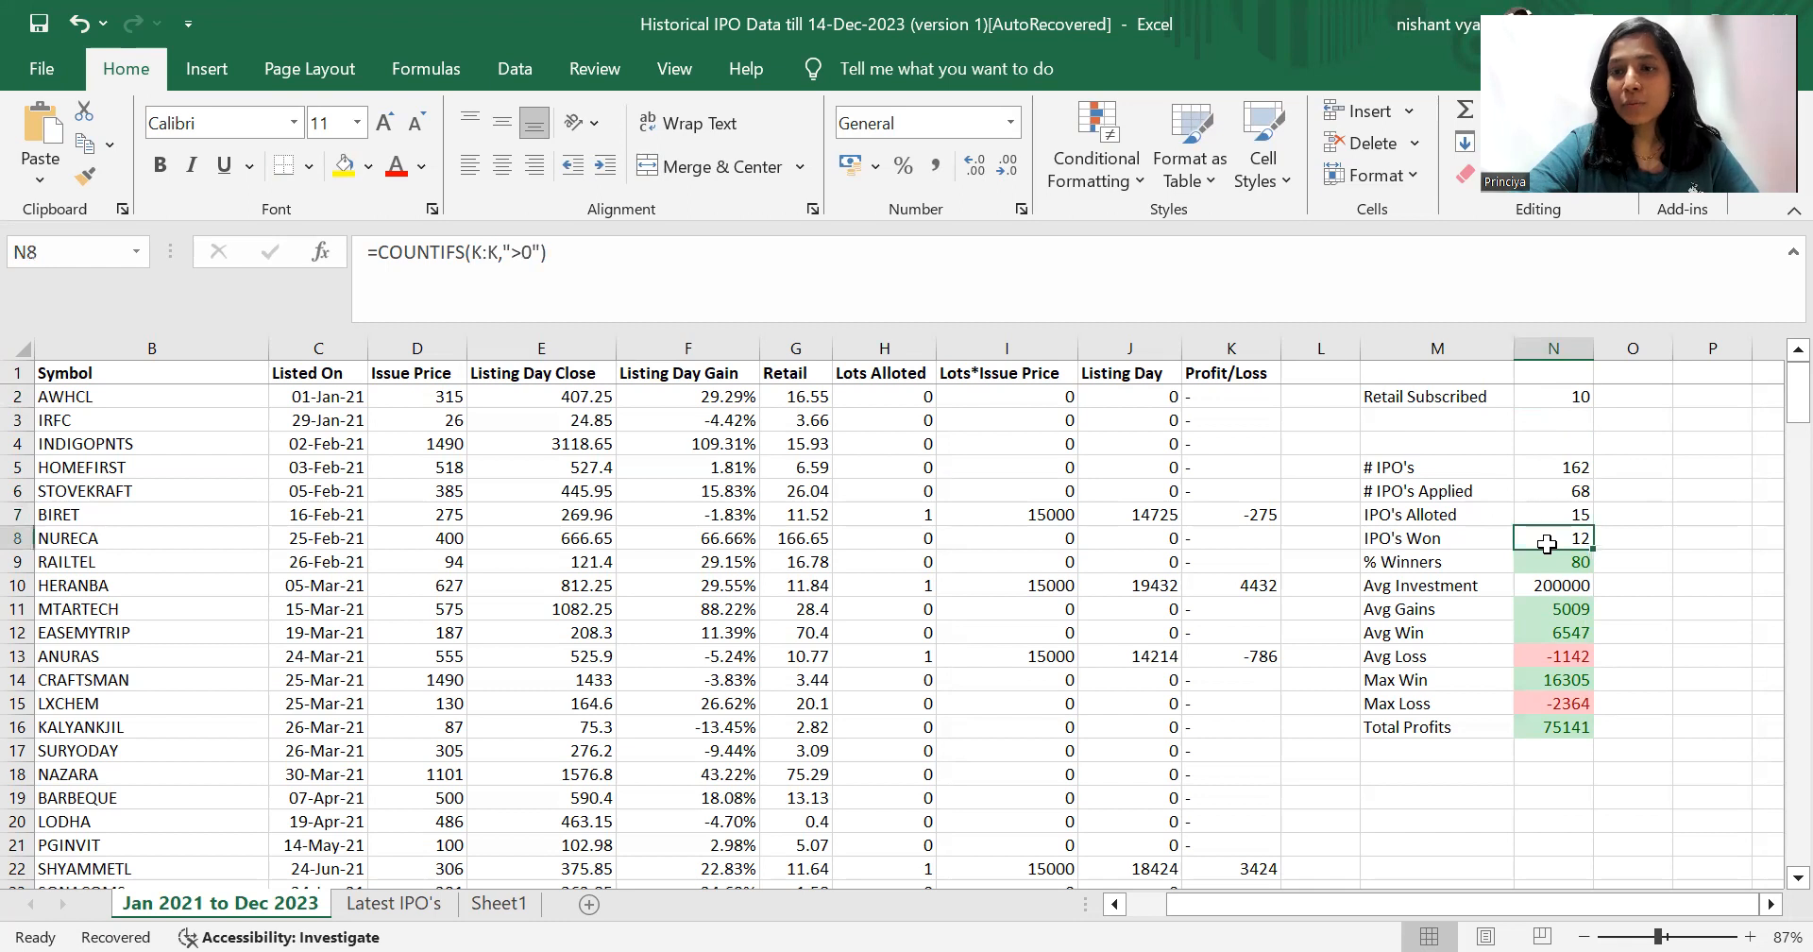
{"action": "left_click", "coordinate": [1553, 561]}
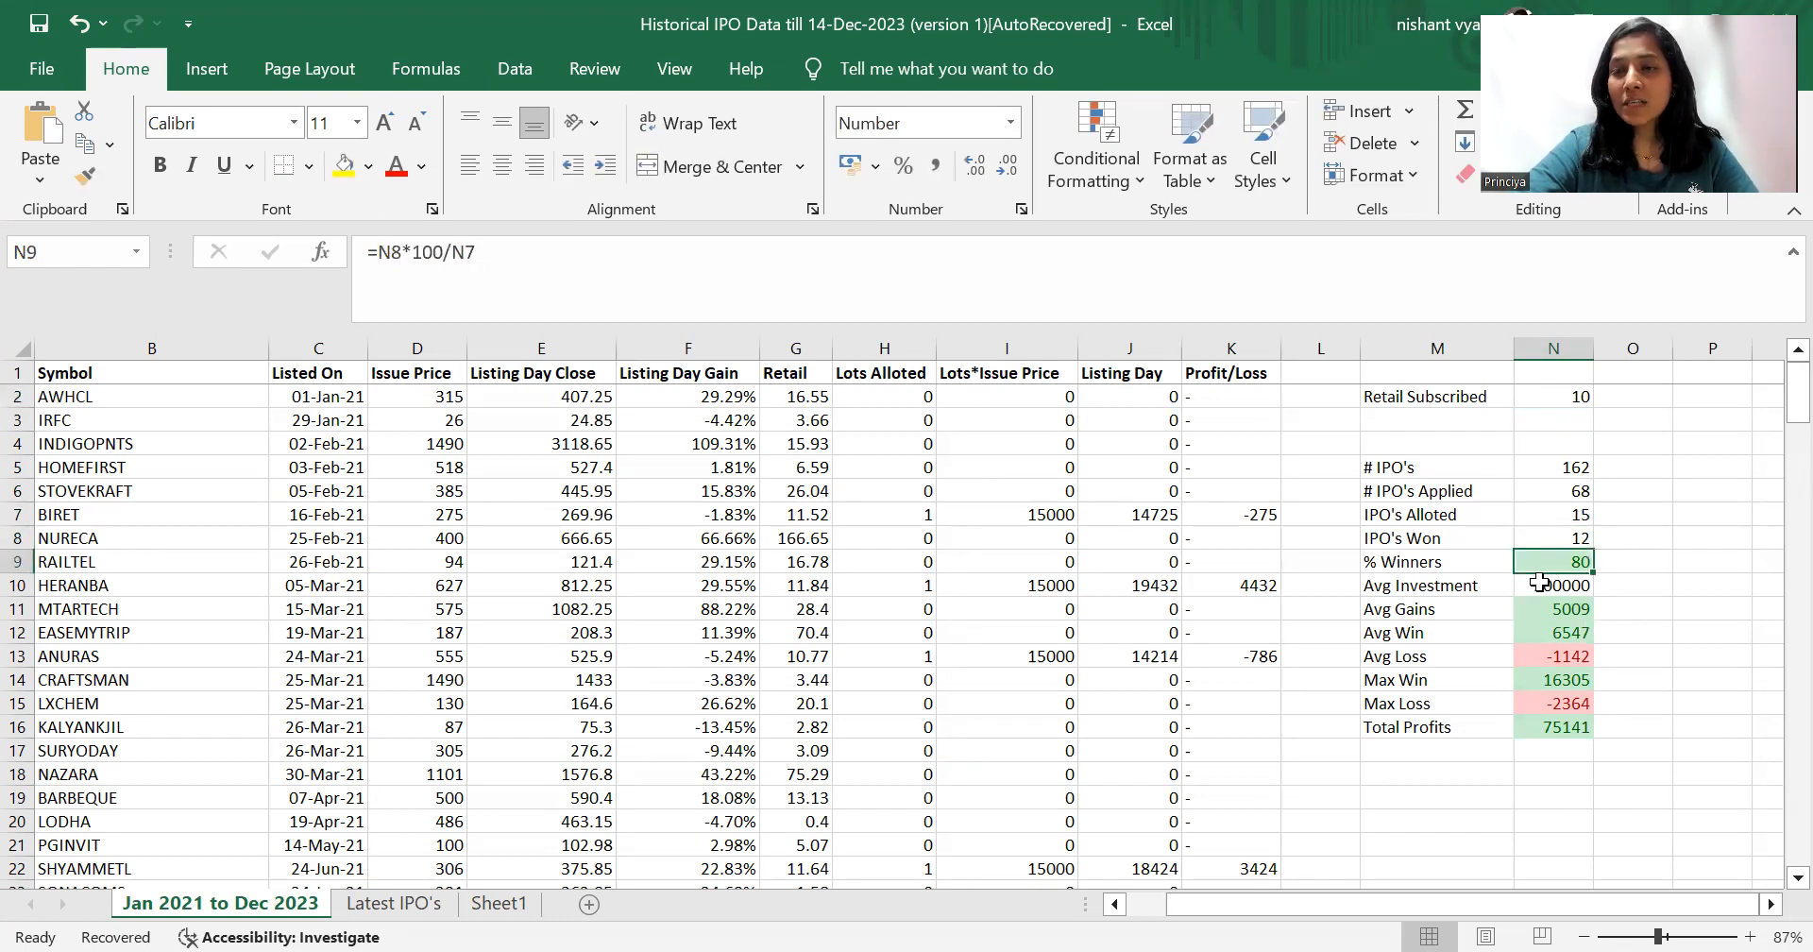
{"action": "left_click", "coordinate": [1552, 586]}
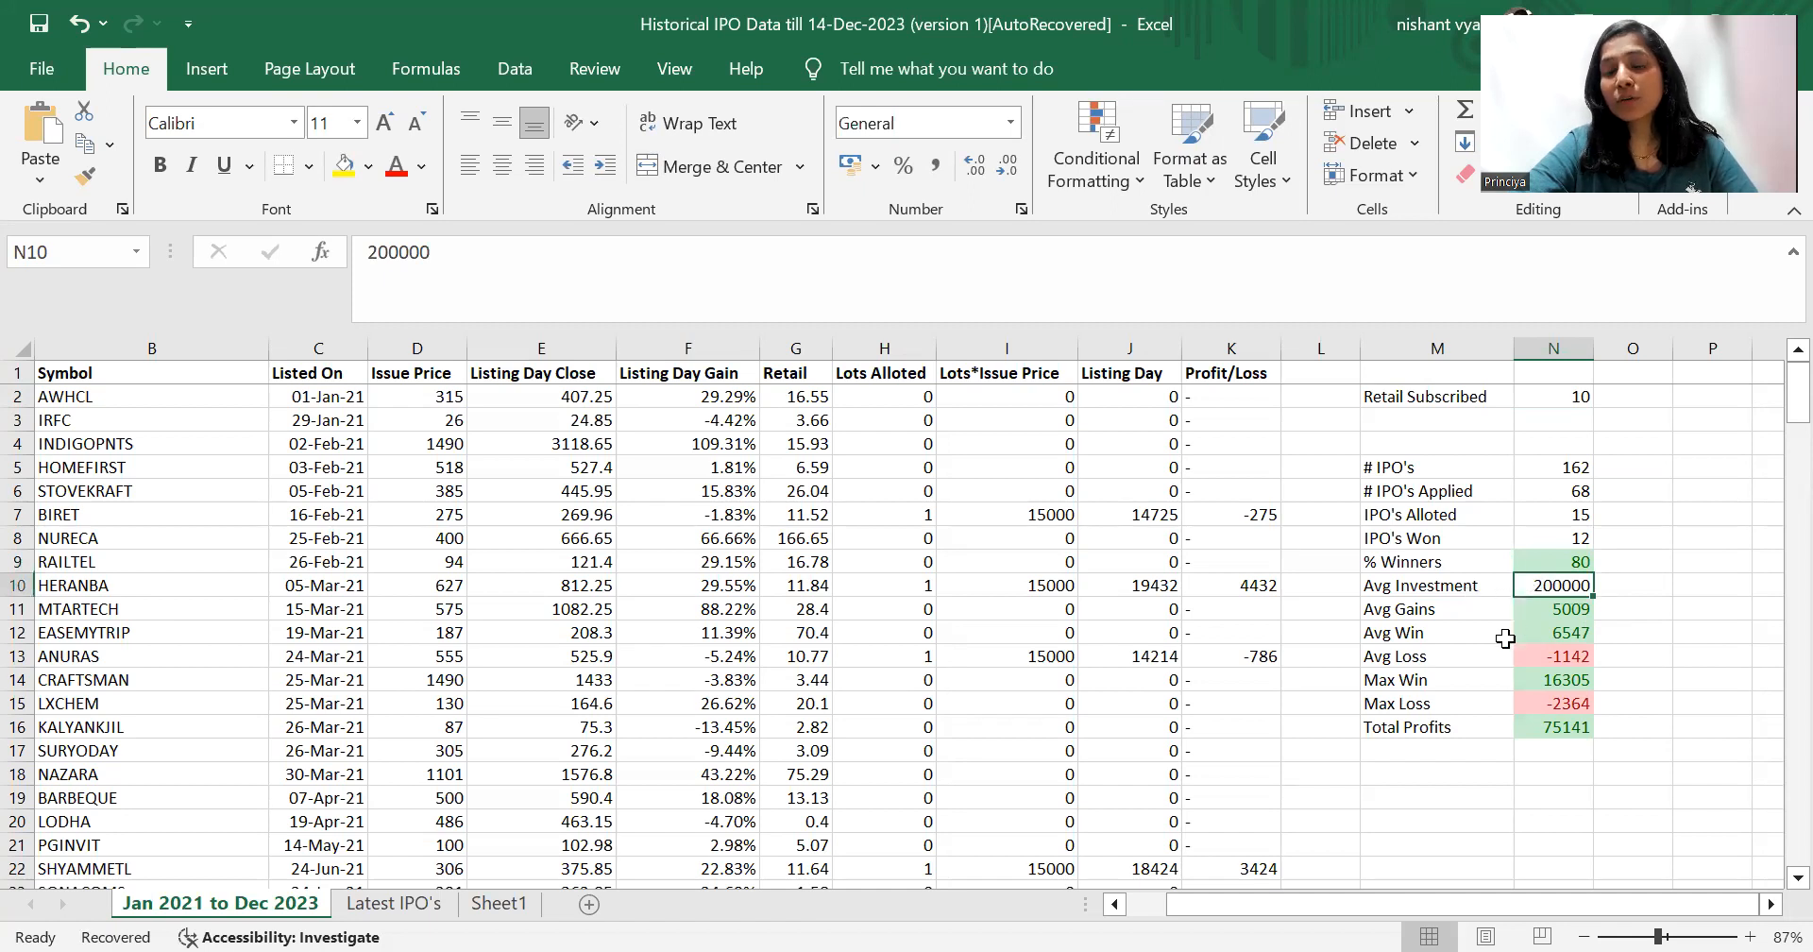
{"action": "mouse_move", "coordinate": [1590, 743]}
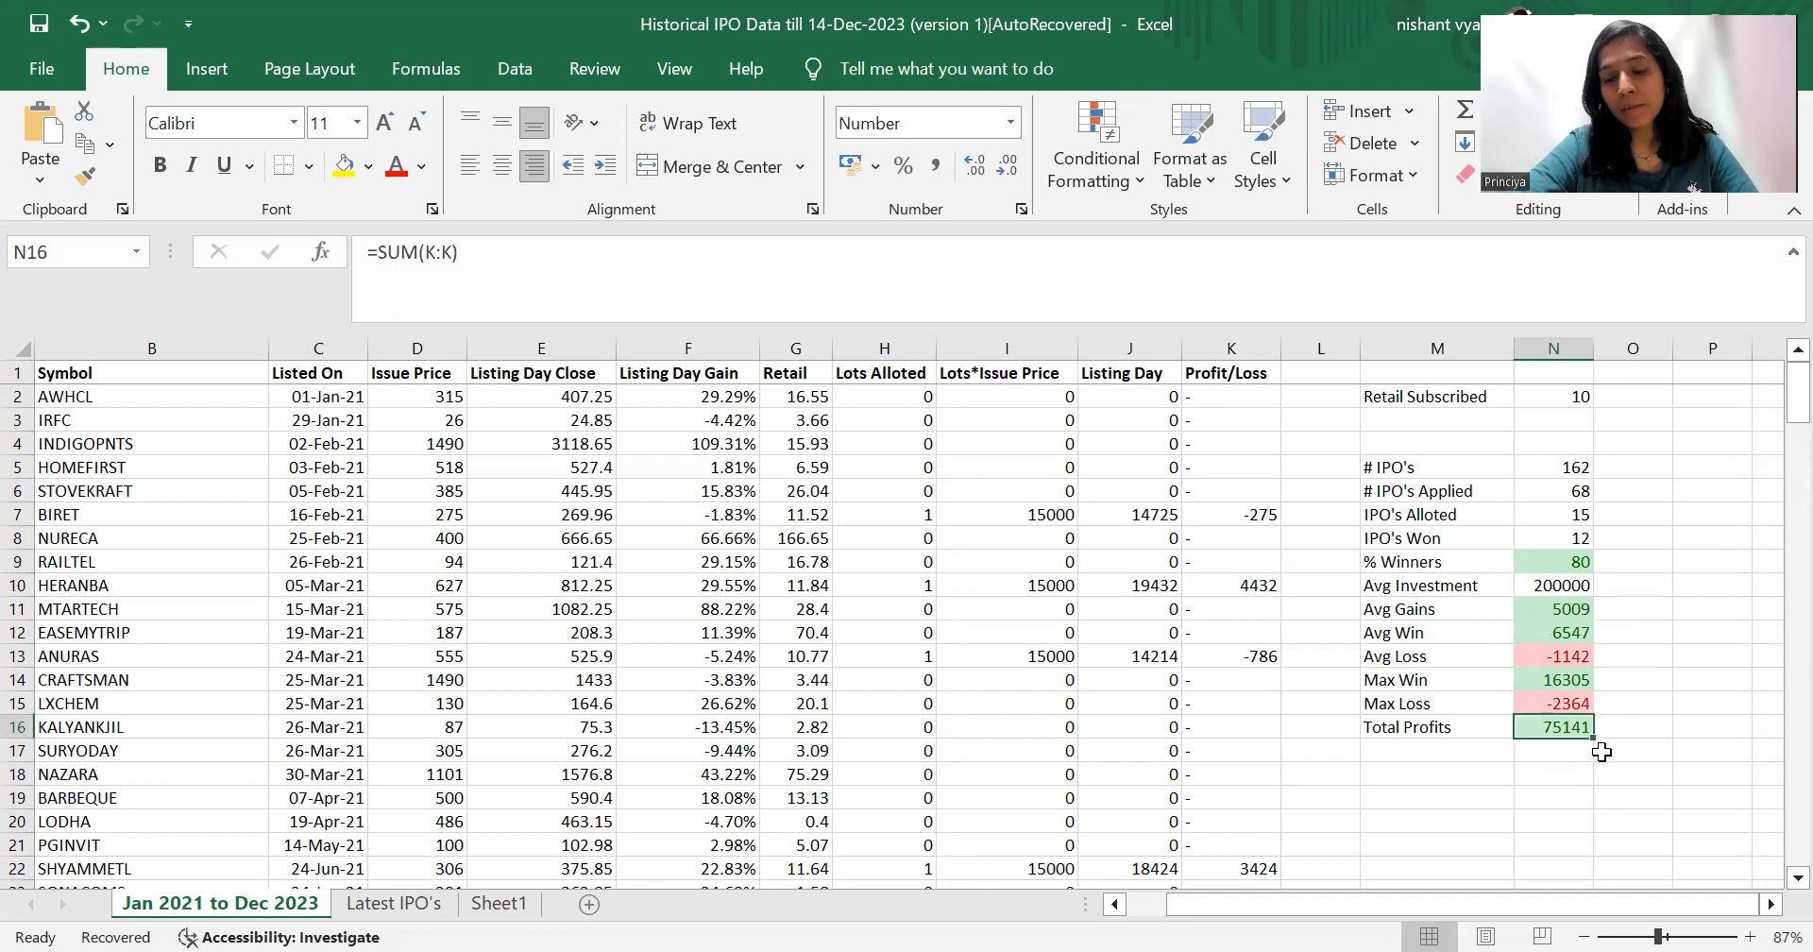
{"action": "mouse_move", "coordinate": [1528, 685]}
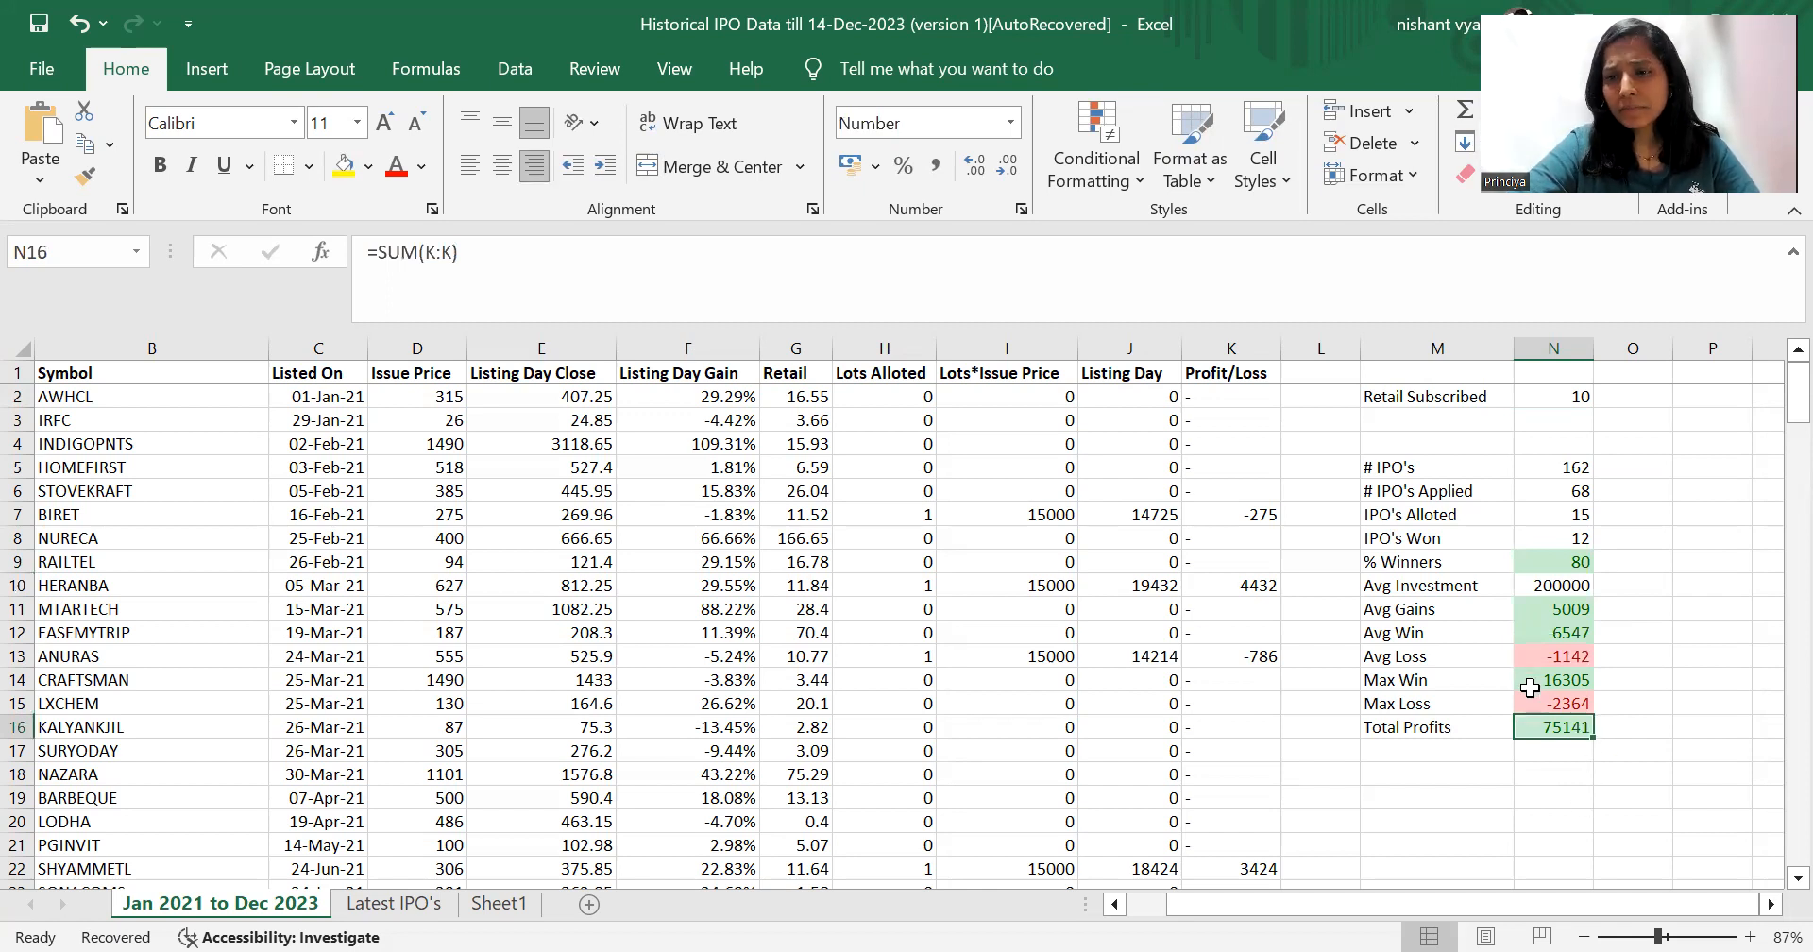
{"action": "left_click", "coordinate": [1554, 680]}
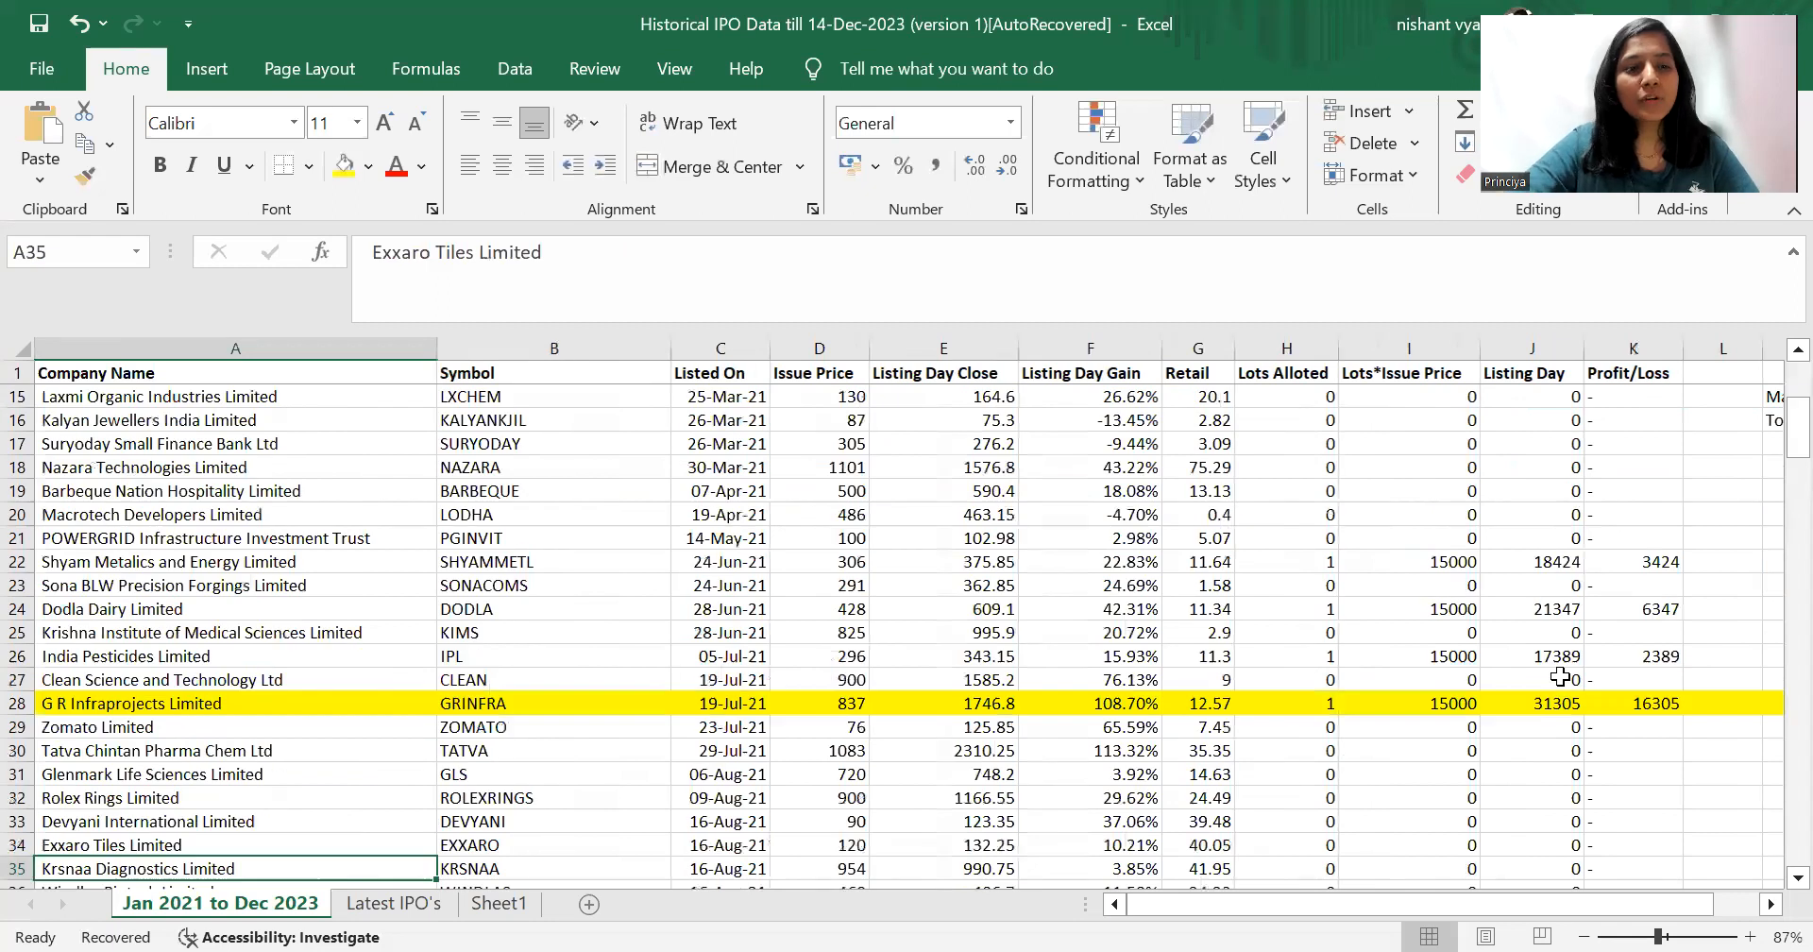
{"action": "scroll", "scroll_direction": "down", "scroll_amount": 3}
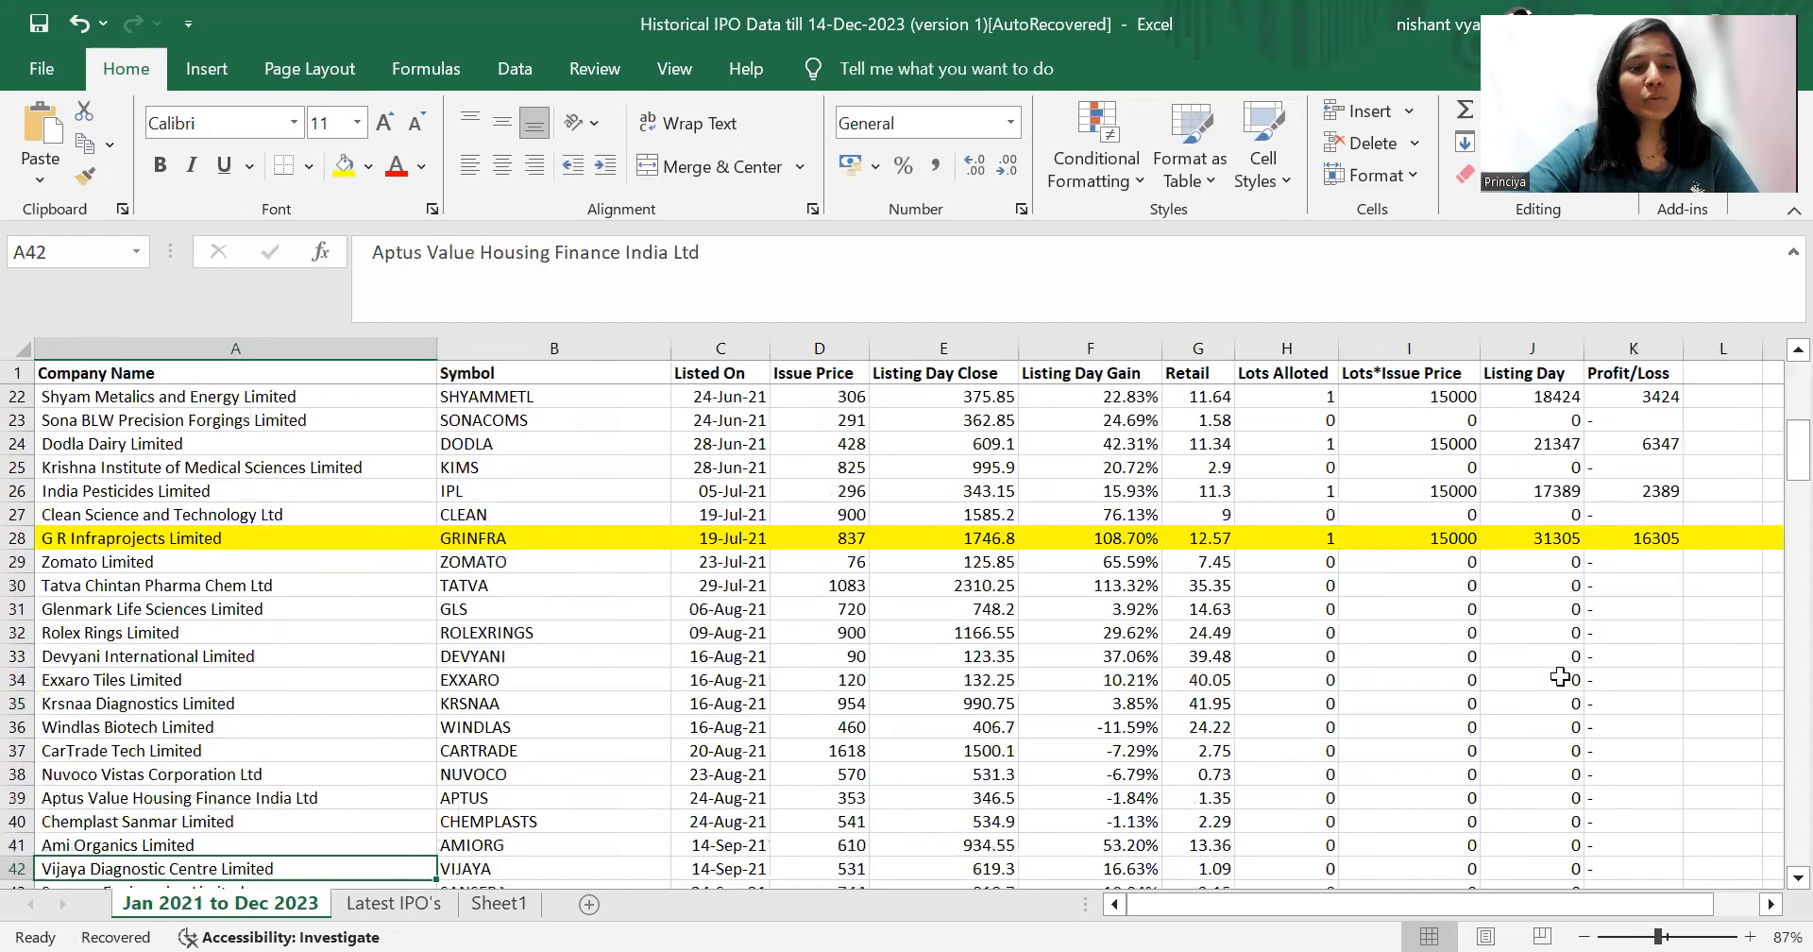
{"action": "scroll", "scroll_direction": "down", "scroll_amount": 3}
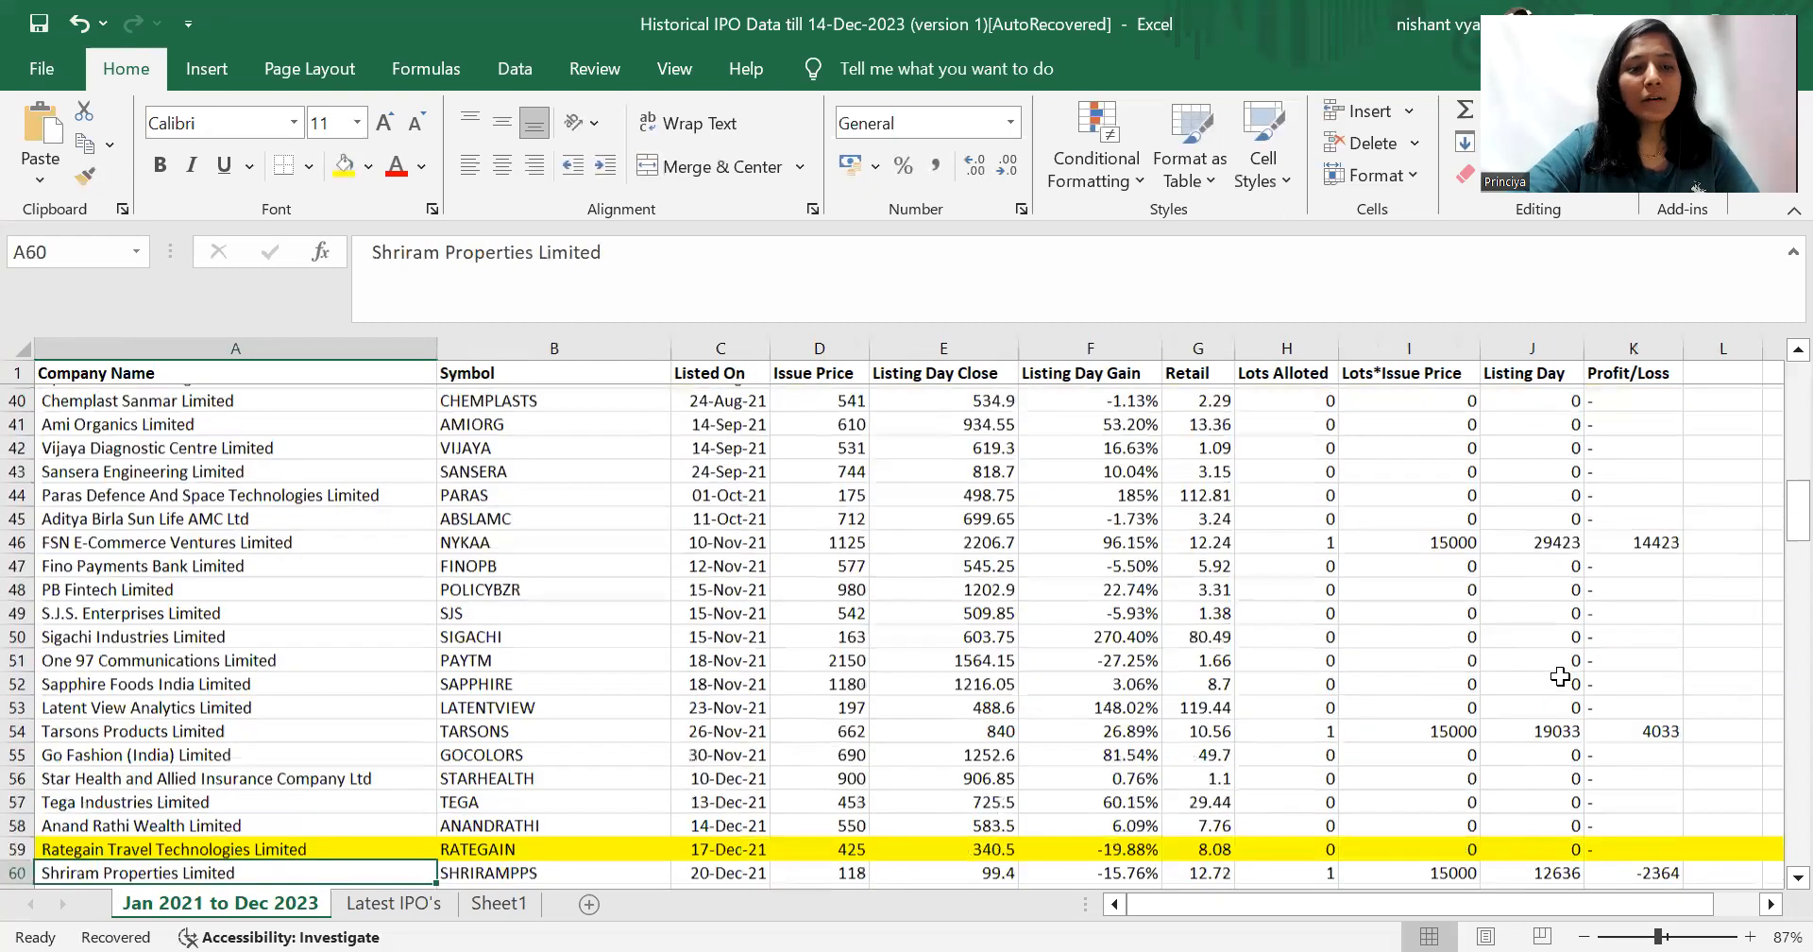
{"action": "scroll", "scroll_direction": "up", "scroll_amount": 3}
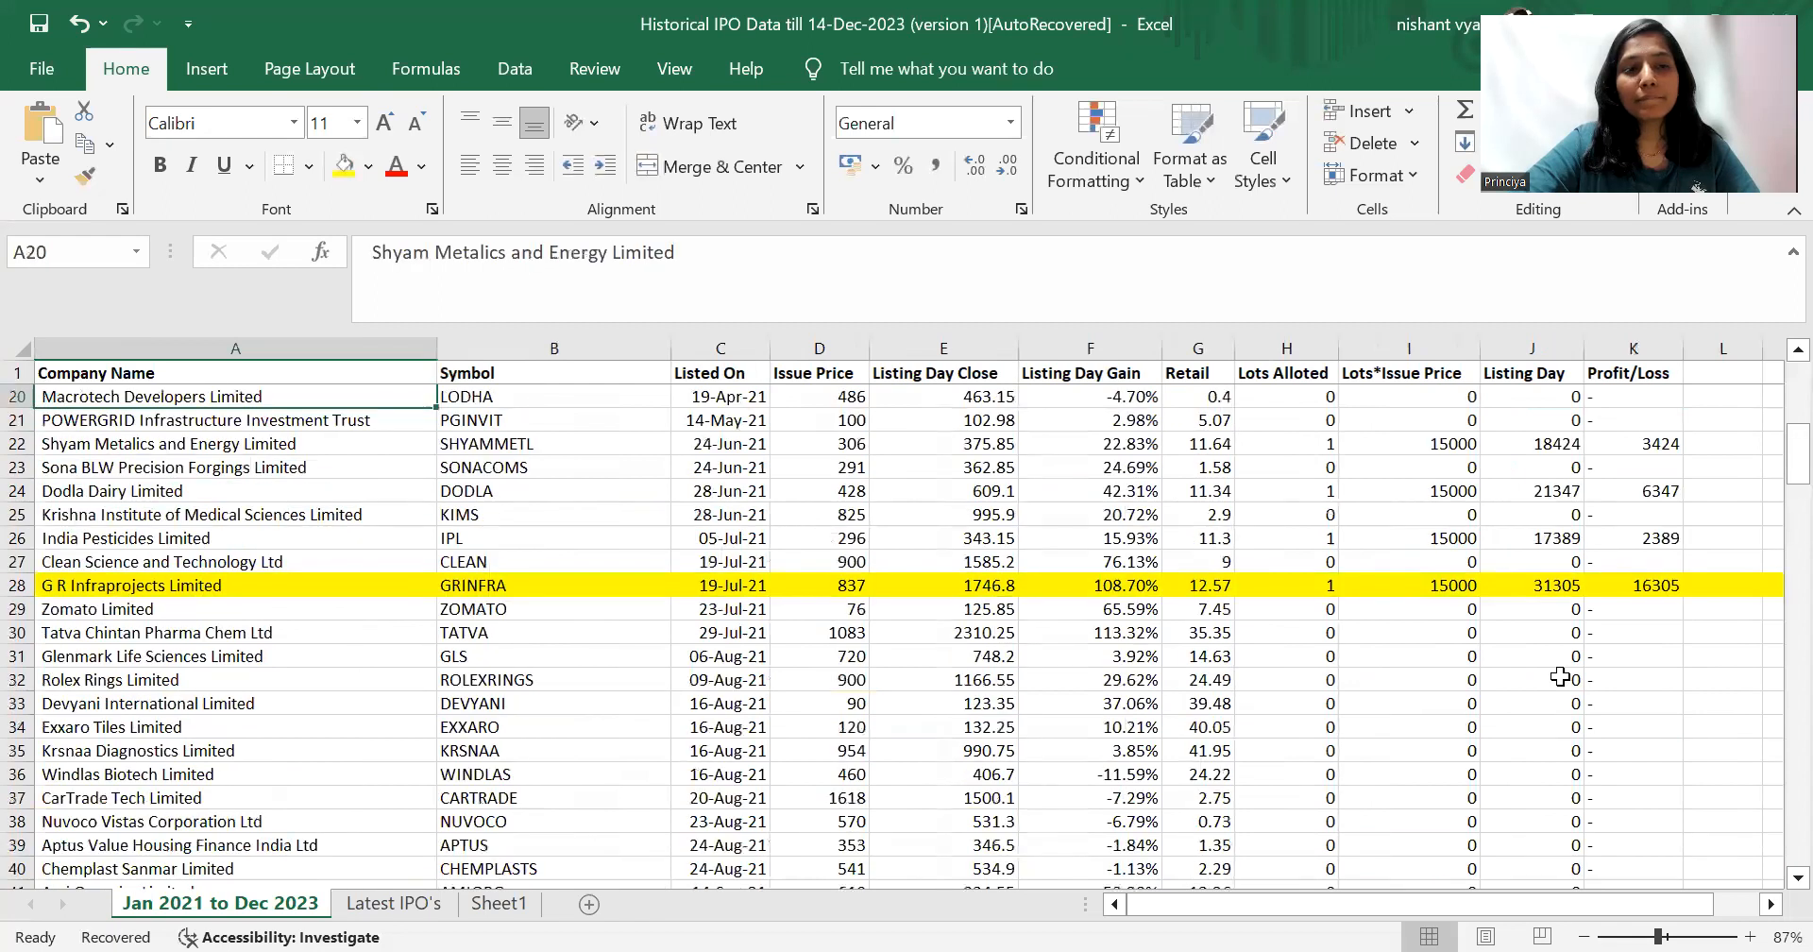